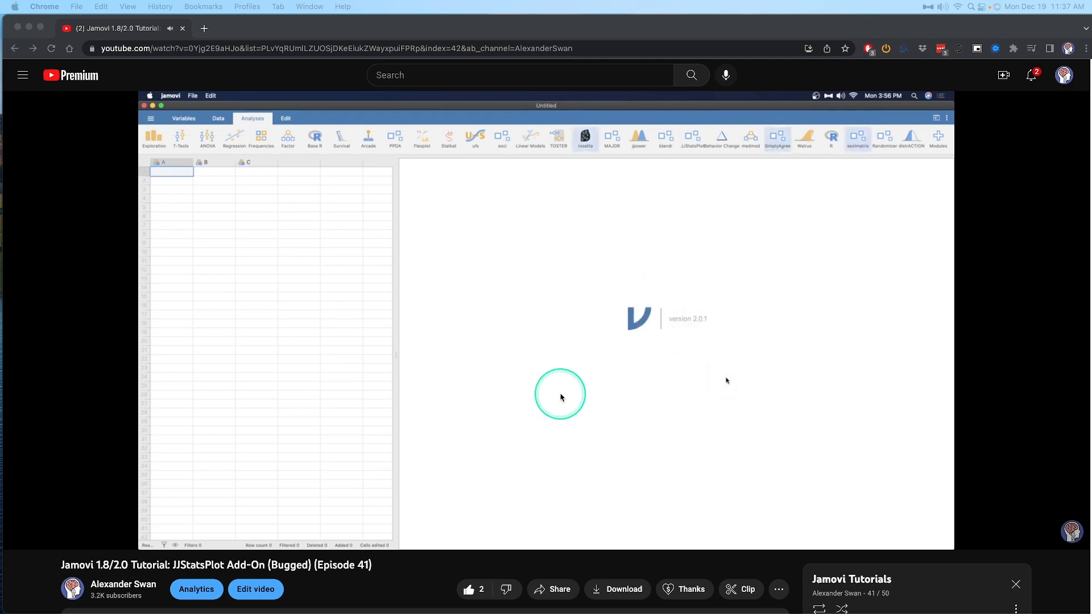
Scroll the JJStatsPlot tutorial's watch page and expand its full video description
{"action": "scroll", "scroll_direction": "down", "scroll_amount": 3}
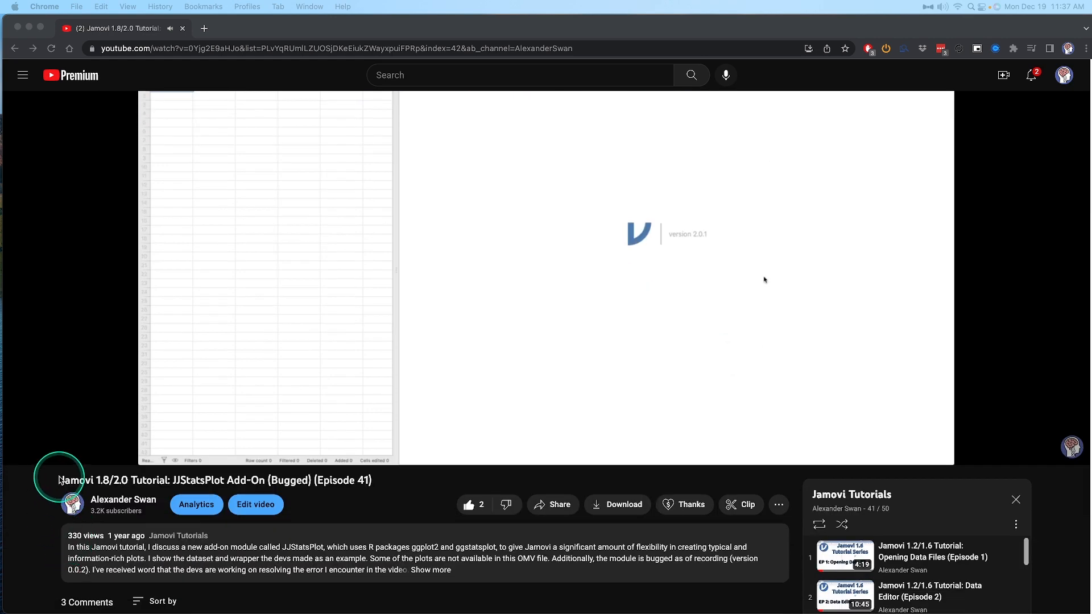
{"action": "left_click", "coordinate": [727, 281]}
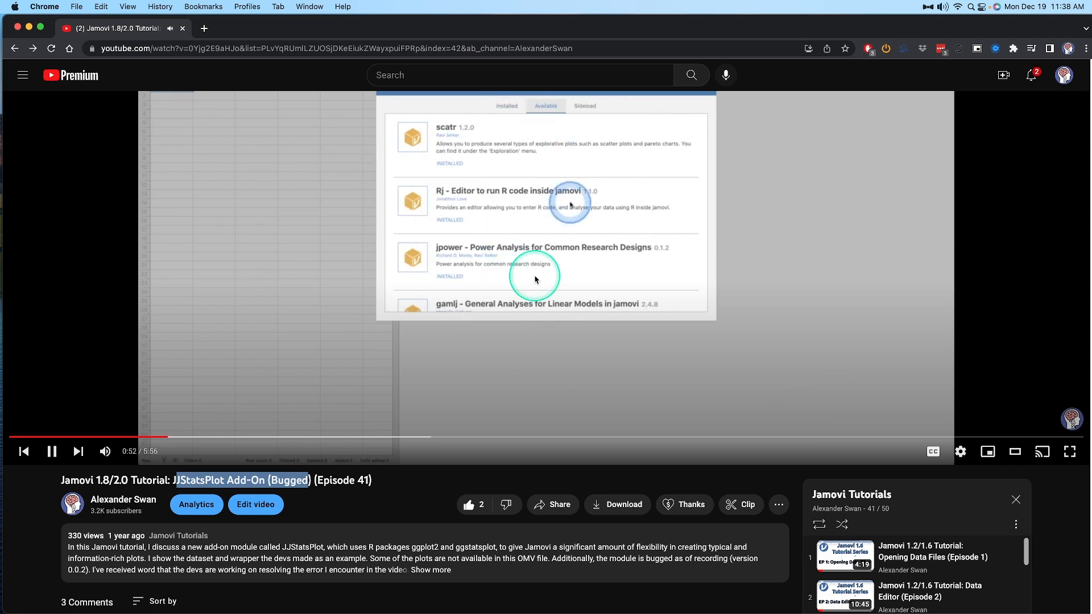
{"action": "mouse_move", "coordinate": [641, 437]}
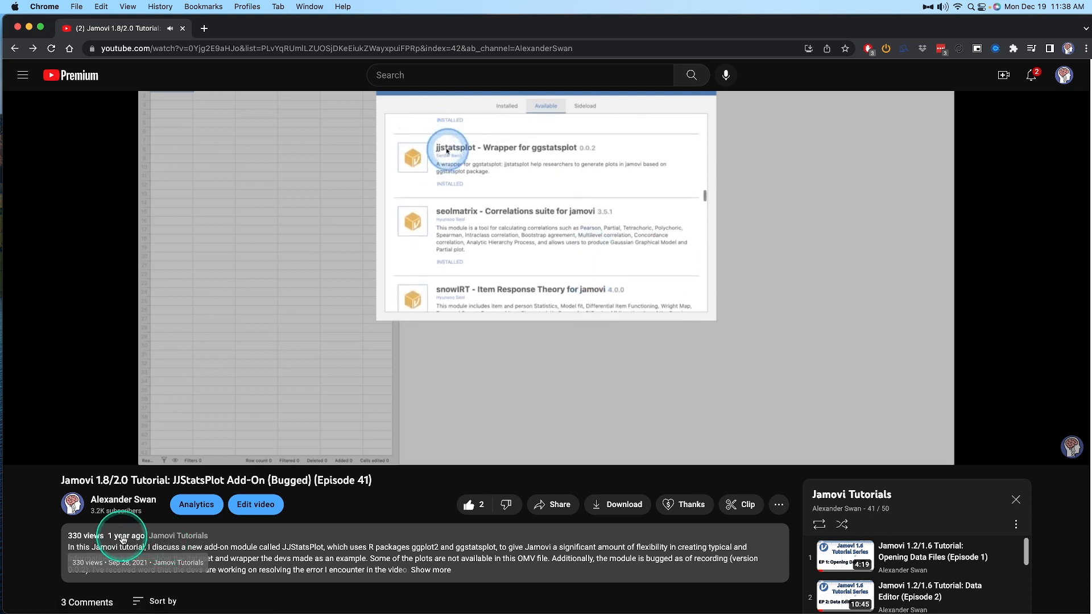
{"action": "mouse_move", "coordinate": [480, 170]}
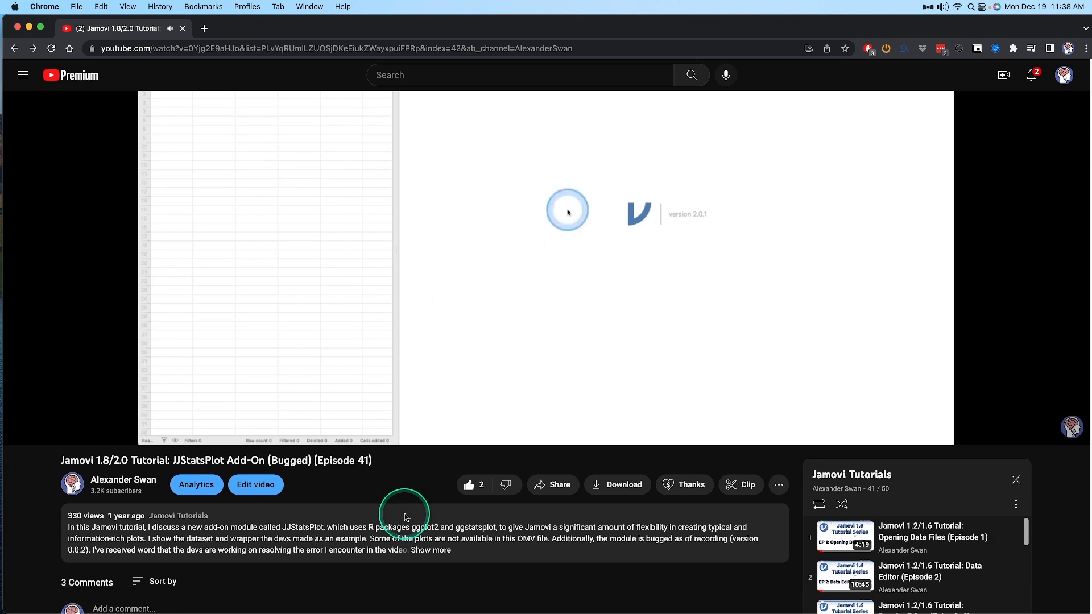
{"action": "left_click", "coordinate": [430, 550]}
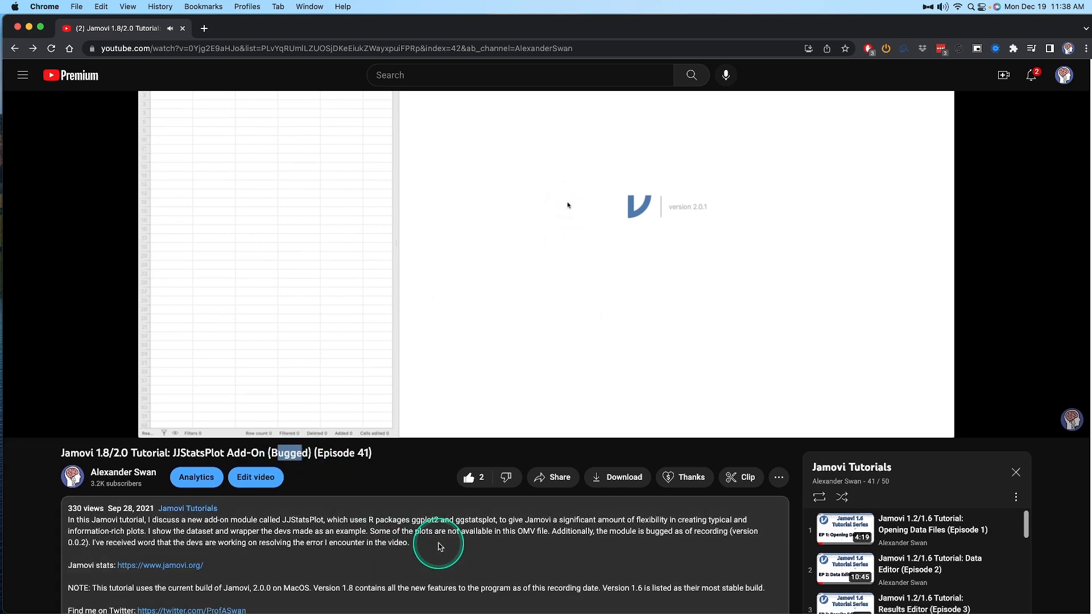
{"action": "scroll", "scroll_direction": "down", "scroll_amount": 3}
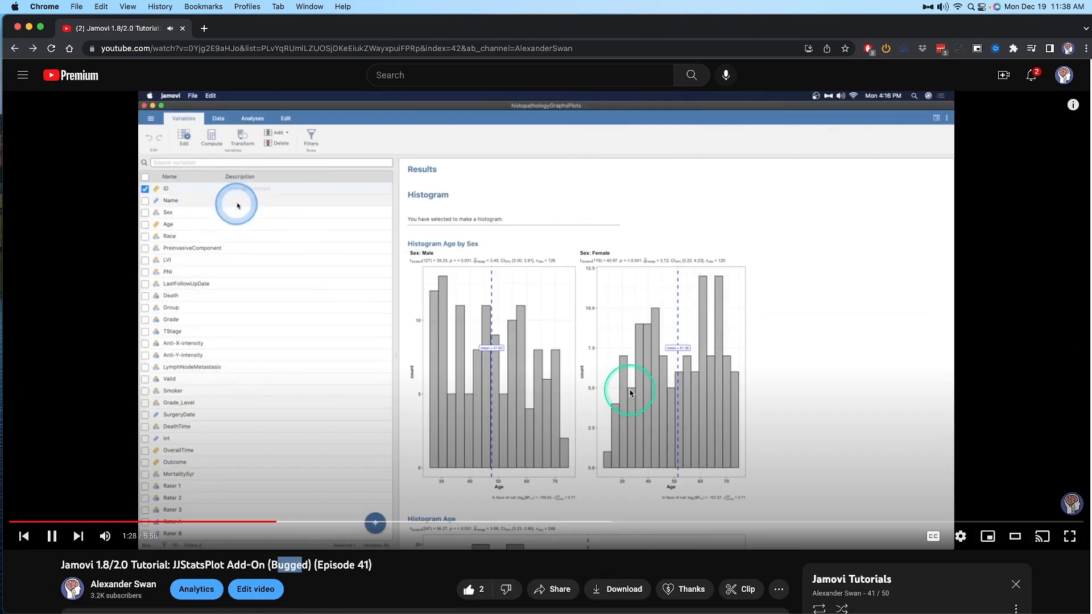
Scroll through the description and seek the video to the histogram error around 5:00
{"action": "scroll", "scroll_direction": "down", "scroll_amount": 3}
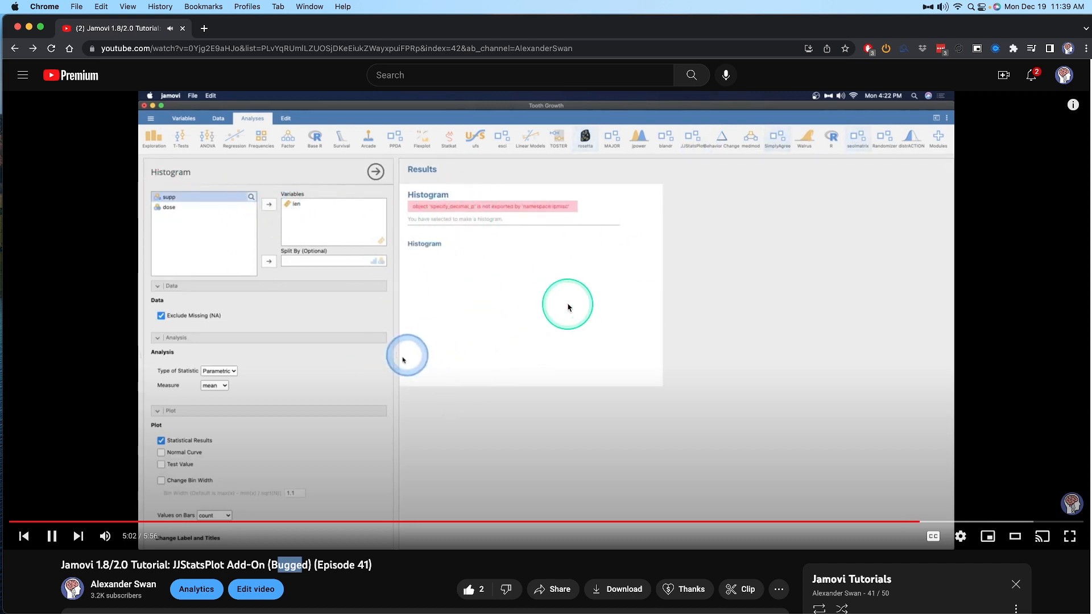
{"action": "scroll", "scroll_direction": "down", "scroll_amount": 3}
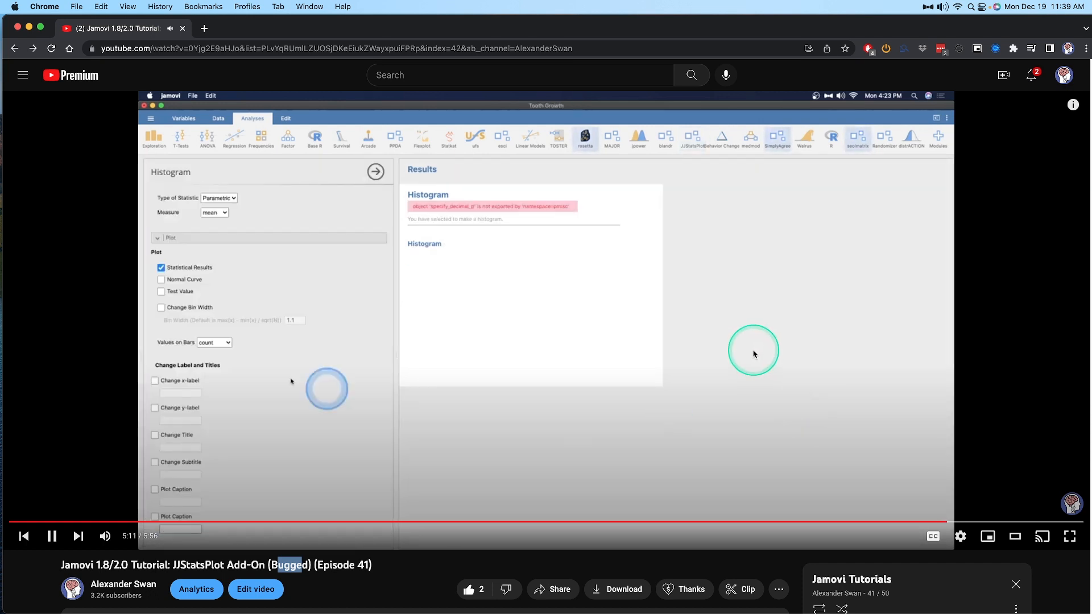
{"action": "left_click", "coordinate": [694, 137]}
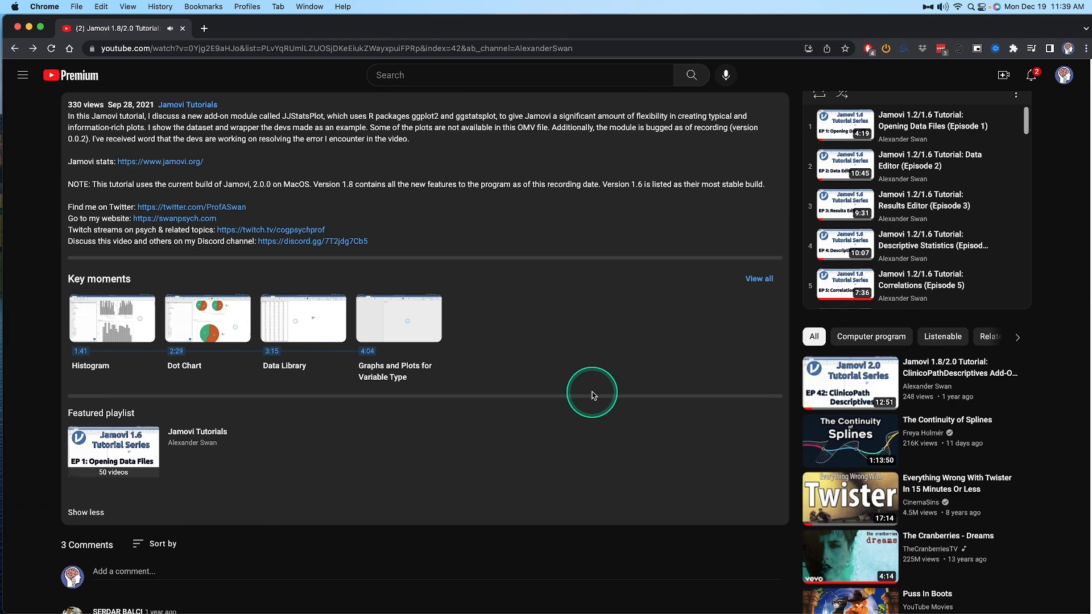
Scroll down to the Comments section showing the reply that the module was rebuilt
{"action": "scroll", "scroll_direction": "down", "scroll_amount": 3}
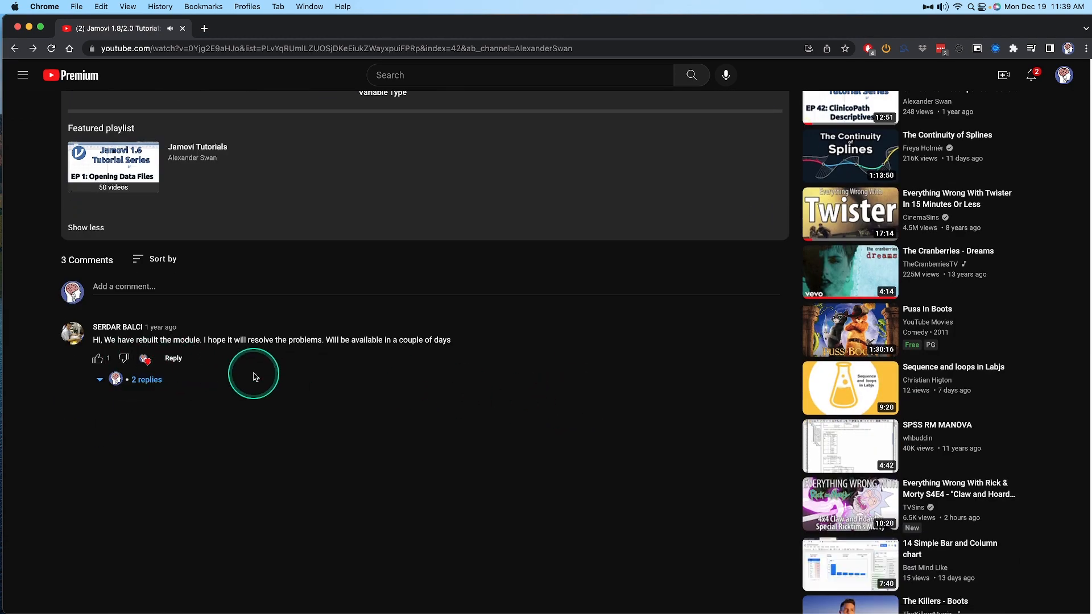
{"action": "mouse_move", "coordinate": [267, 329]}
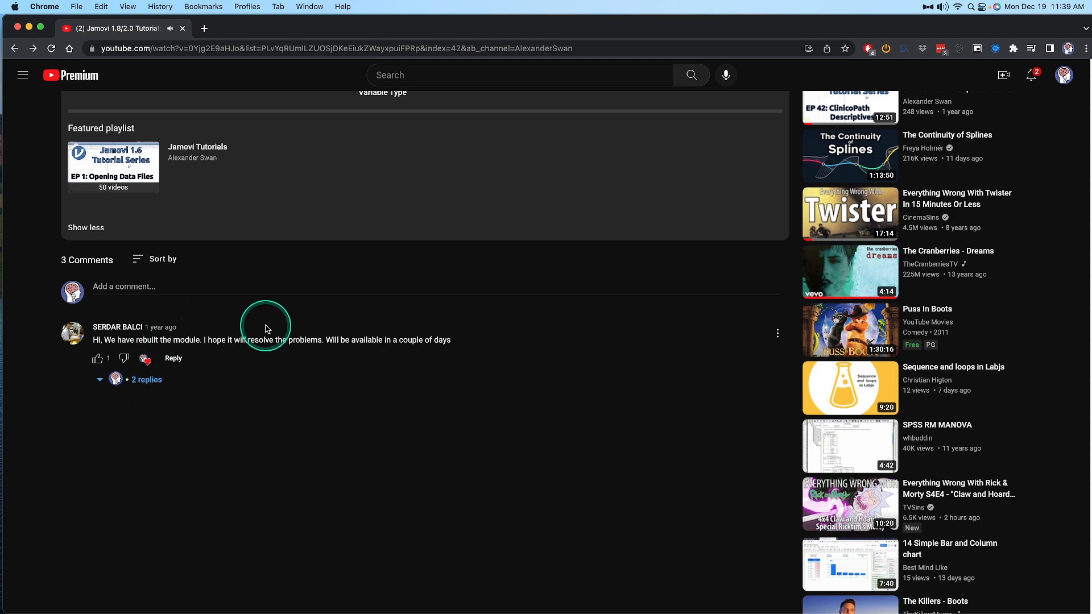
{"action": "mouse_move", "coordinate": [346, 371]}
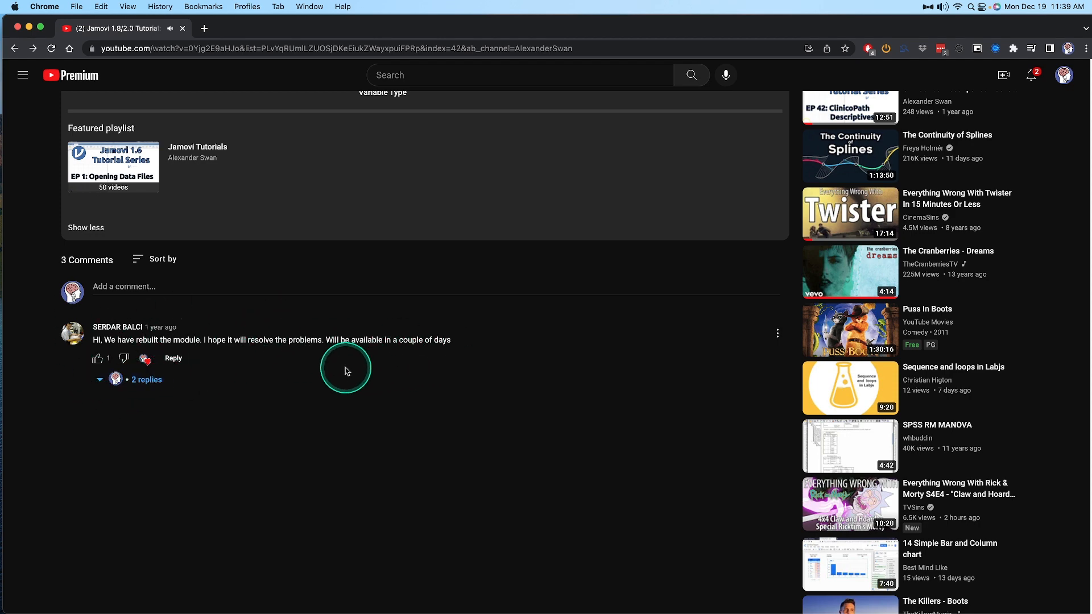
{"action": "scroll", "scroll_direction": "up", "scroll_amount": 3}
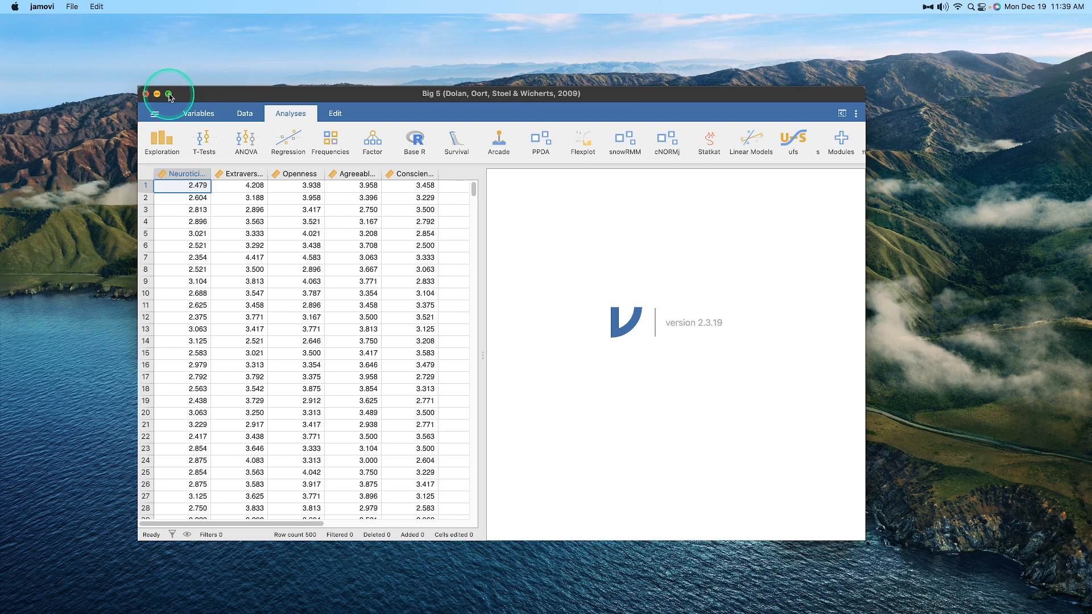
Maximize the jamovi window with the Big 5 data, then browse and close the Data Library
{"action": "left_click", "coordinate": [167, 96]}
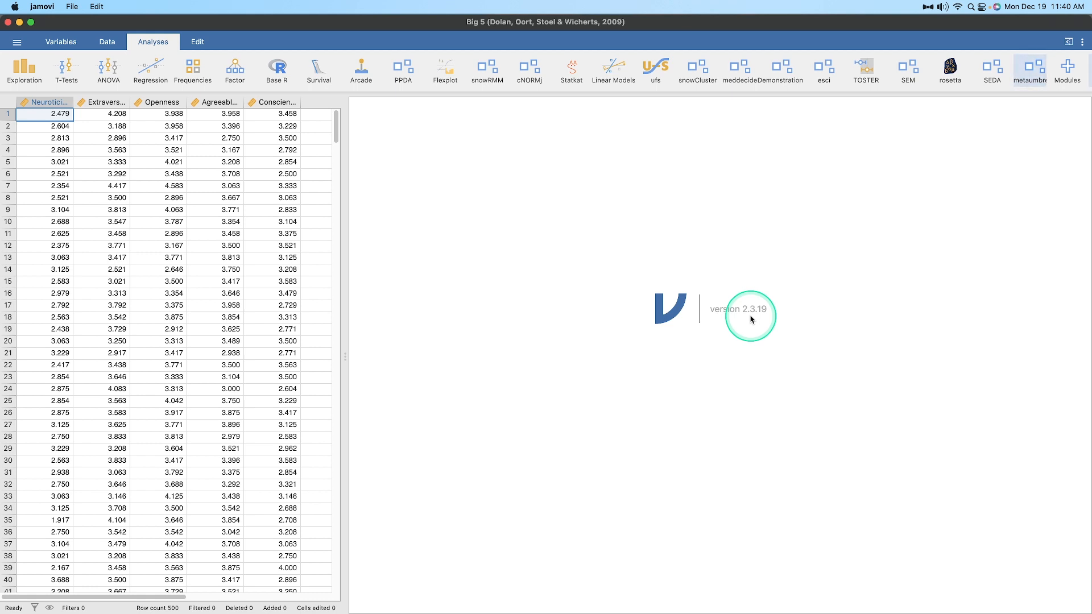
{"action": "mouse_move", "coordinate": [735, 71]}
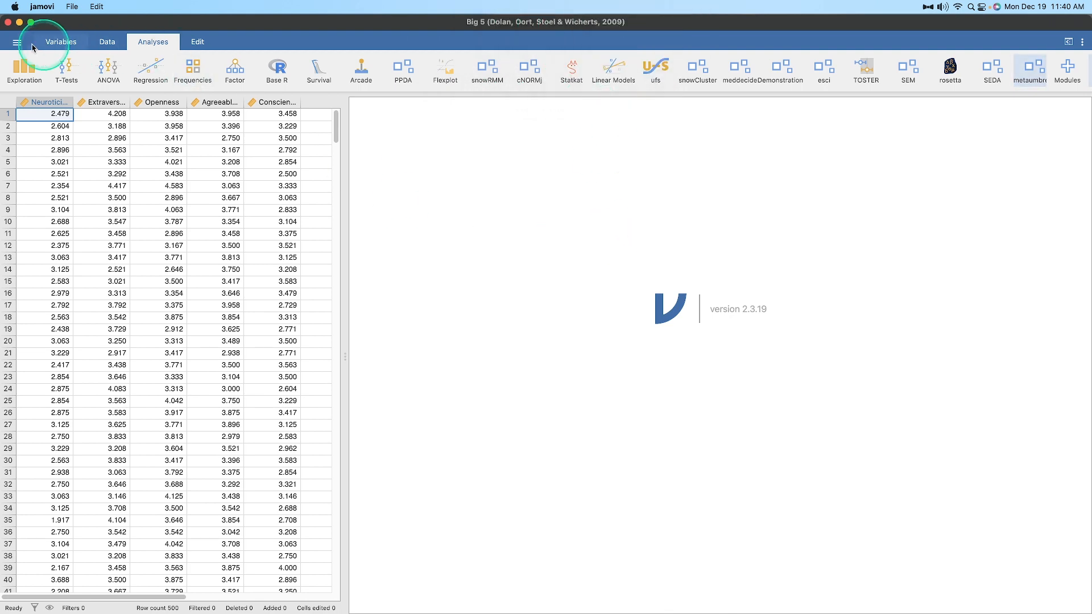
{"action": "left_click", "coordinate": [16, 42]}
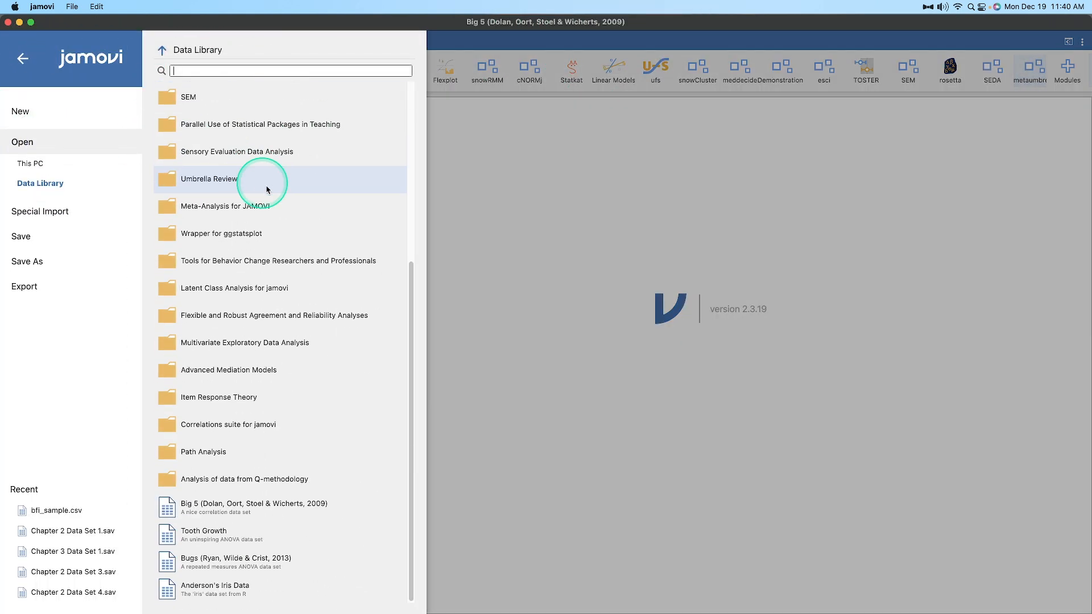
{"action": "scroll", "scroll_direction": "up", "scroll_amount": 3}
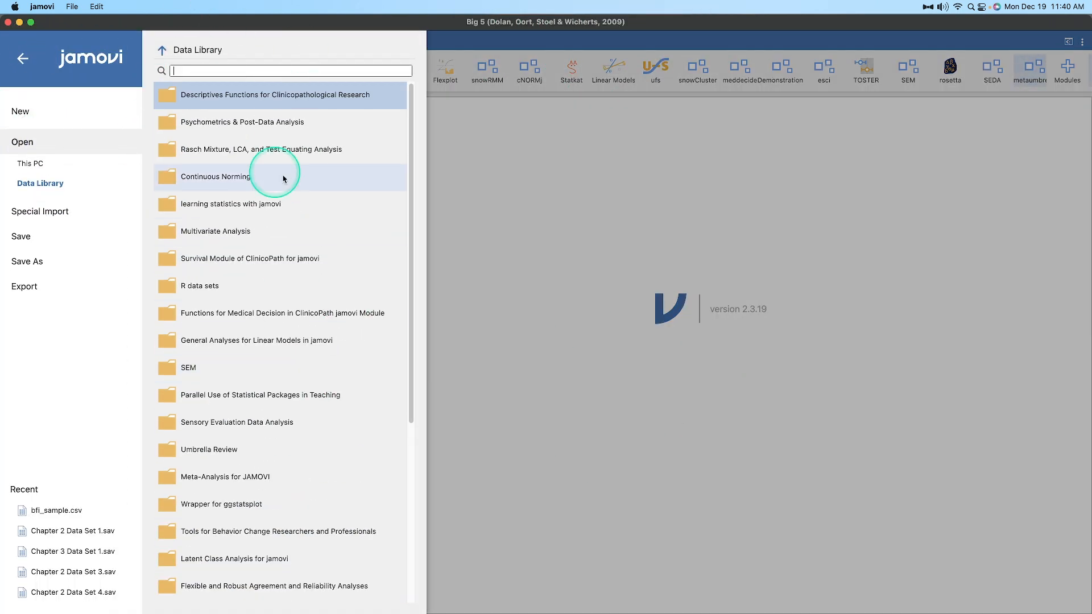
{"action": "left_click", "coordinate": [22, 58]}
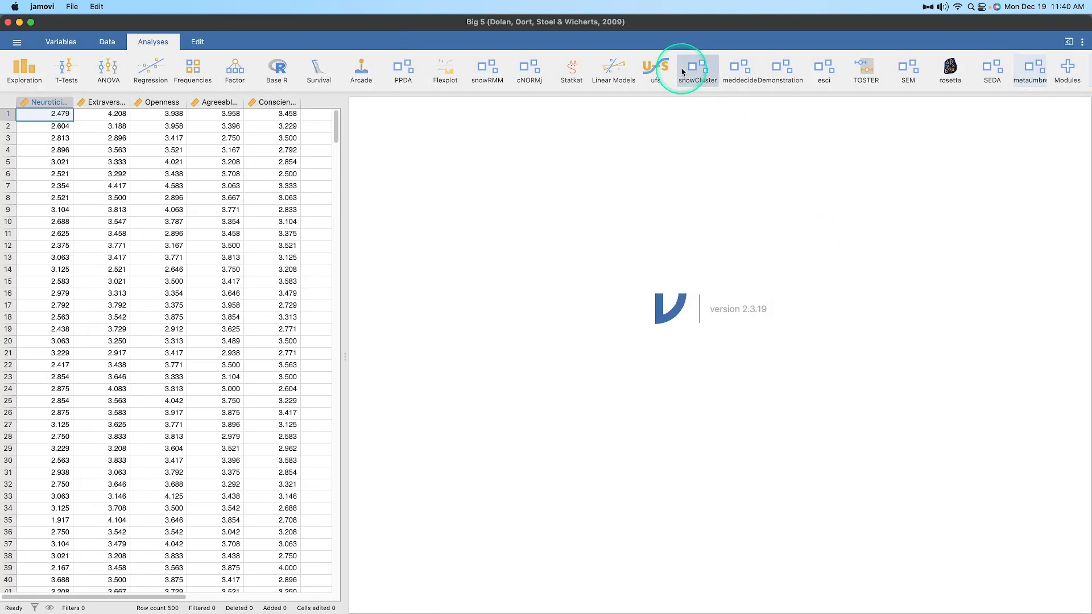
Scroll the Analyses ribbon right to reveal JJStatsPlot, jpower and blandr
{"action": "scroll", "scroll_direction": "right", "scroll_amount": 3}
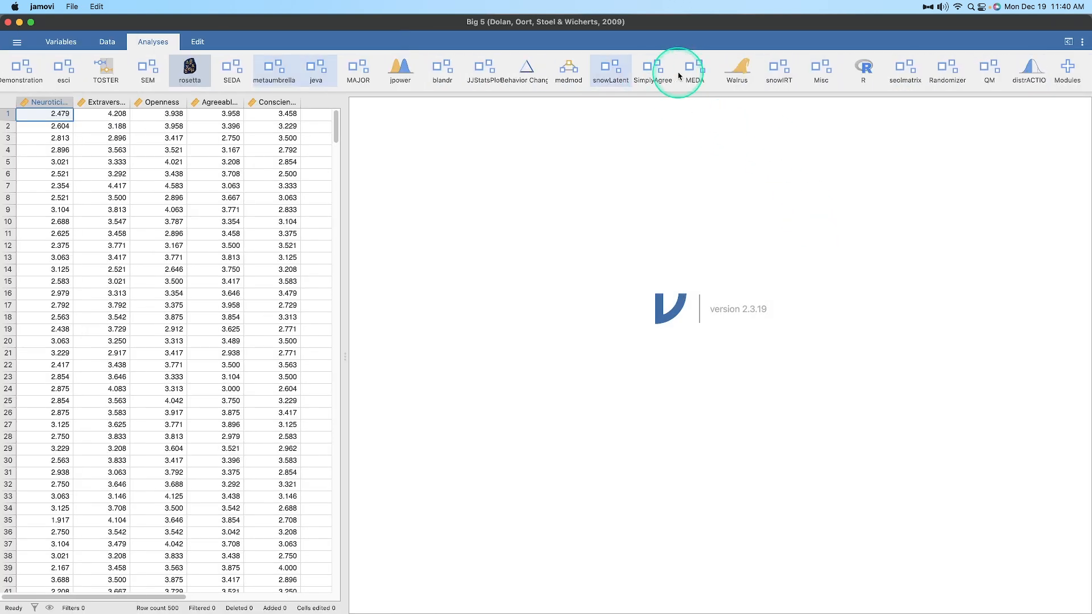
{"action": "mouse_move", "coordinate": [483, 72]}
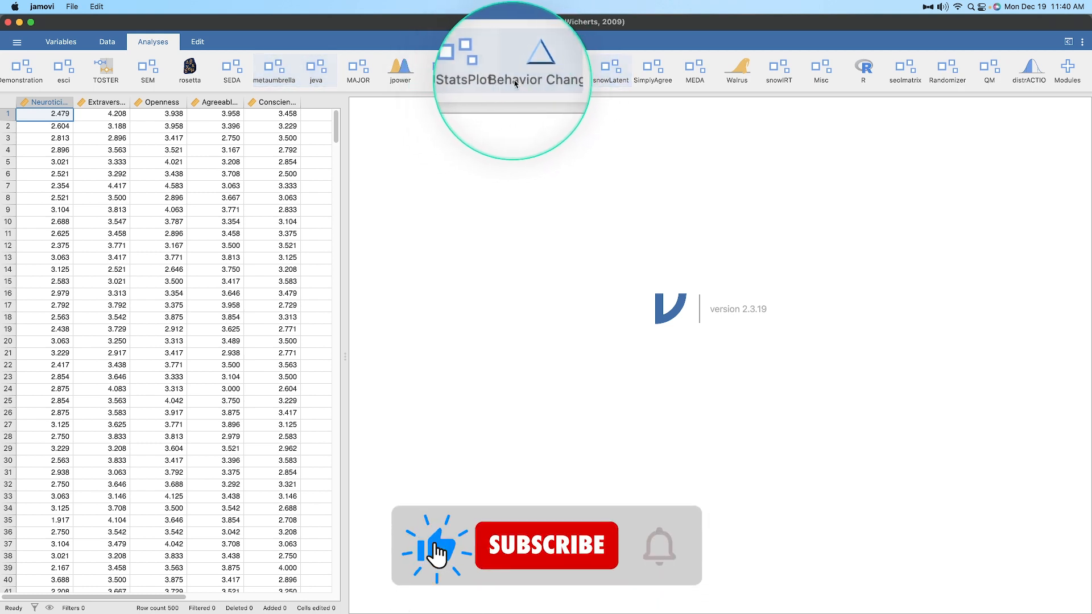
Open the JJStatsPlot menu listing Histogram, Scatter Plot, Correlation Matrix and other plots
{"action": "left_click", "coordinate": [484, 69]}
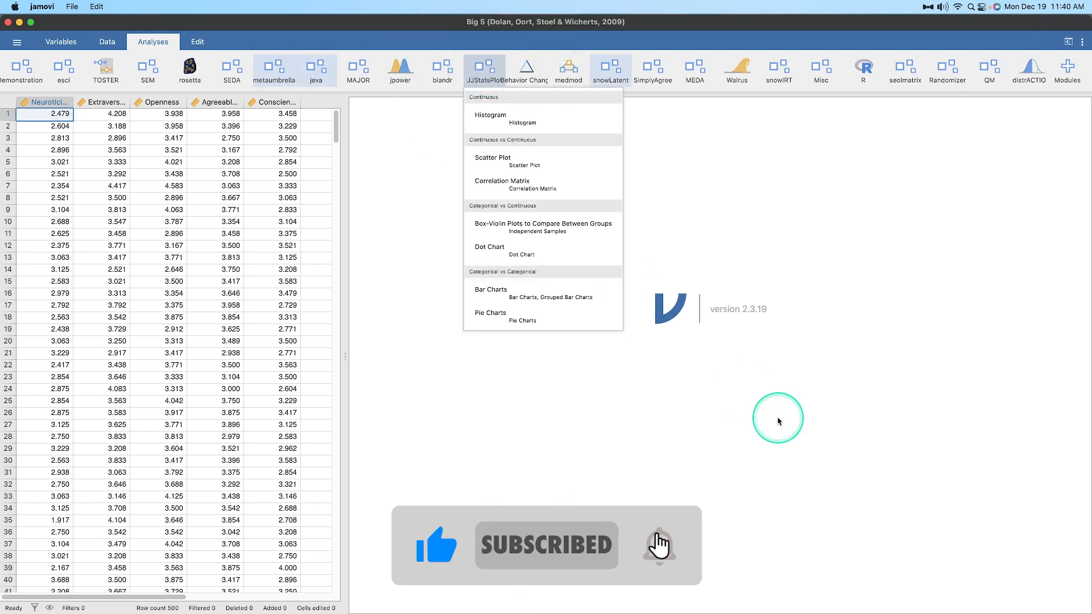
{"action": "mouse_move", "coordinate": [509, 361]}
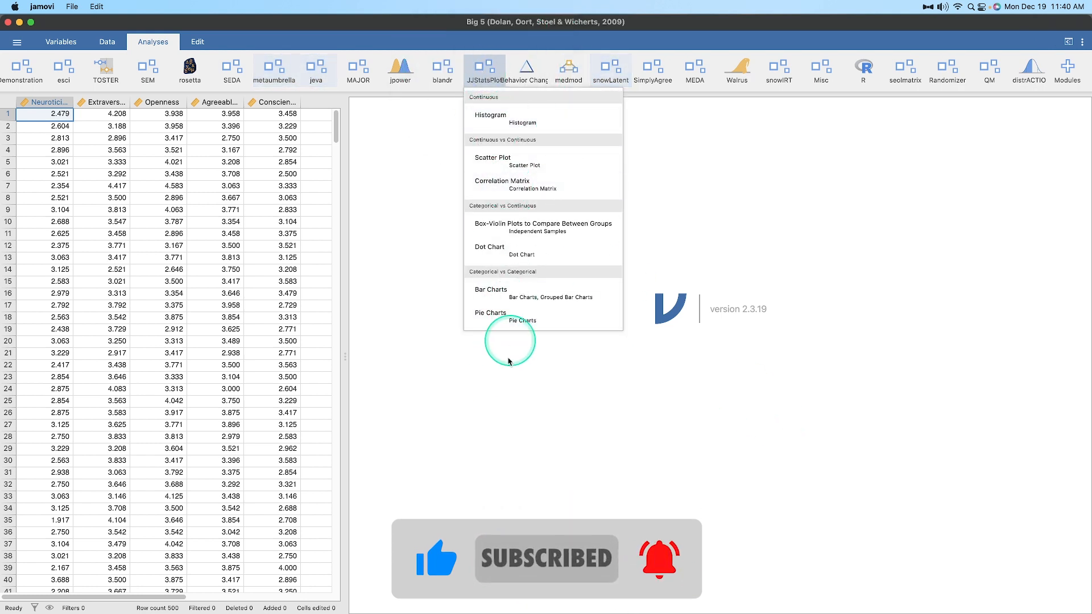
{"action": "mouse_move", "coordinate": [535, 118]}
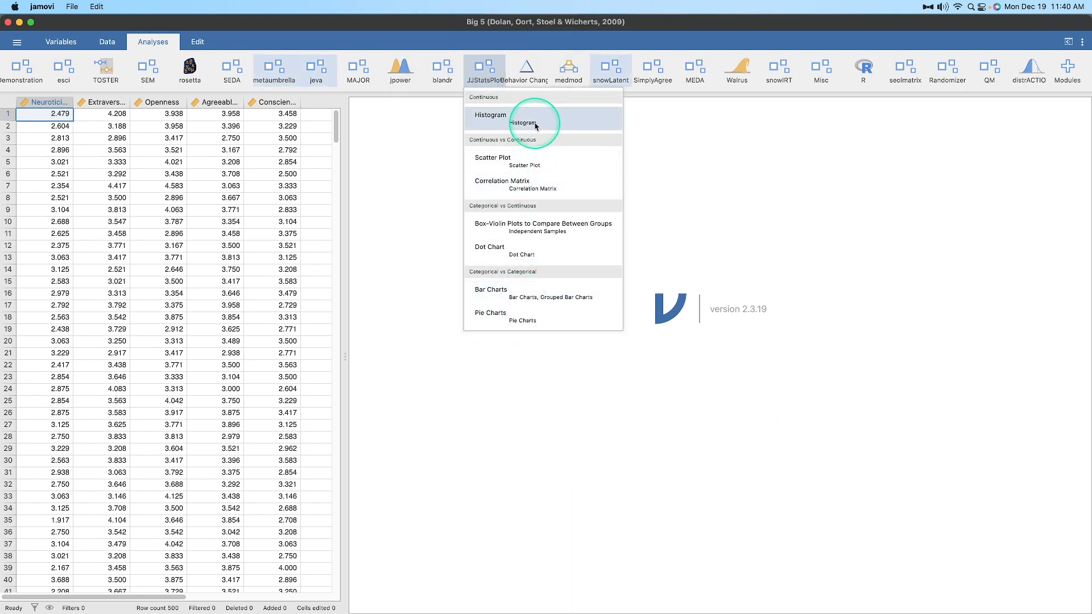
{"action": "mouse_move", "coordinate": [554, 144]}
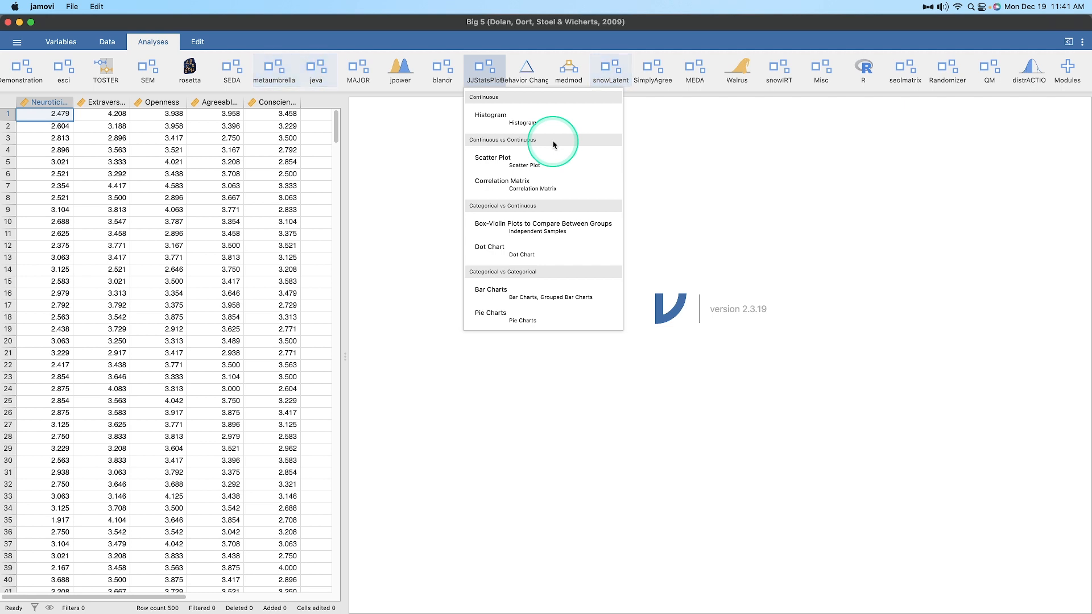
{"action": "mouse_move", "coordinate": [574, 115]}
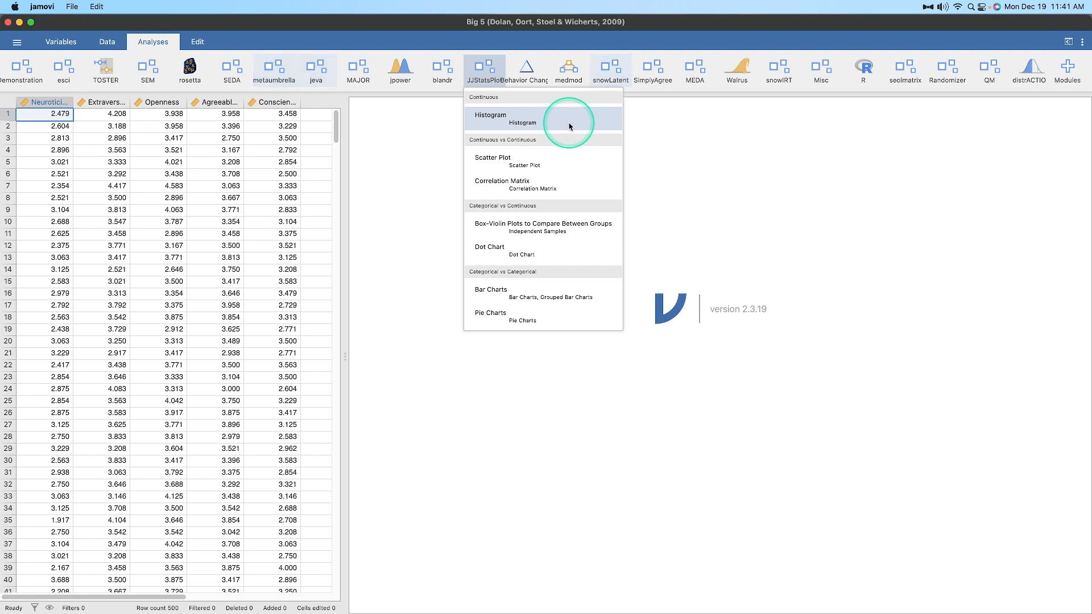
{"action": "mouse_move", "coordinate": [593, 148]}
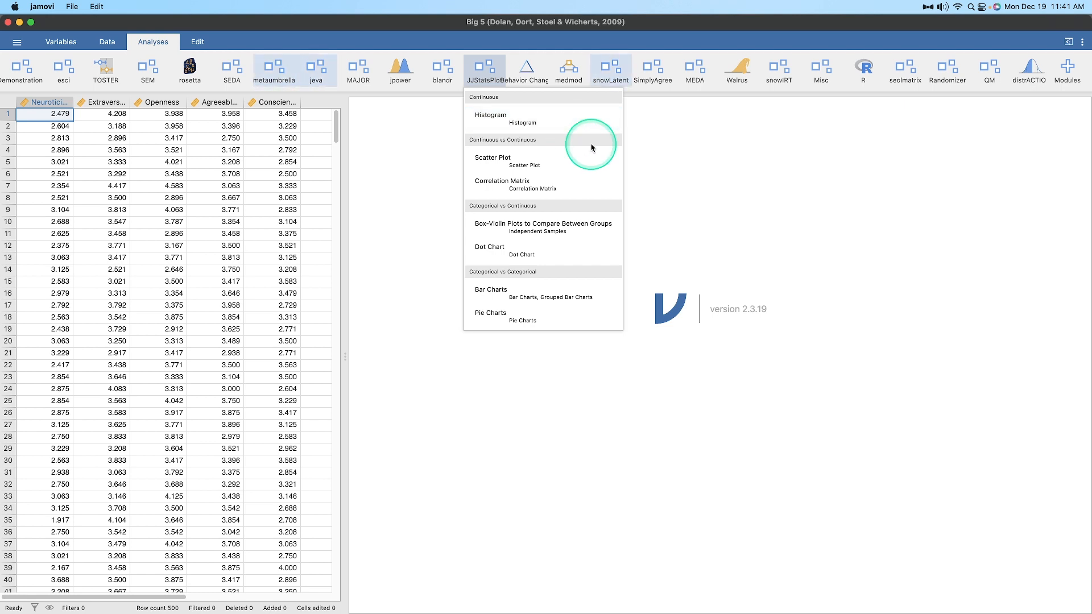
{"action": "mouse_move", "coordinate": [558, 119]}
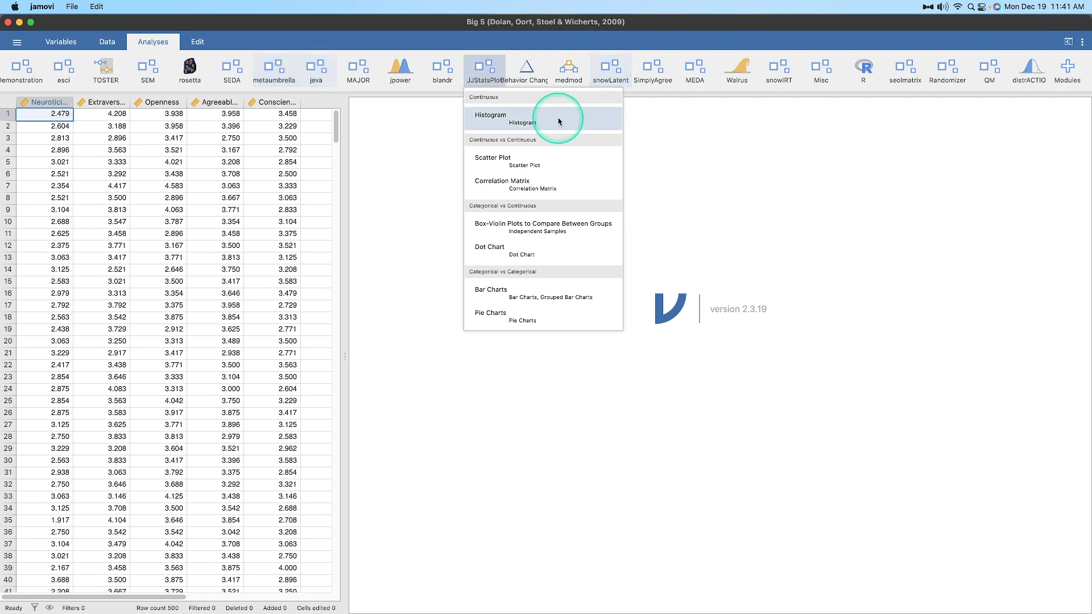
{"action": "mouse_move", "coordinate": [272, 197]}
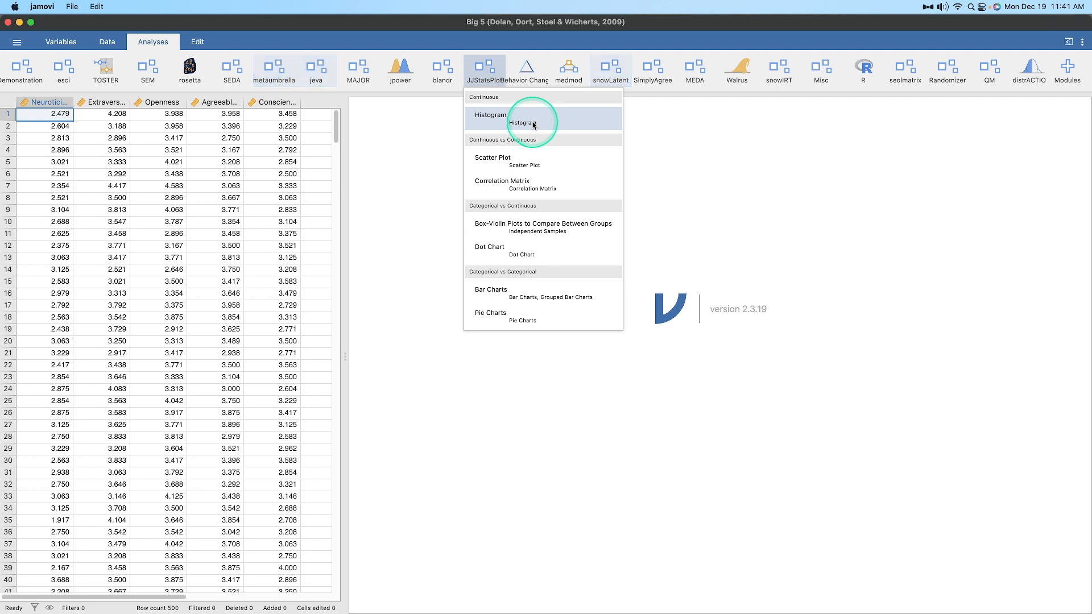
{"action": "mouse_move", "coordinate": [550, 196]}
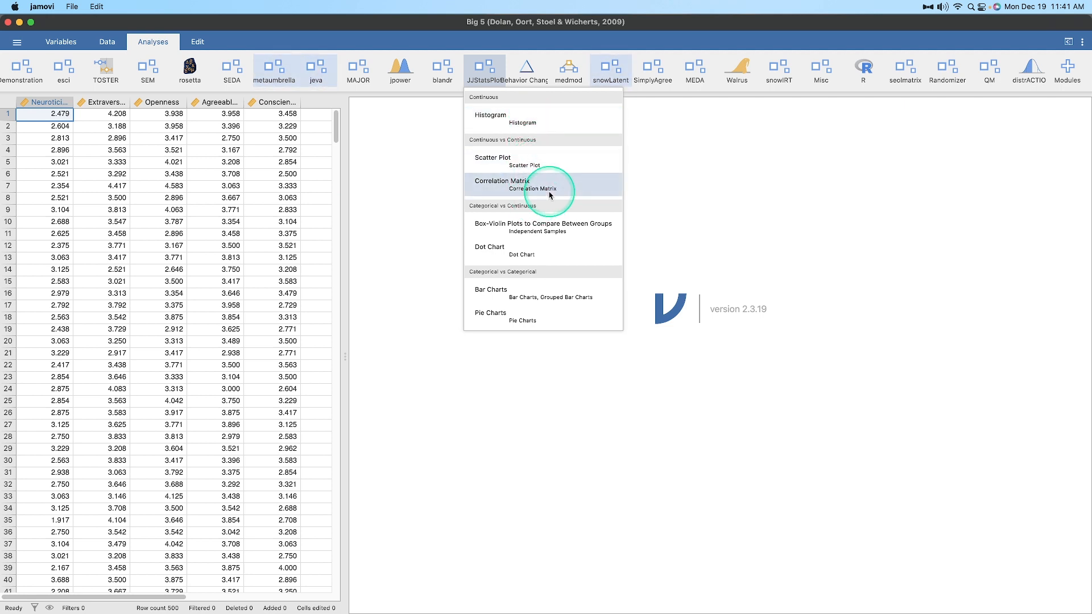
{"action": "mouse_move", "coordinate": [533, 312]}
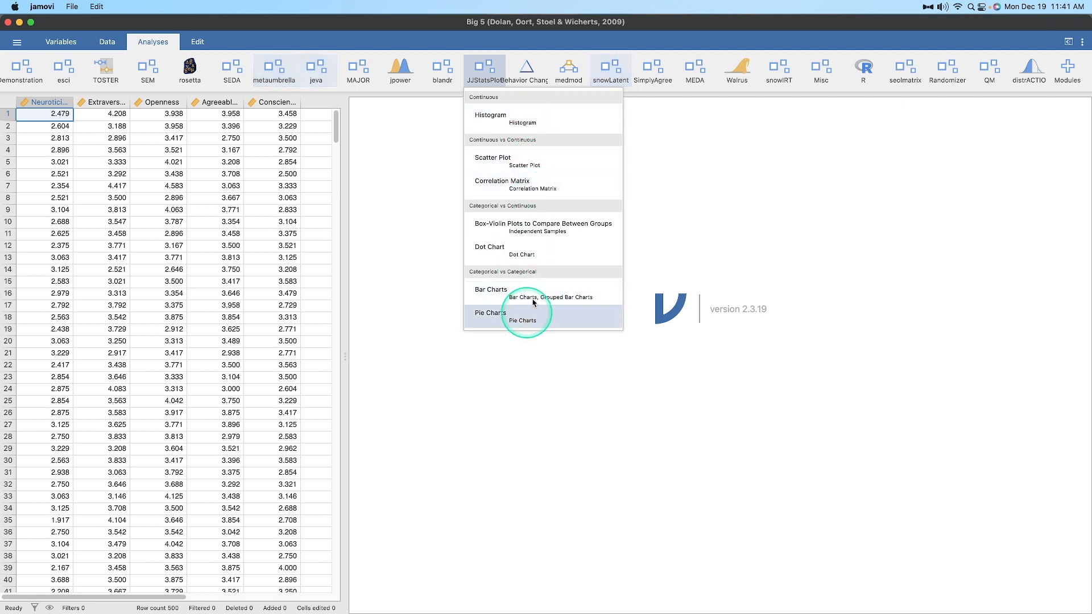
{"action": "mouse_move", "coordinate": [79, 324]}
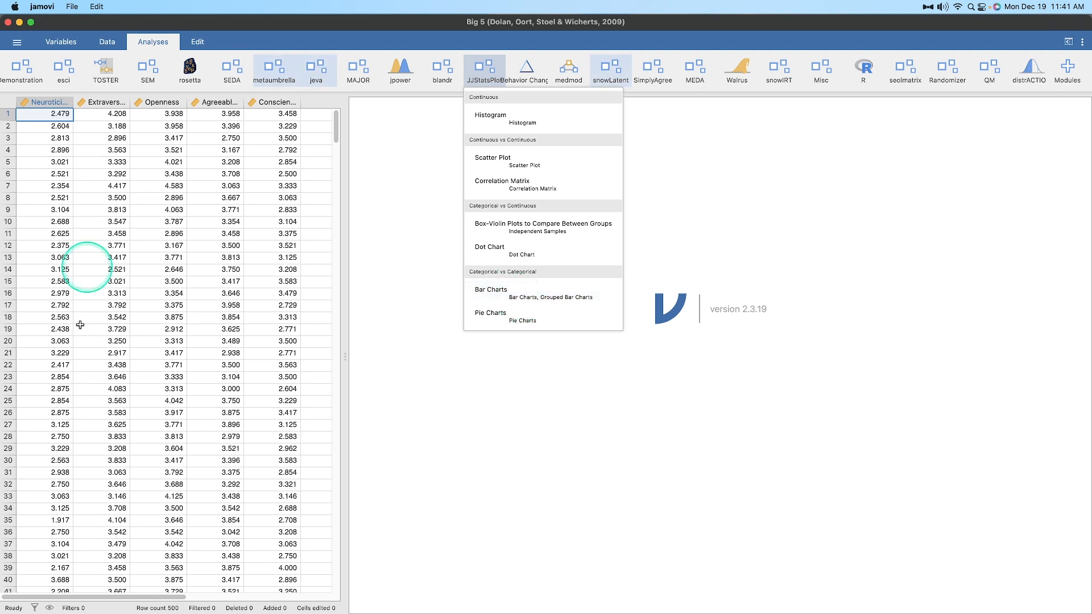
{"action": "mouse_move", "coordinate": [540, 227]}
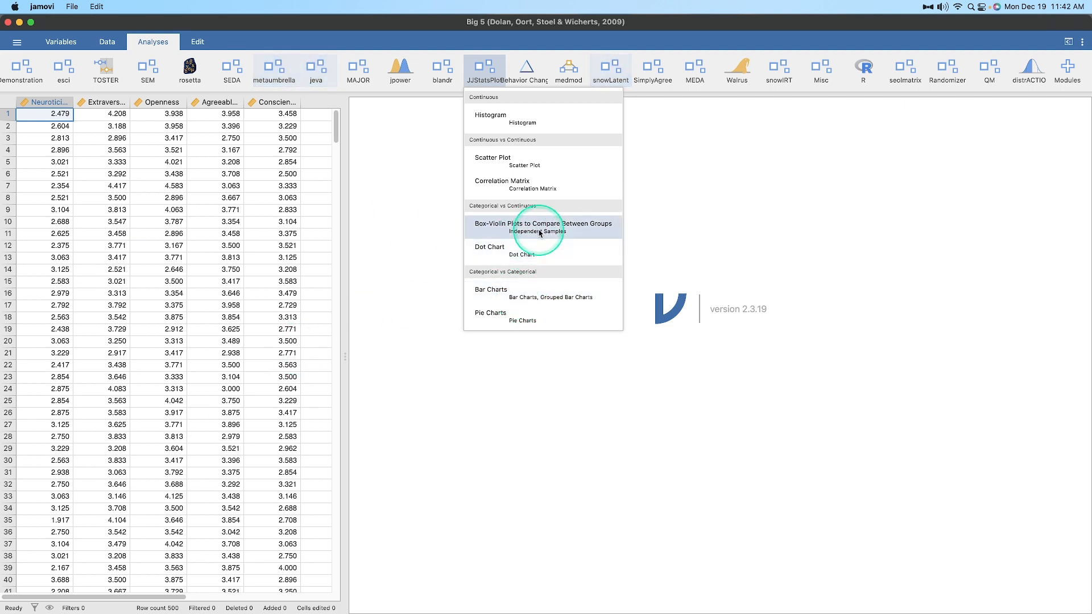
{"action": "mouse_move", "coordinate": [544, 249]}
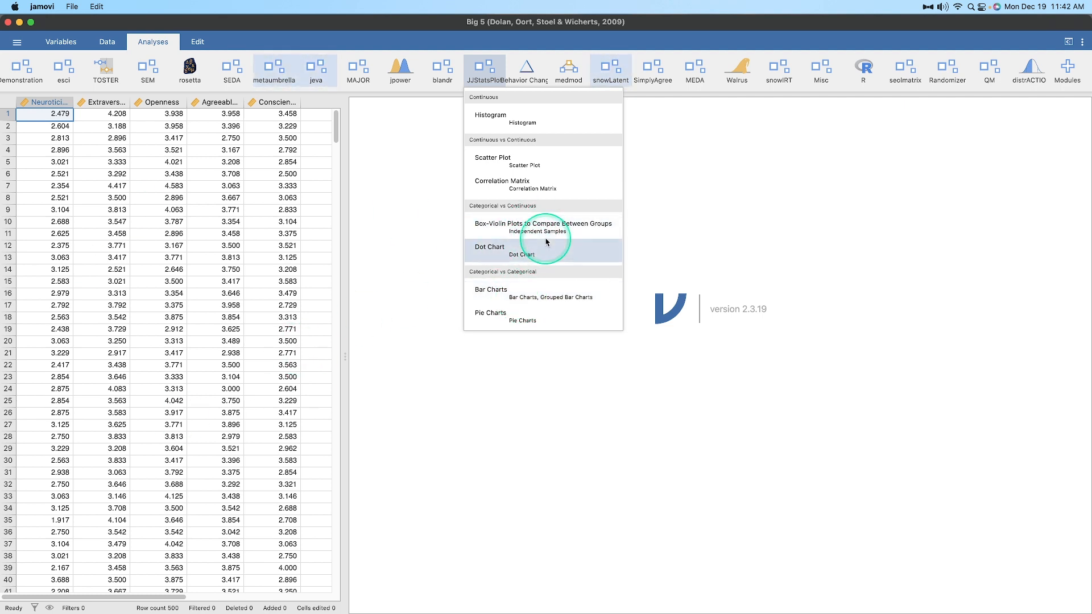
{"action": "mouse_move", "coordinate": [576, 225]}
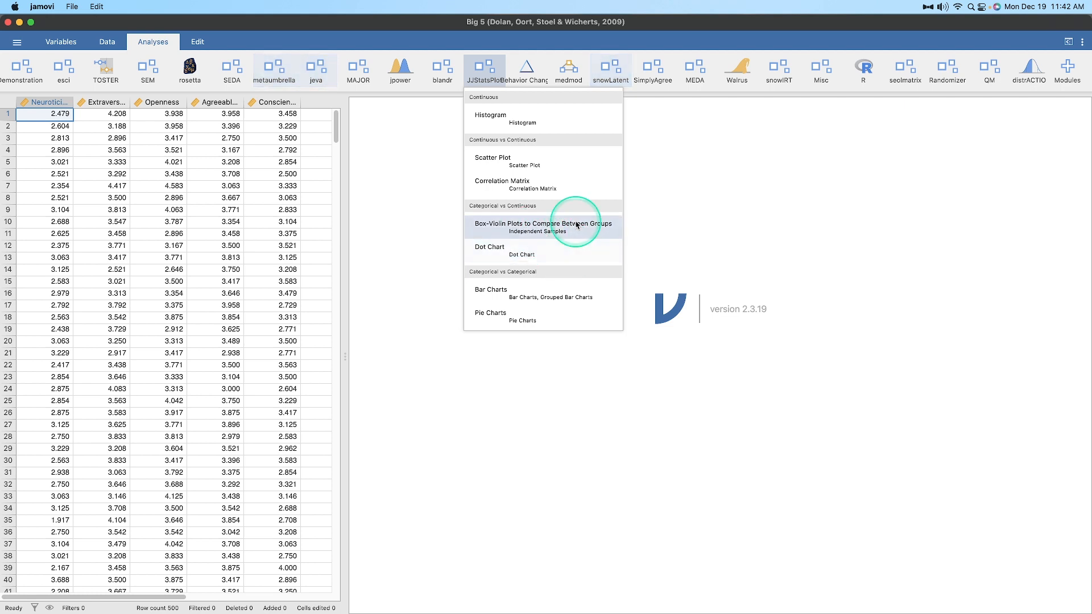
{"action": "mouse_move", "coordinate": [521, 165]}
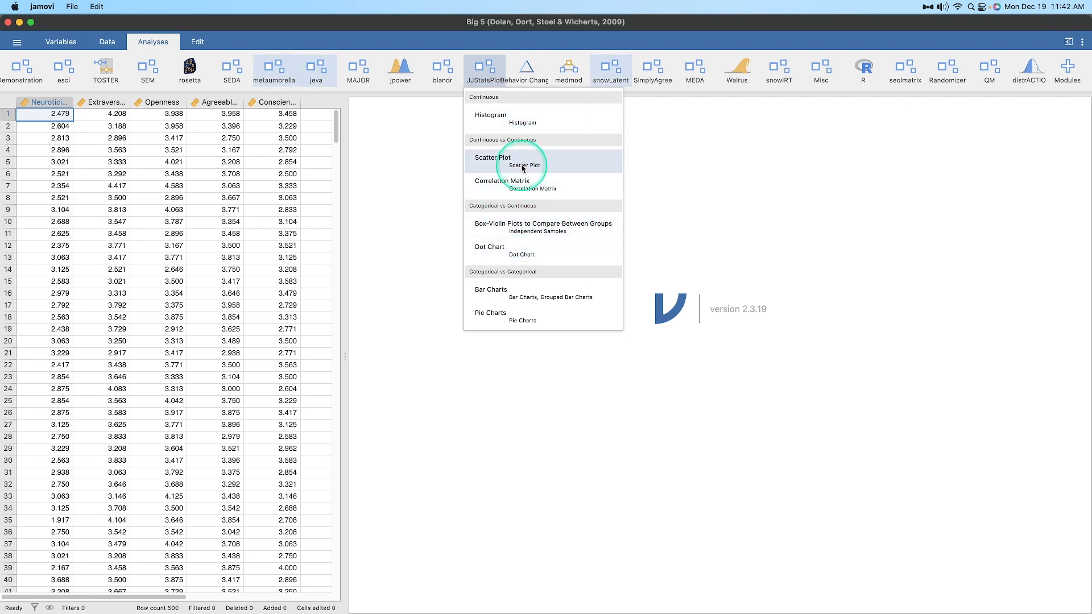
{"action": "mouse_move", "coordinate": [512, 115]}
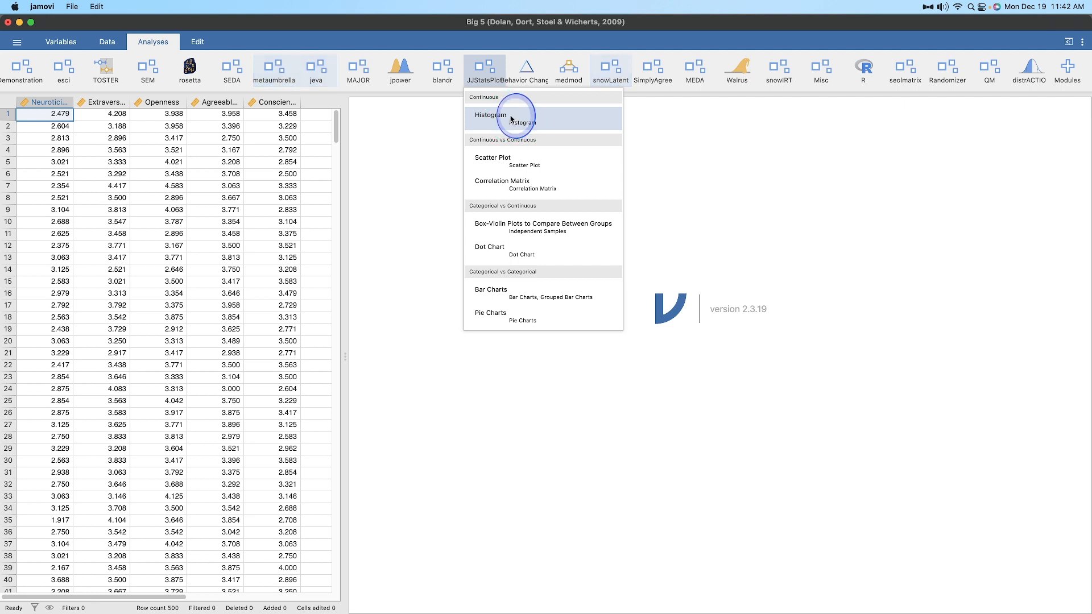
Create a JJStatsPlot histogram with Neuroticism as the plotted variable
{"action": "left_click", "coordinate": [491, 115]}
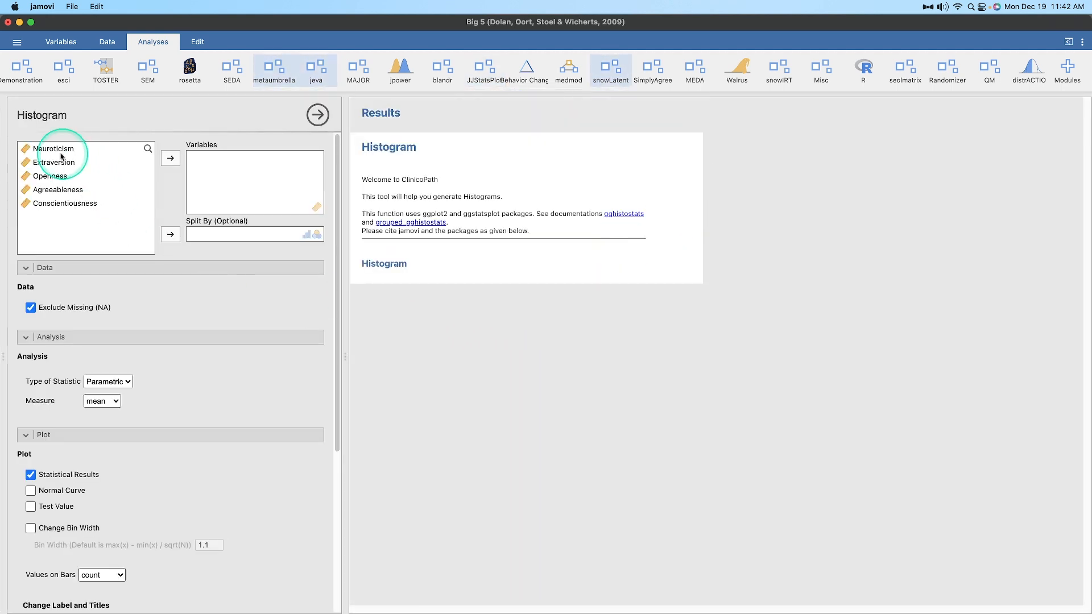
{"action": "left_click", "coordinate": [170, 158]}
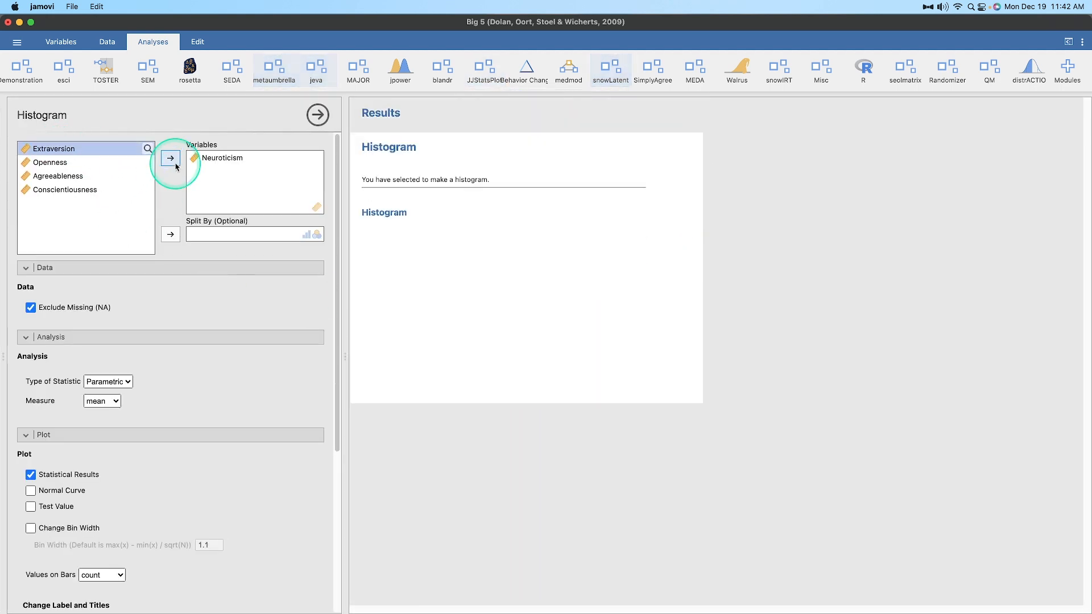
{"action": "left_click", "coordinate": [171, 158]}
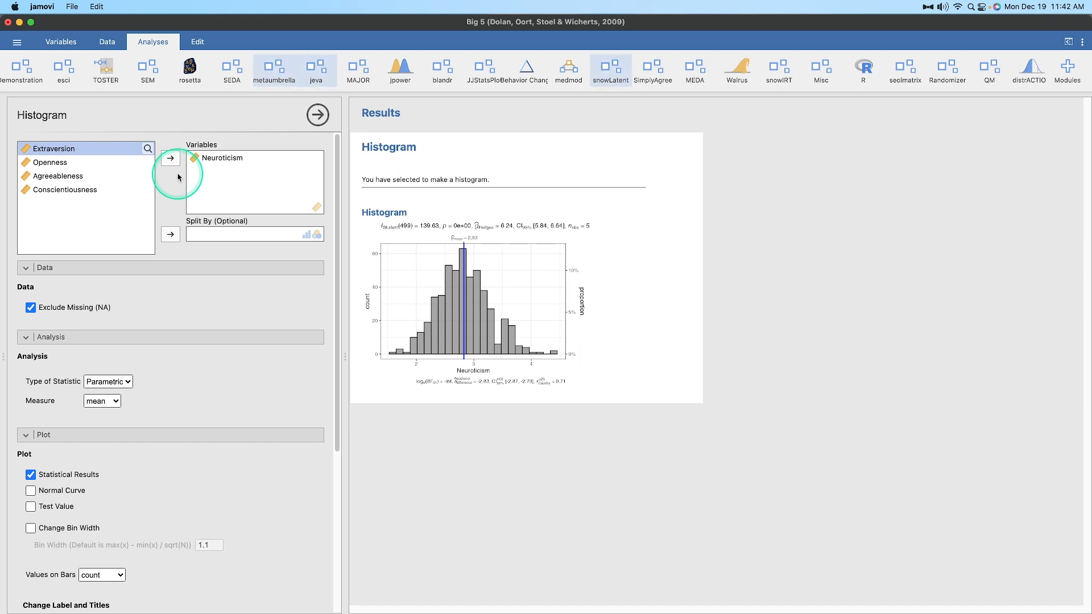
{"action": "mouse_move", "coordinate": [681, 355]}
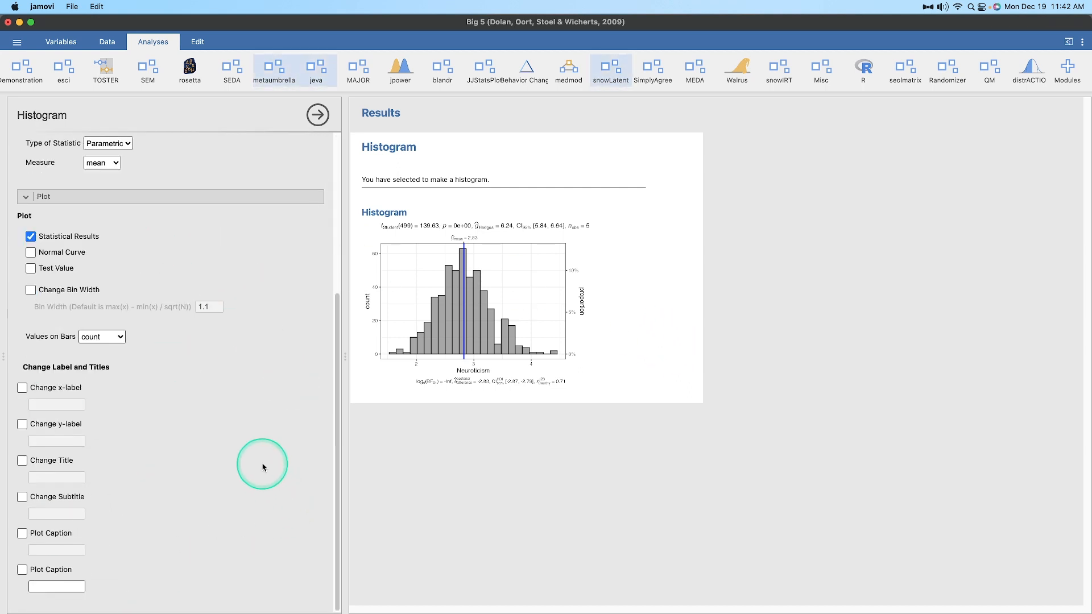
{"action": "mouse_move", "coordinate": [491, 370]}
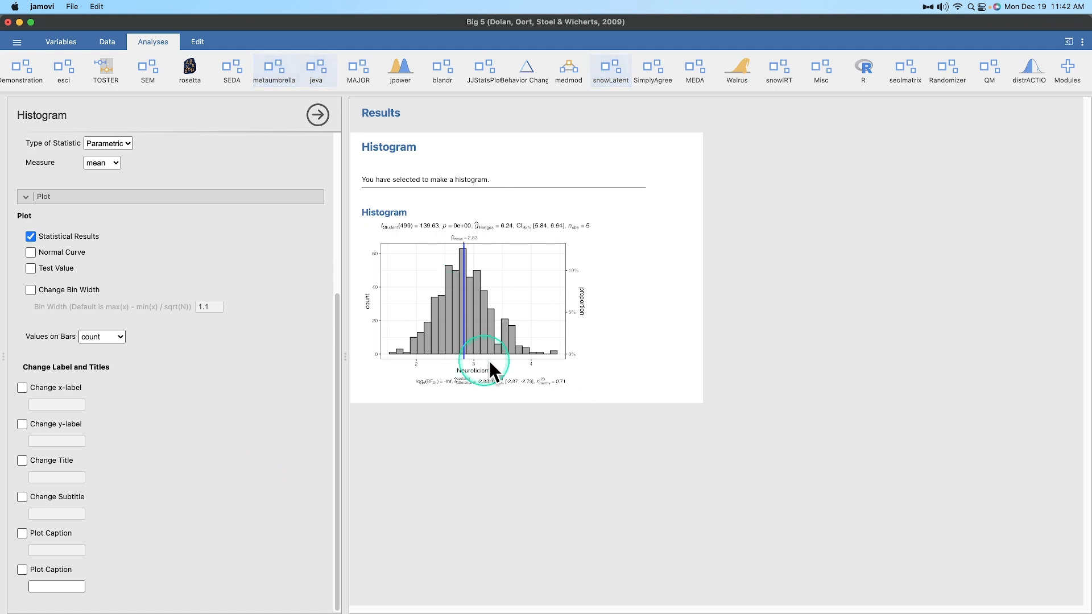
{"action": "mouse_move", "coordinate": [510, 338]}
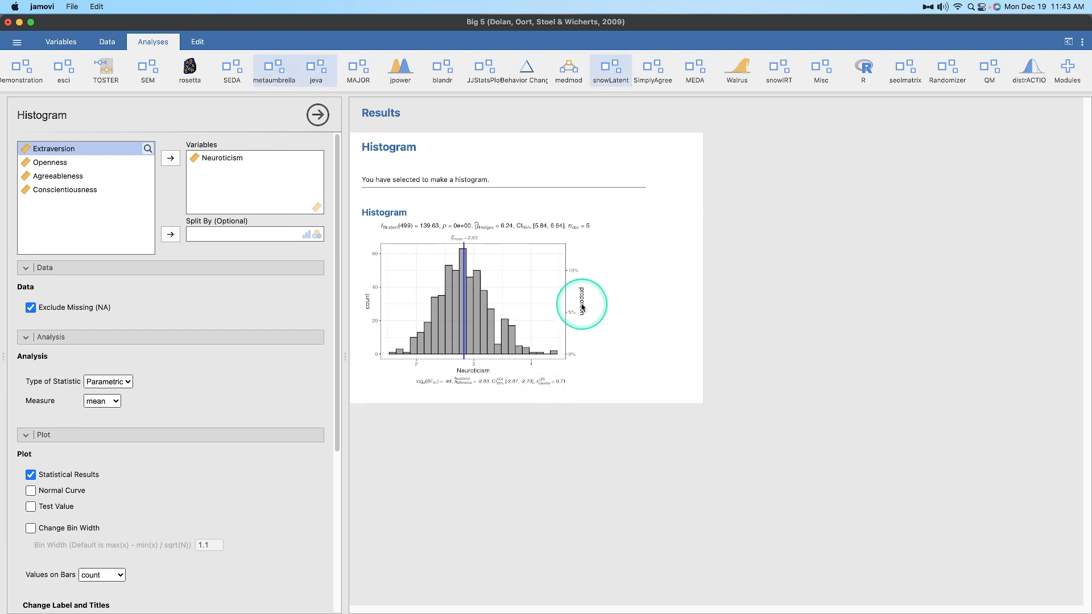
{"action": "mouse_move", "coordinate": [525, 280]}
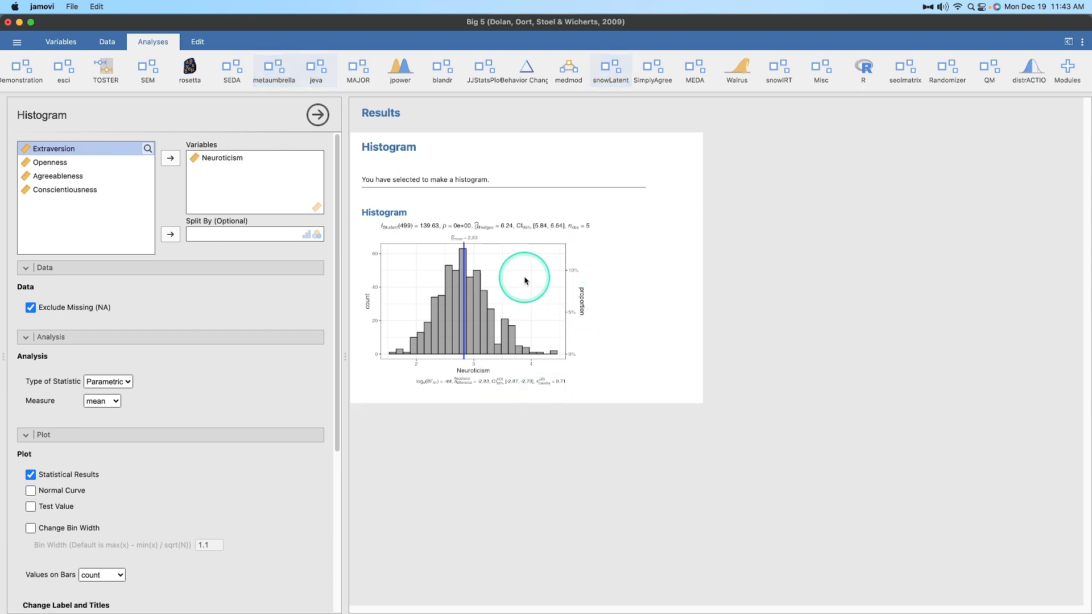
{"action": "scroll", "scroll_direction": "down", "scroll_amount": 3}
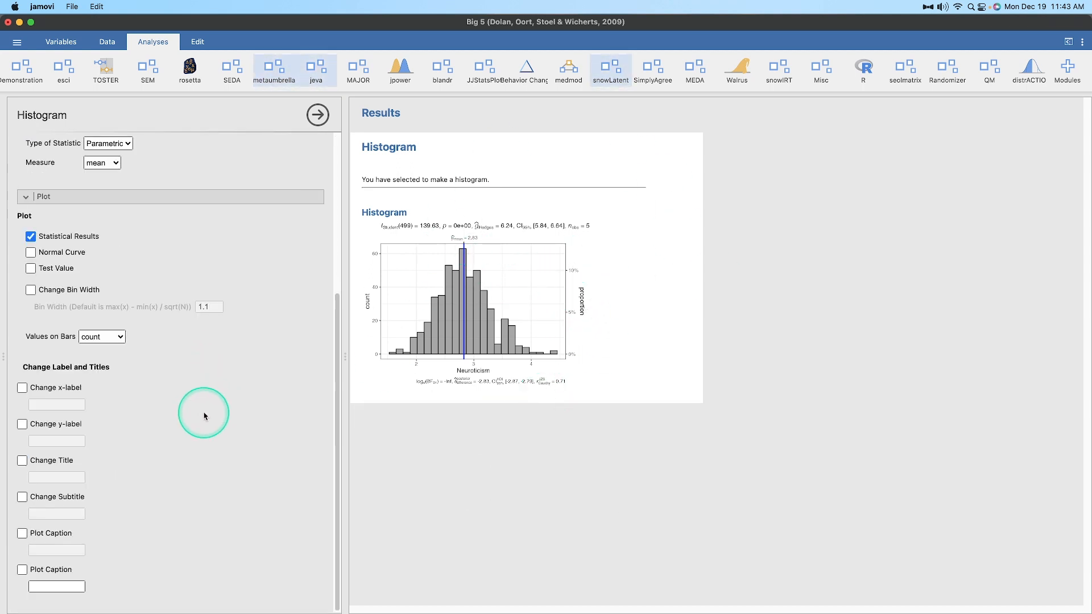
{"action": "mouse_move", "coordinate": [205, 411]}
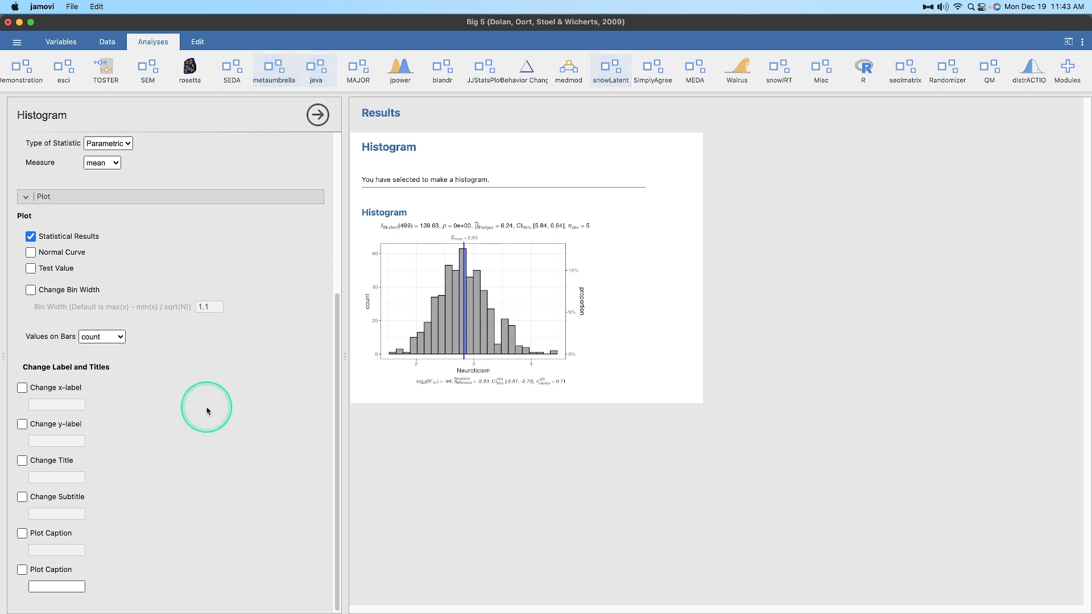
{"action": "mouse_move", "coordinate": [341, 280]}
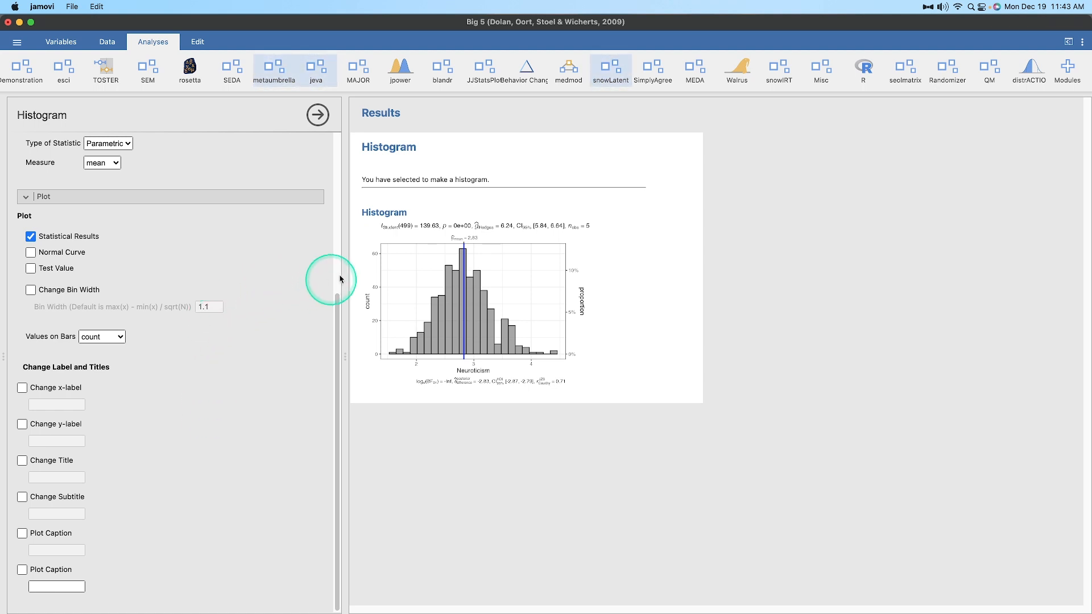
{"action": "mouse_move", "coordinate": [567, 248]}
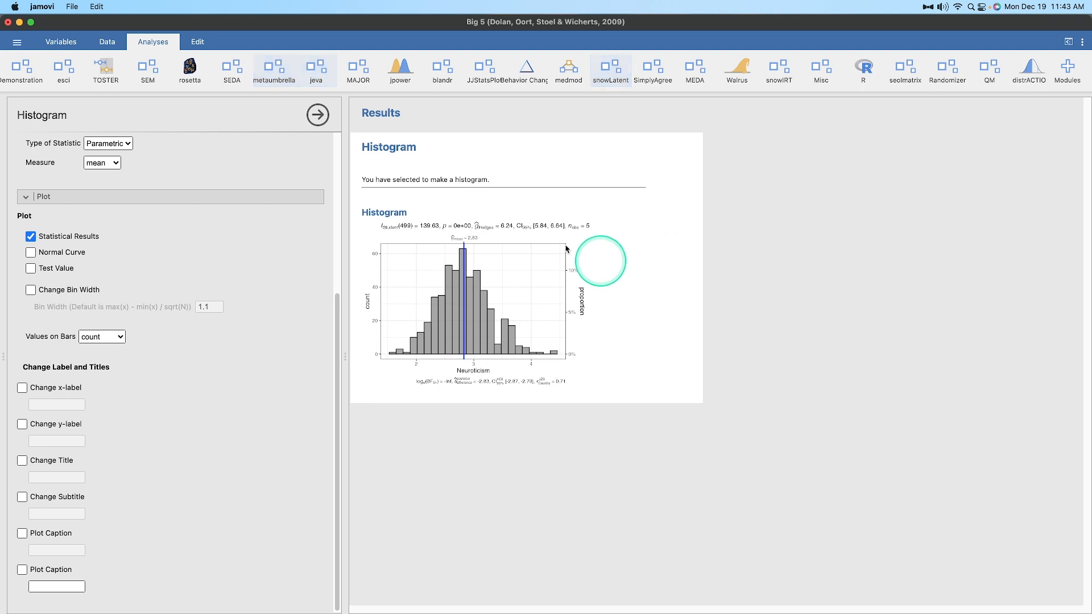
{"action": "mouse_move", "coordinate": [395, 237]}
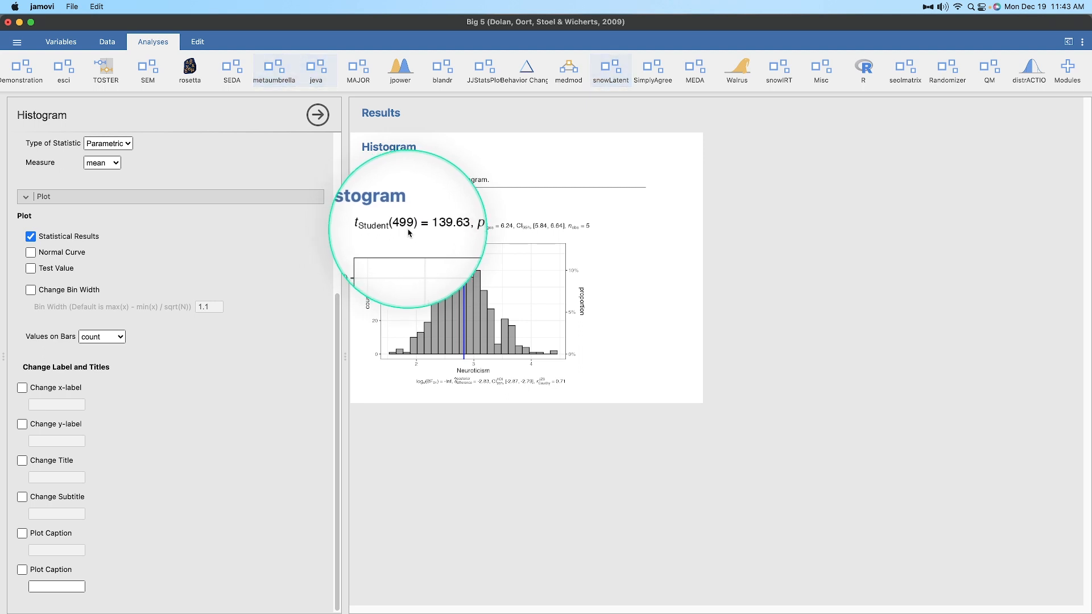
{"action": "mouse_move", "coordinate": [457, 233]}
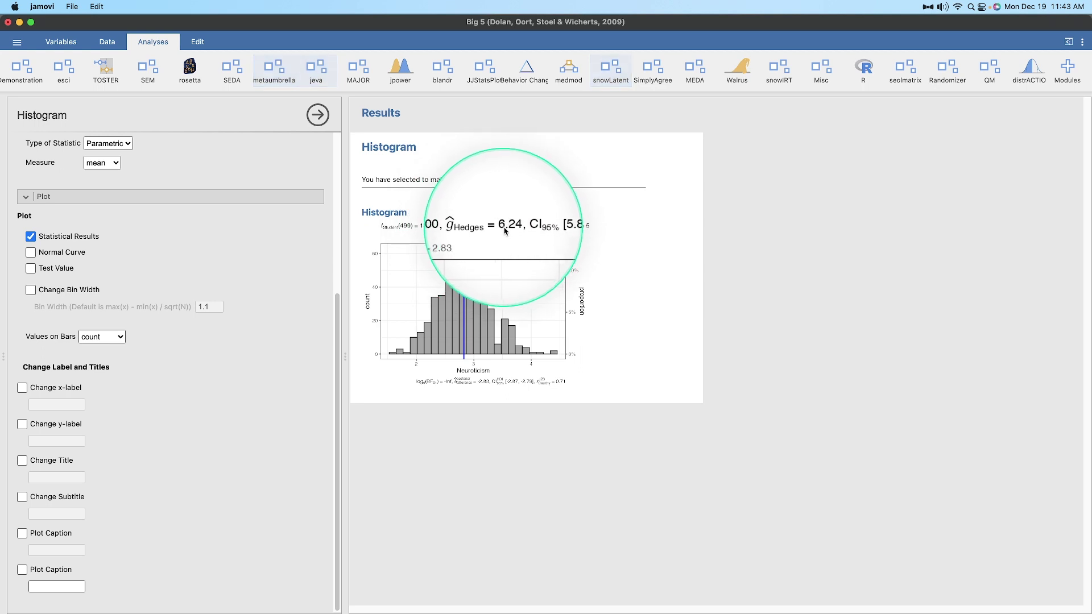
{"action": "mouse_move", "coordinate": [518, 227]}
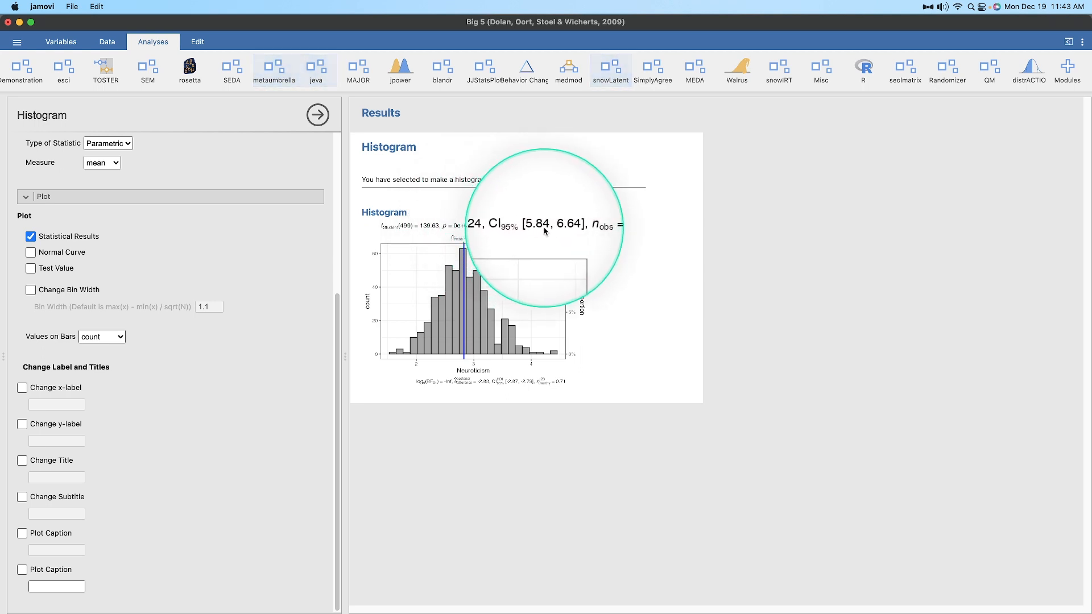
{"action": "mouse_move", "coordinate": [583, 233]}
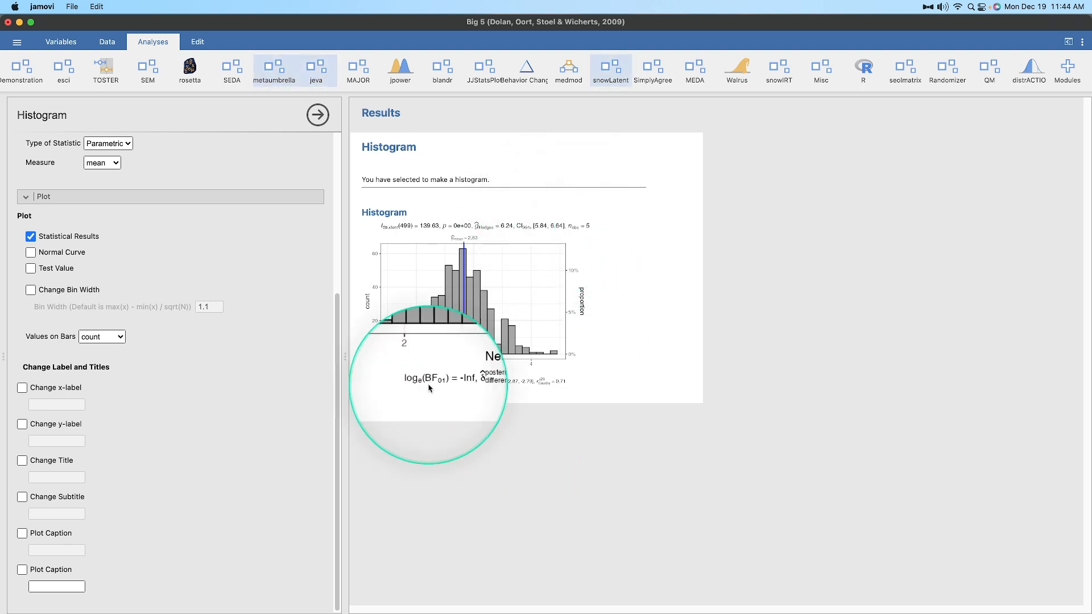
{"action": "mouse_move", "coordinate": [565, 387]}
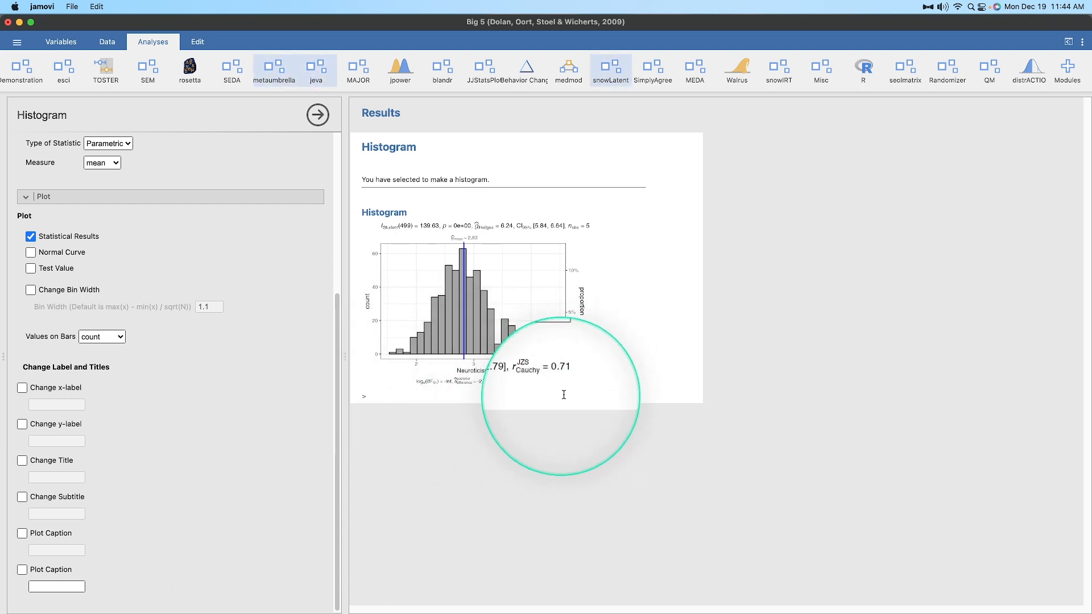
{"action": "mouse_move", "coordinate": [608, 388]}
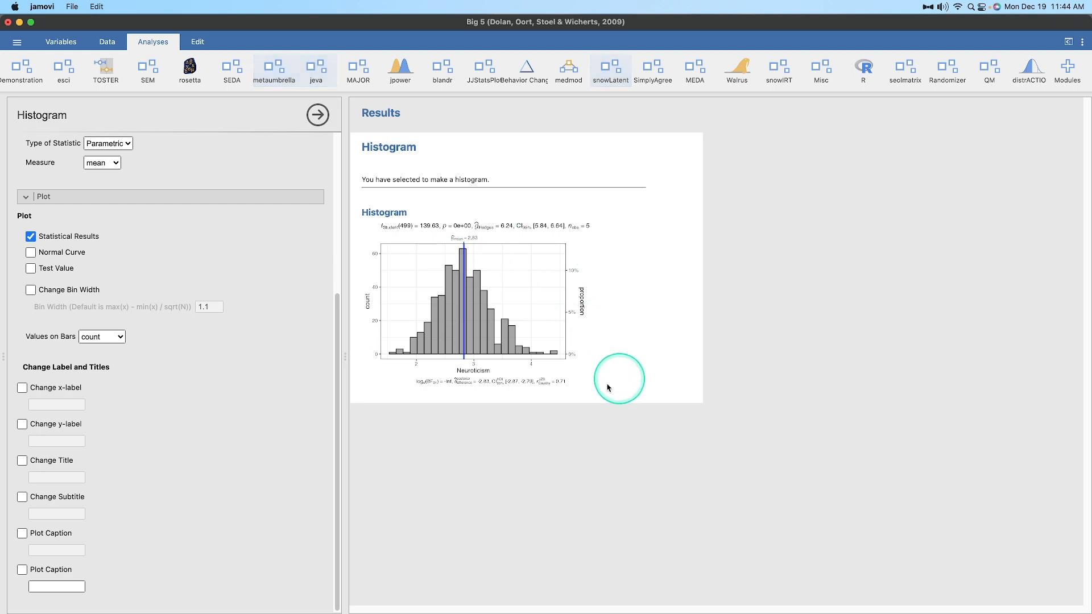
{"action": "mouse_move", "coordinate": [475, 237]}
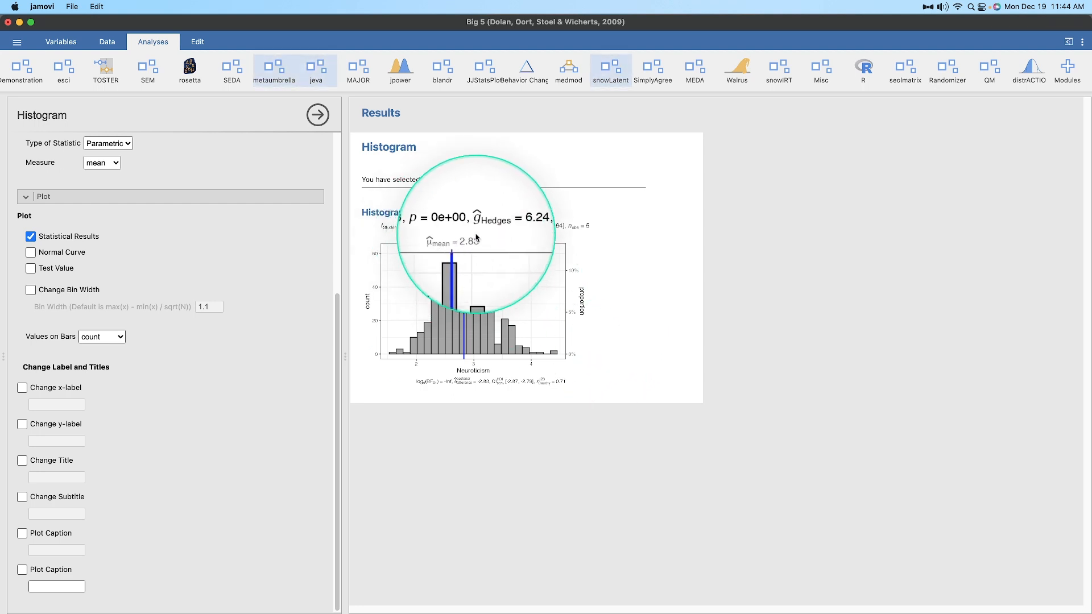
{"action": "mouse_move", "coordinate": [558, 363]}
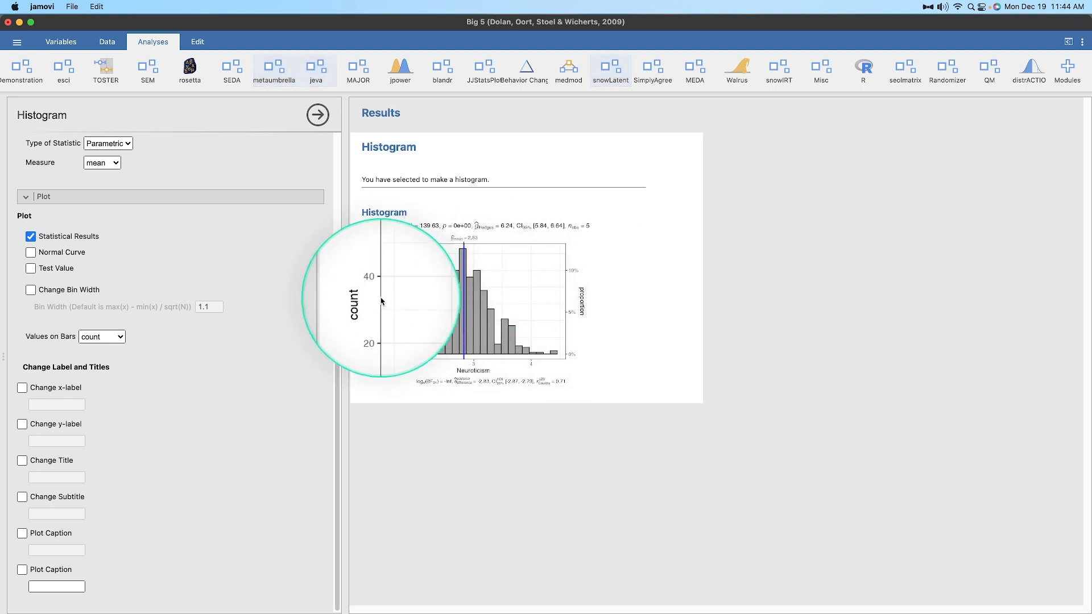
{"action": "mouse_move", "coordinate": [570, 326]}
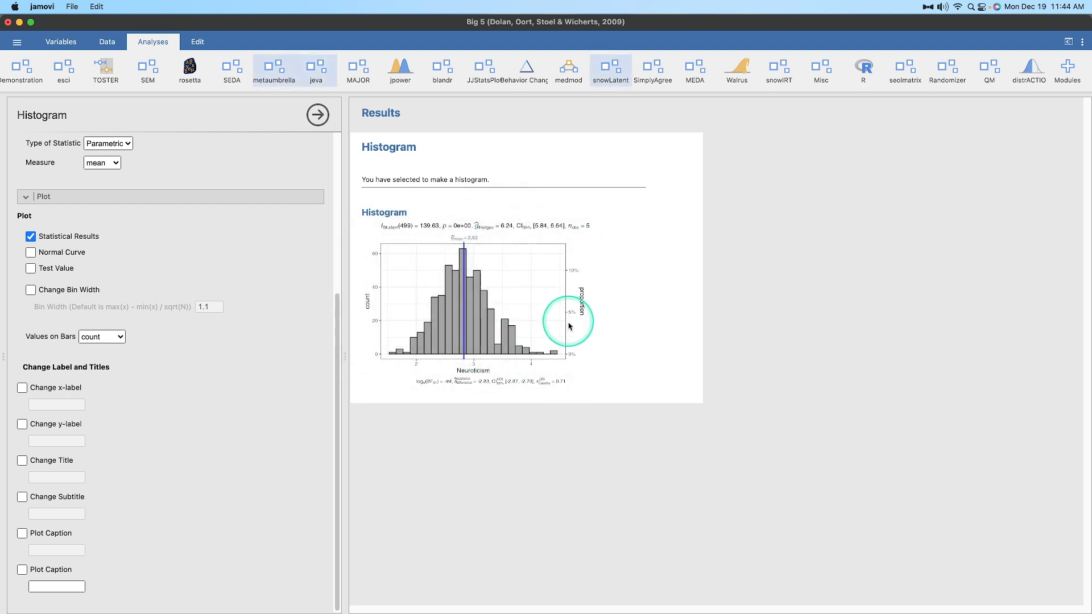
{"action": "mouse_move", "coordinate": [382, 280]}
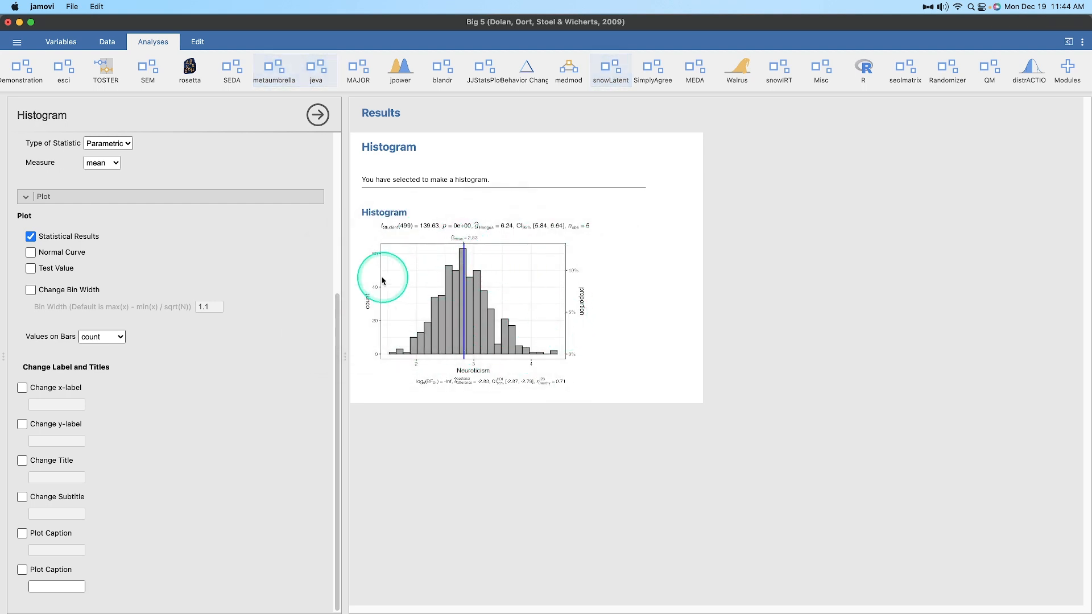
{"action": "mouse_move", "coordinate": [519, 273]}
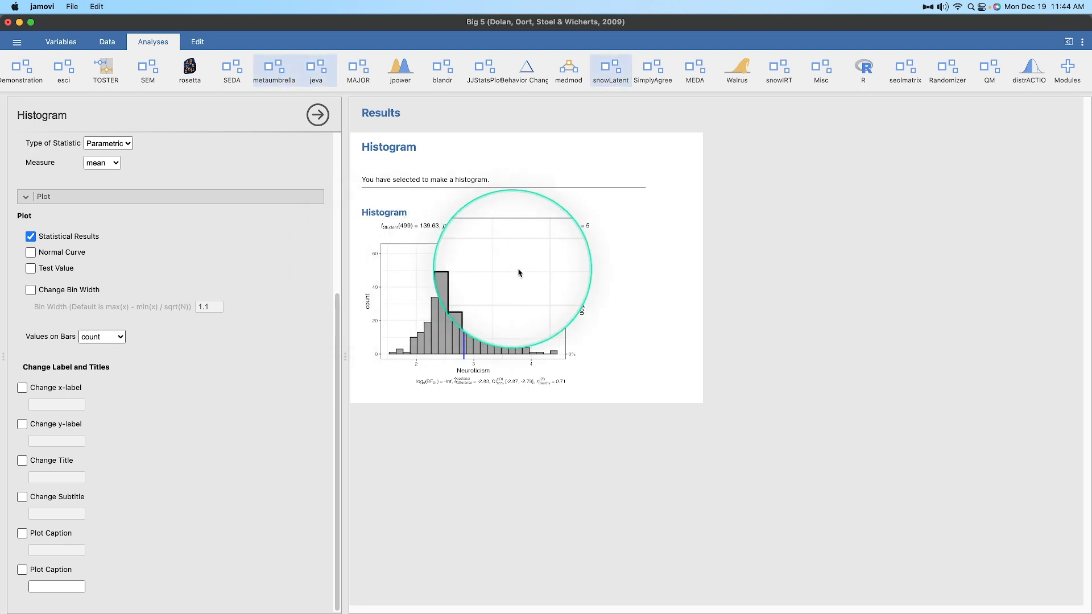
{"action": "mouse_move", "coordinate": [570, 272]}
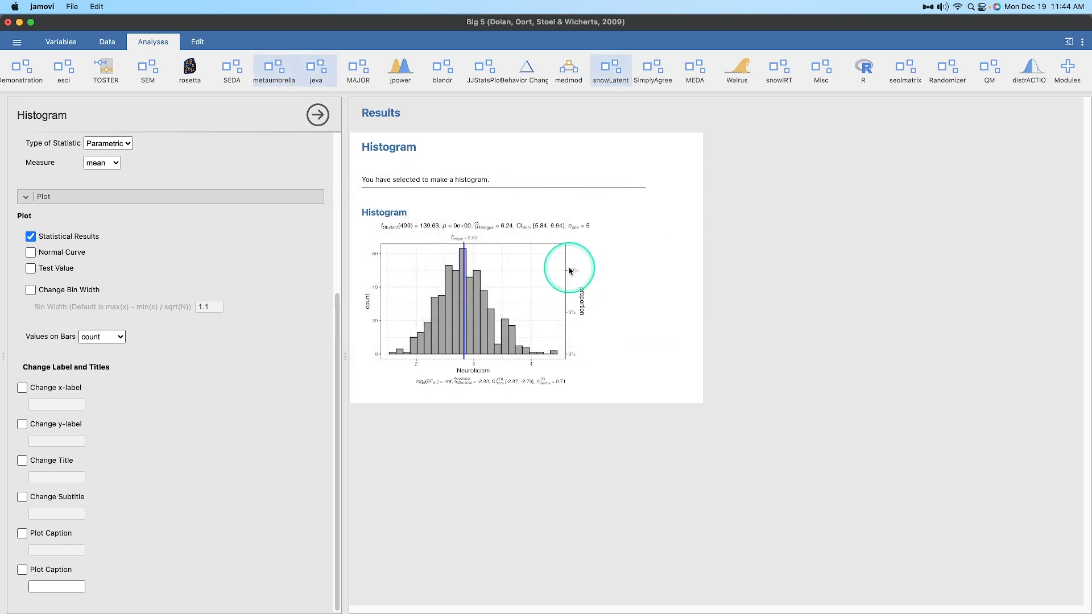
{"action": "mouse_move", "coordinate": [488, 313]}
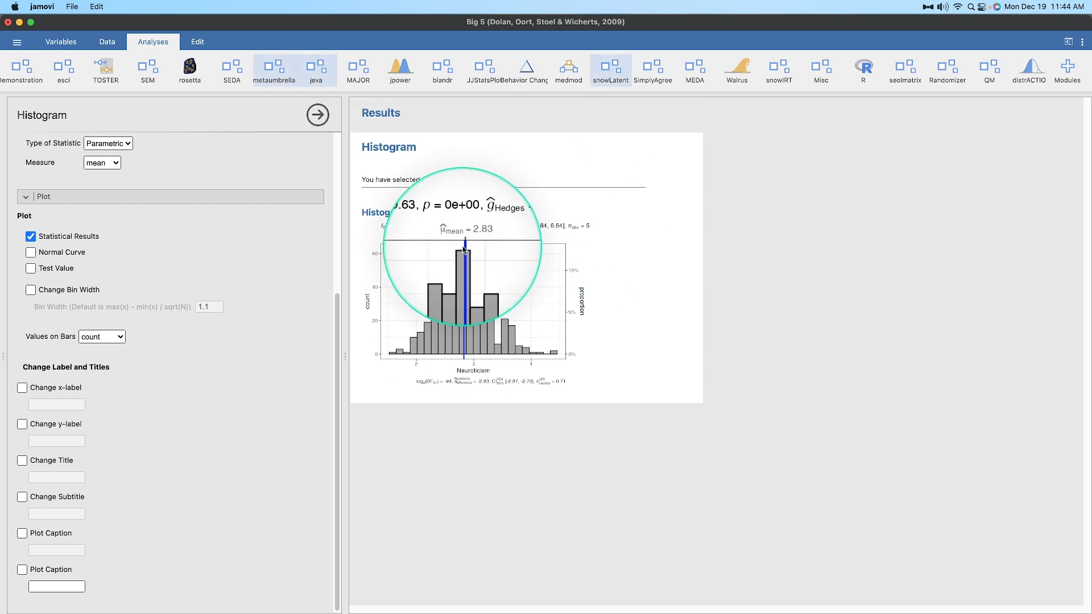
{"action": "mouse_move", "coordinate": [460, 314]}
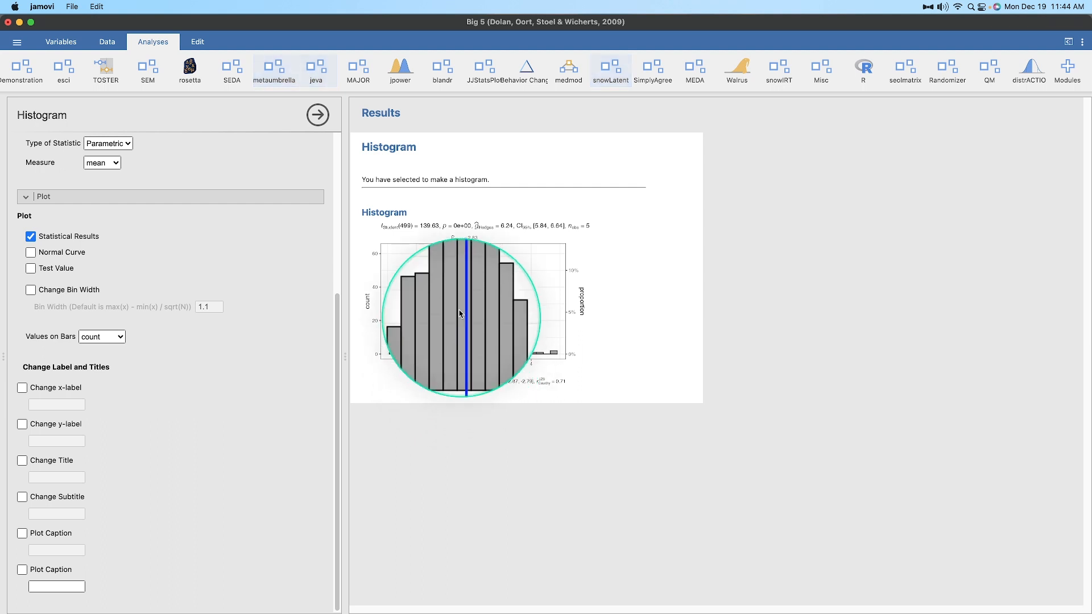
{"action": "mouse_move", "coordinate": [459, 357]}
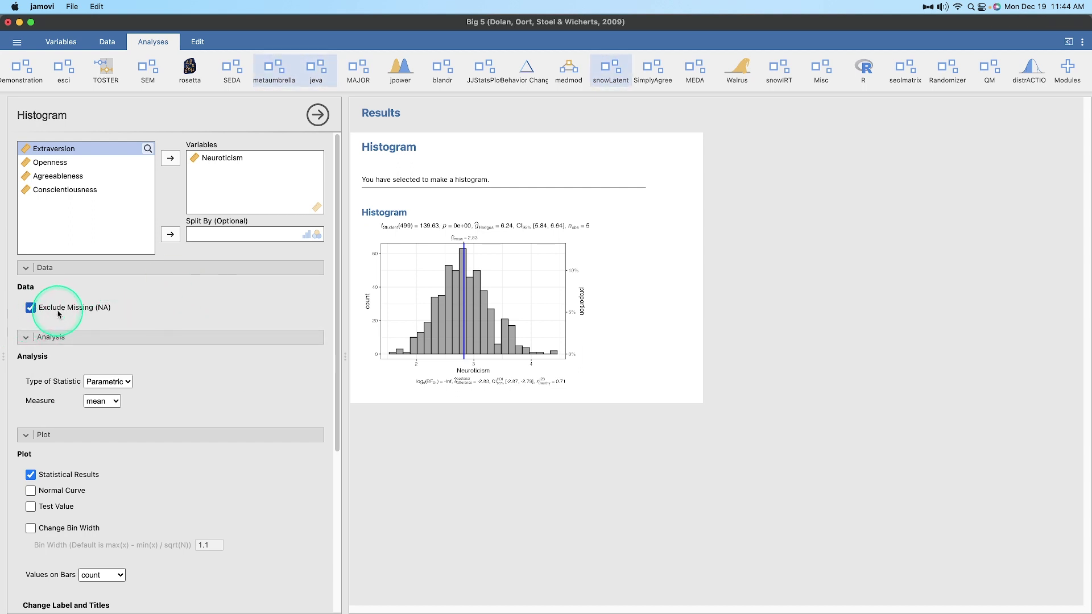
{"action": "mouse_move", "coordinate": [121, 321]}
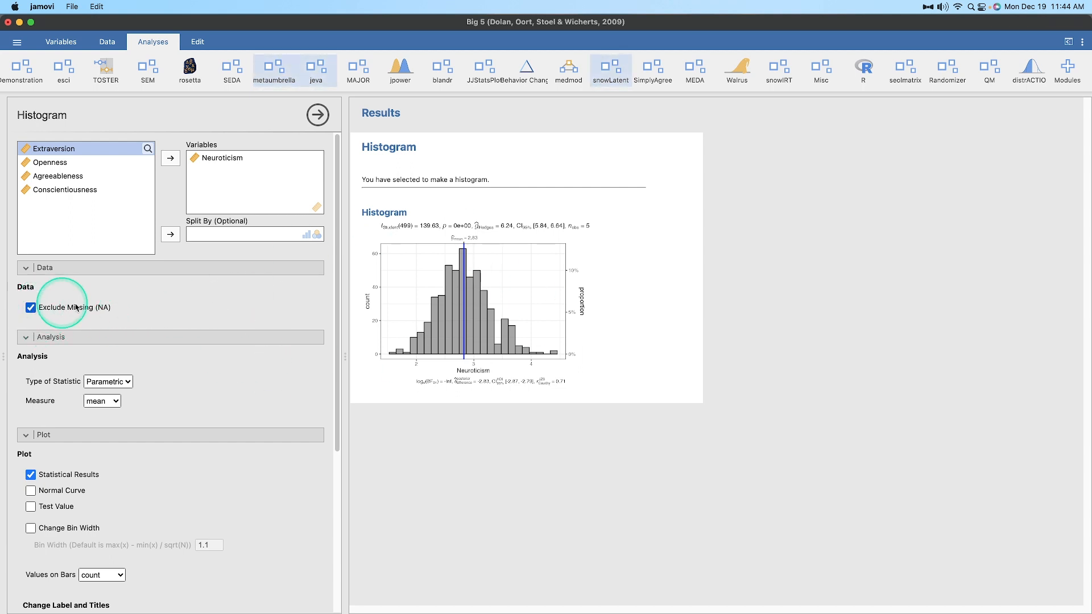
{"action": "scroll", "scroll_direction": "down", "scroll_amount": 3}
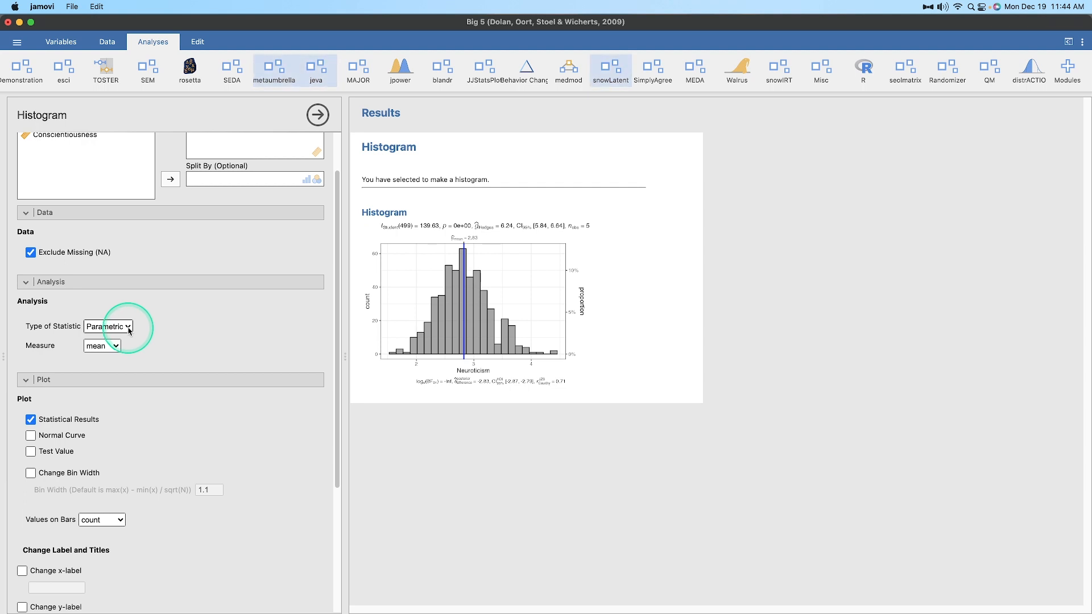
{"action": "left_click", "coordinate": [109, 326]}
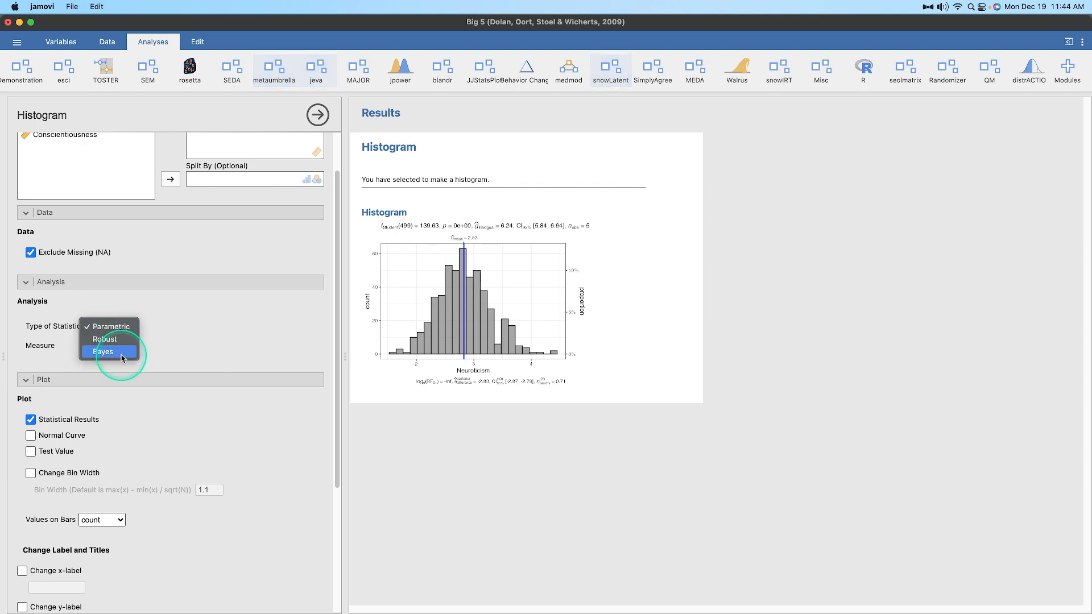
{"action": "mouse_move", "coordinate": [111, 326]}
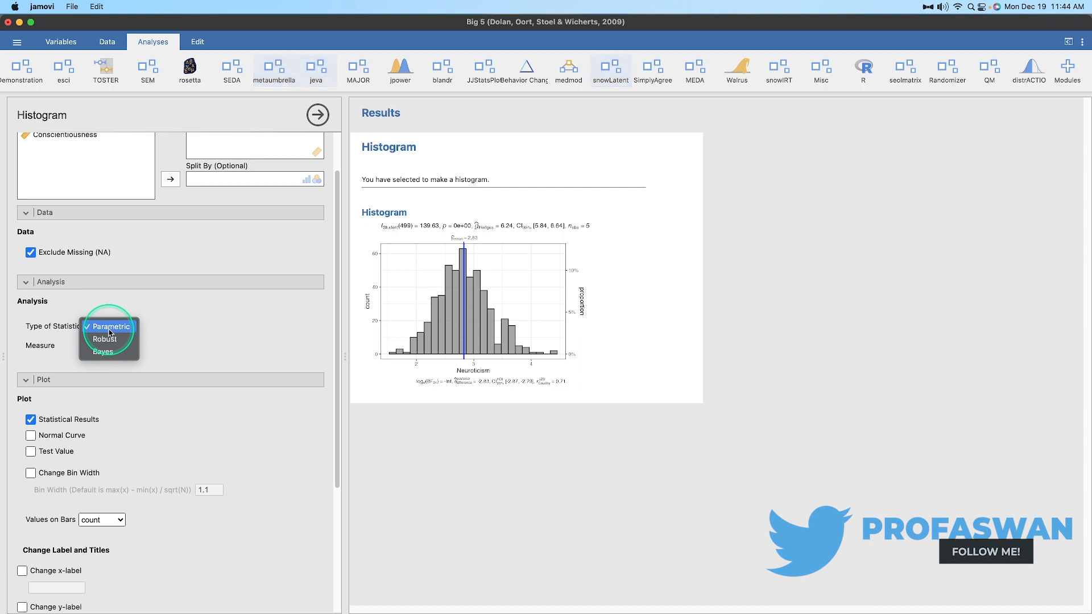
{"action": "mouse_move", "coordinate": [212, 338]}
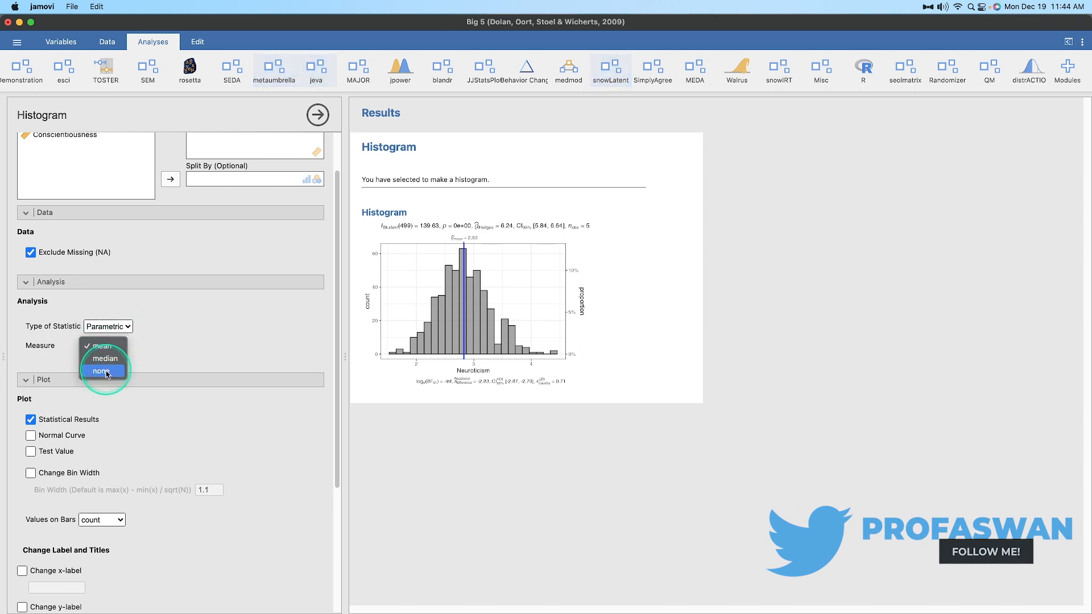
{"action": "left_click", "coordinate": [101, 346]}
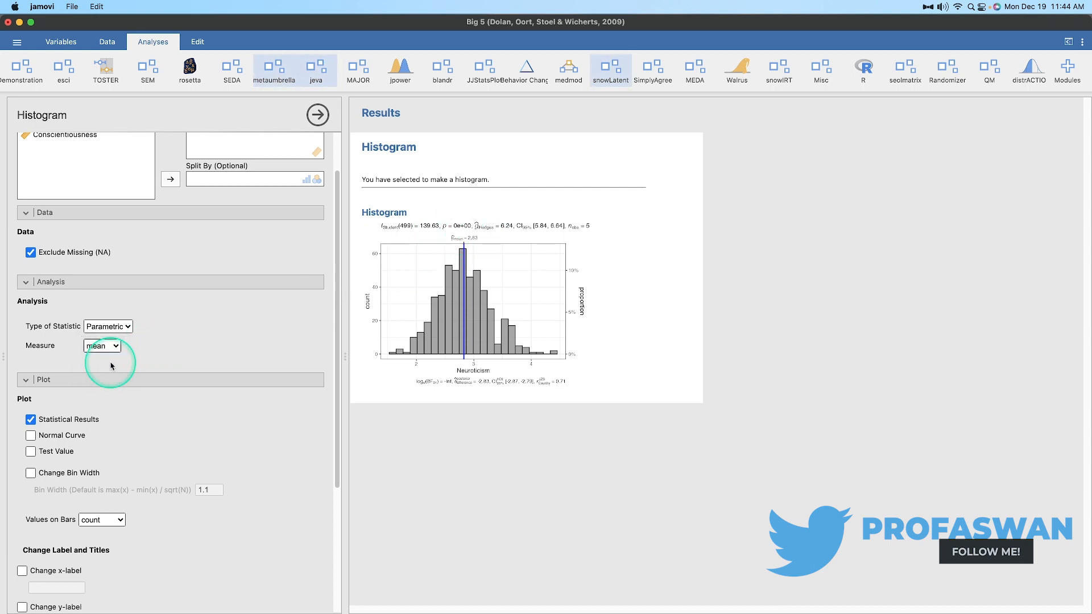
{"action": "left_click", "coordinate": [102, 346]}
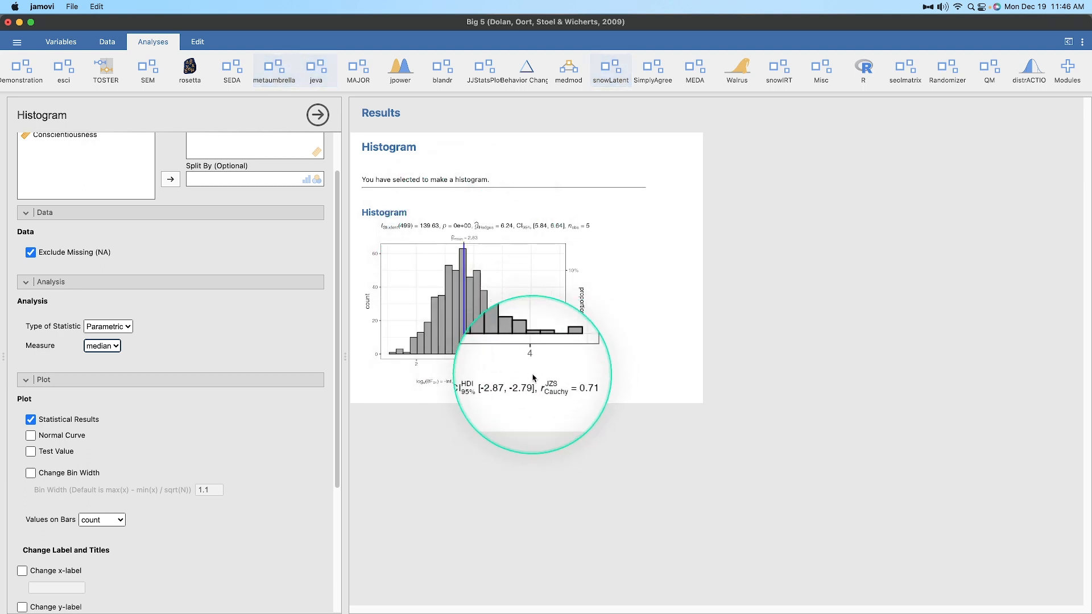
{"action": "left_click", "coordinate": [101, 345]}
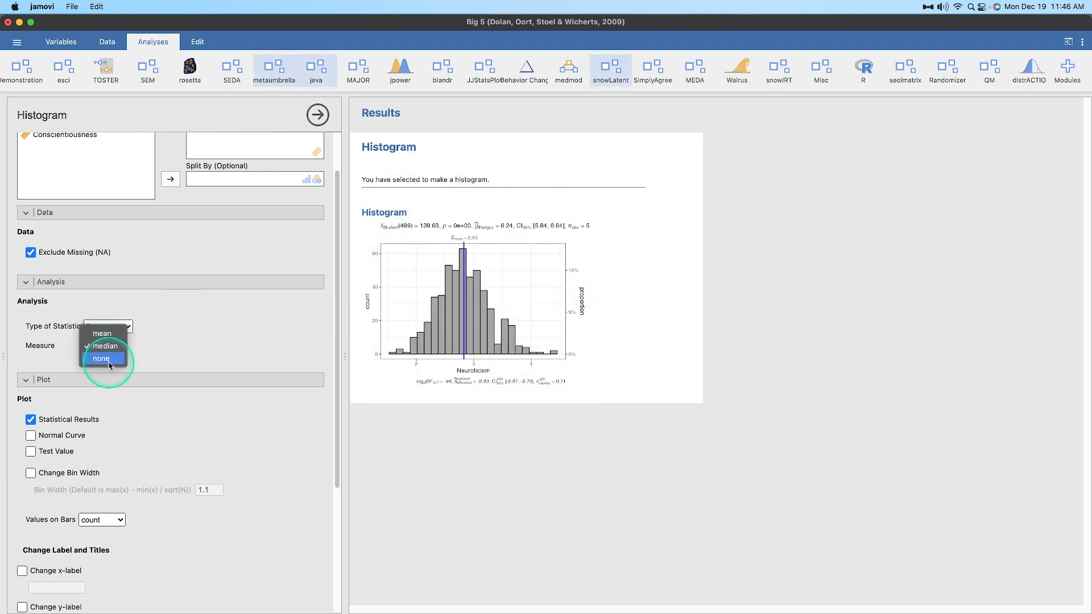
{"action": "left_click", "coordinate": [101, 358]}
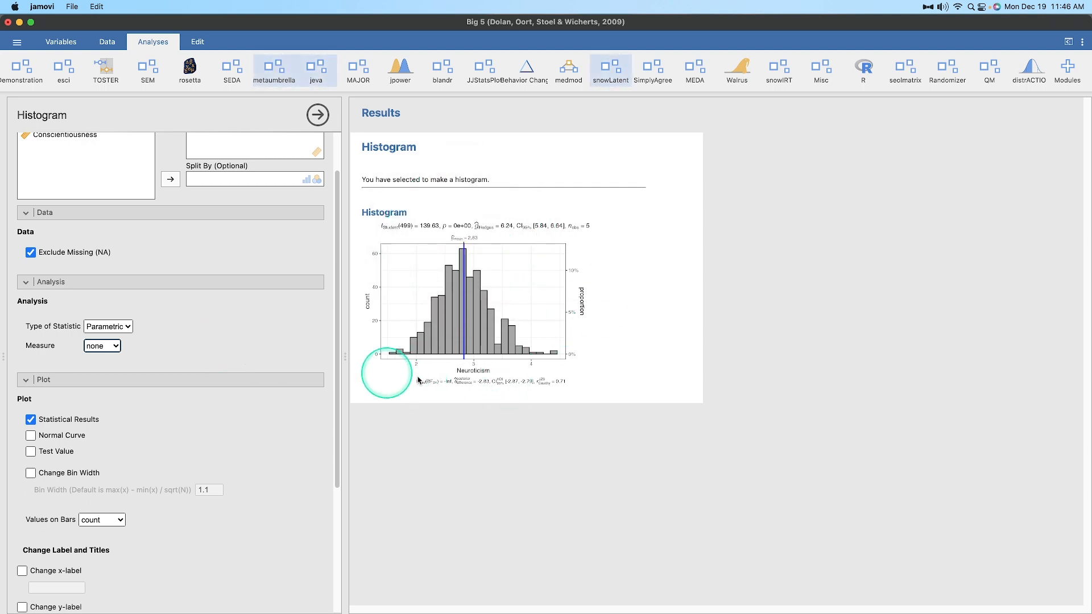
{"action": "left_click", "coordinate": [102, 345]}
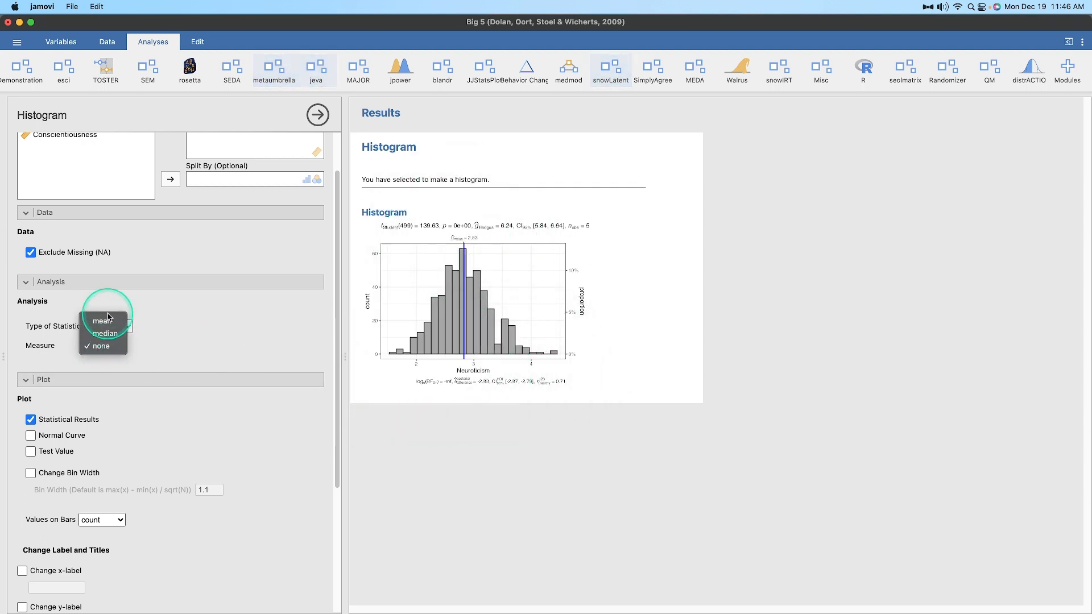
{"action": "left_click", "coordinate": [103, 320]}
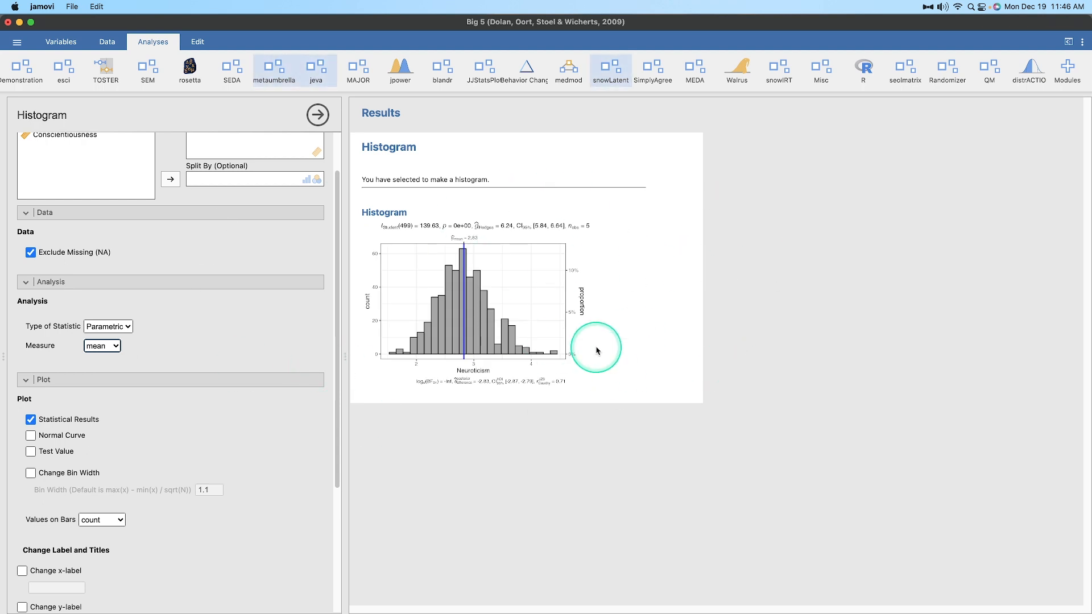
{"action": "mouse_move", "coordinate": [210, 330]}
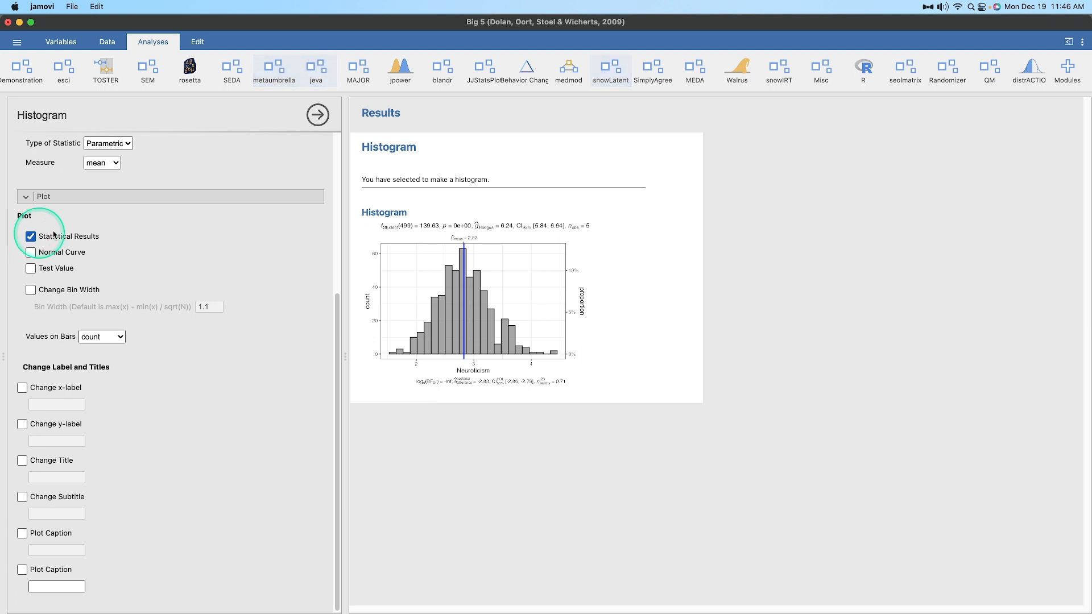
Turn off Statistical Results and enable Normal Curve and Test Value on the histogram
{"action": "left_click", "coordinate": [31, 236]}
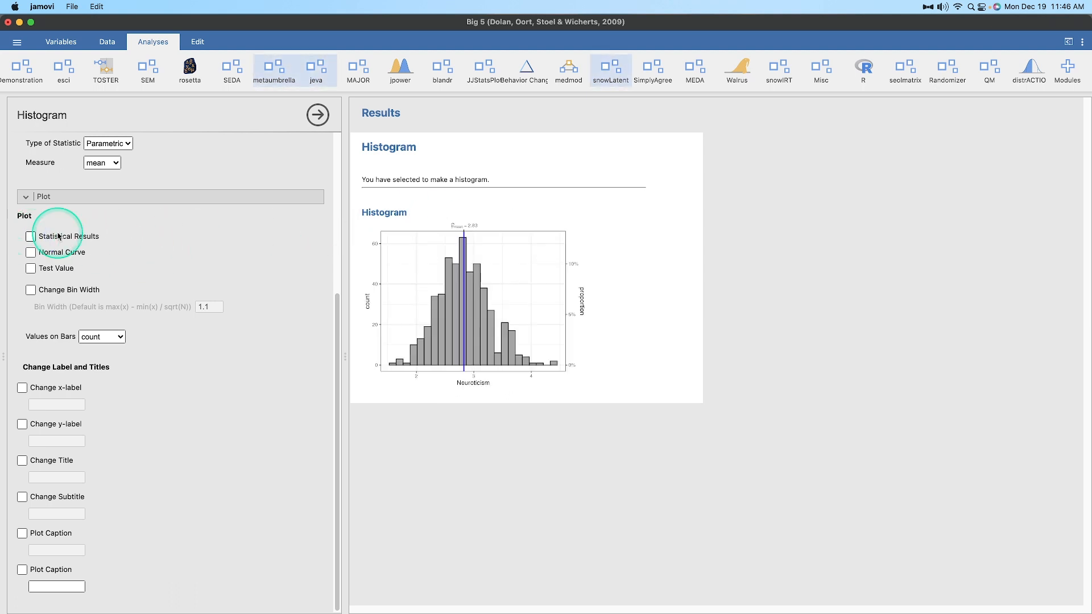
{"action": "left_click", "coordinate": [30, 252]}
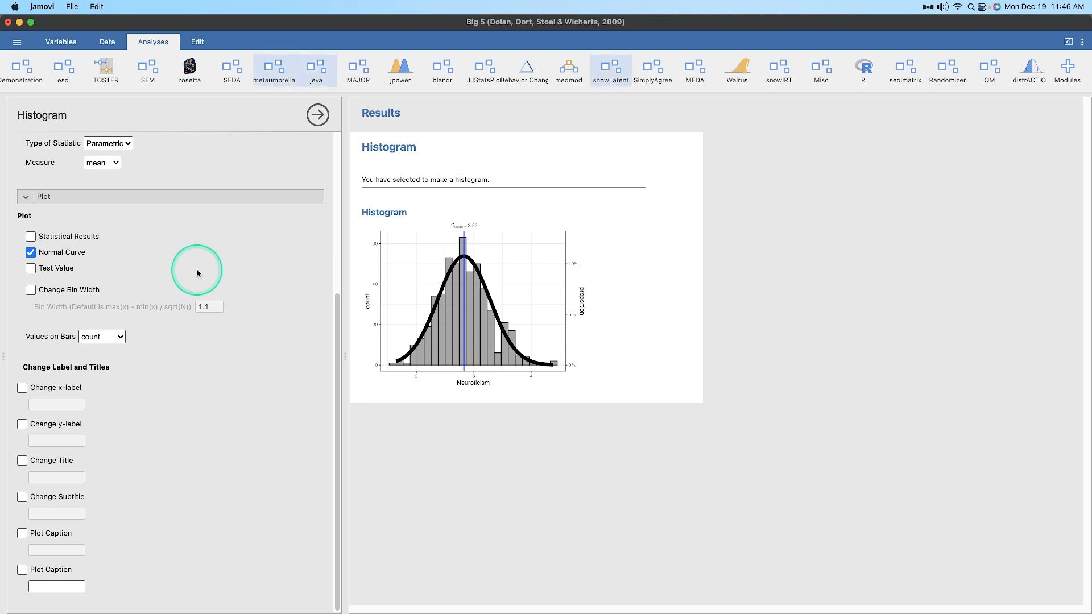
{"action": "left_click", "coordinate": [30, 268]}
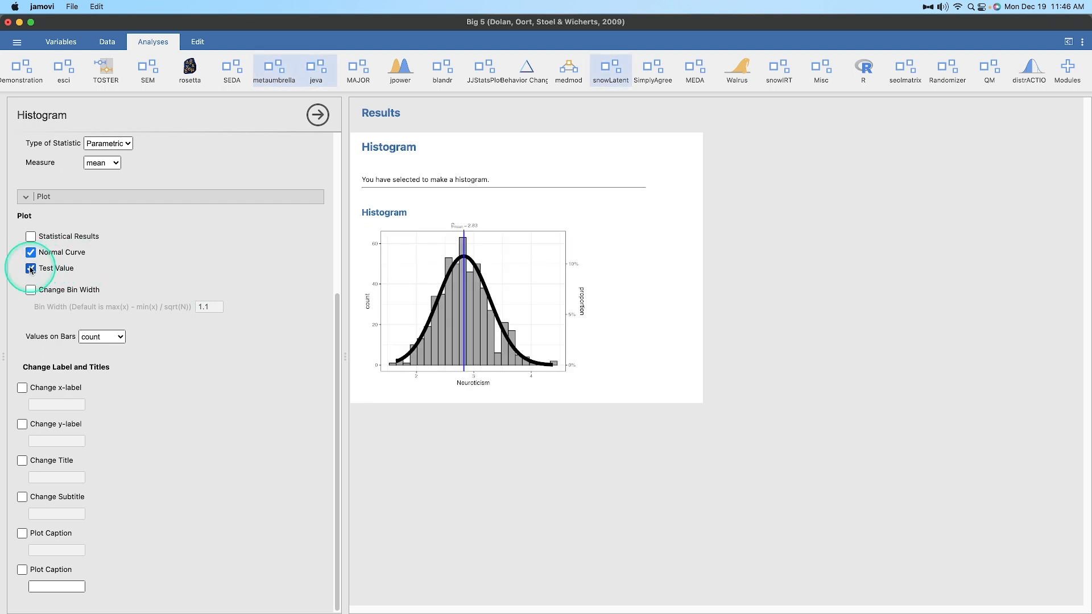
Enable Change Bin Width on the Neuroticism histogram and set the bin width to .25
{"action": "left_click", "coordinate": [30, 289]}
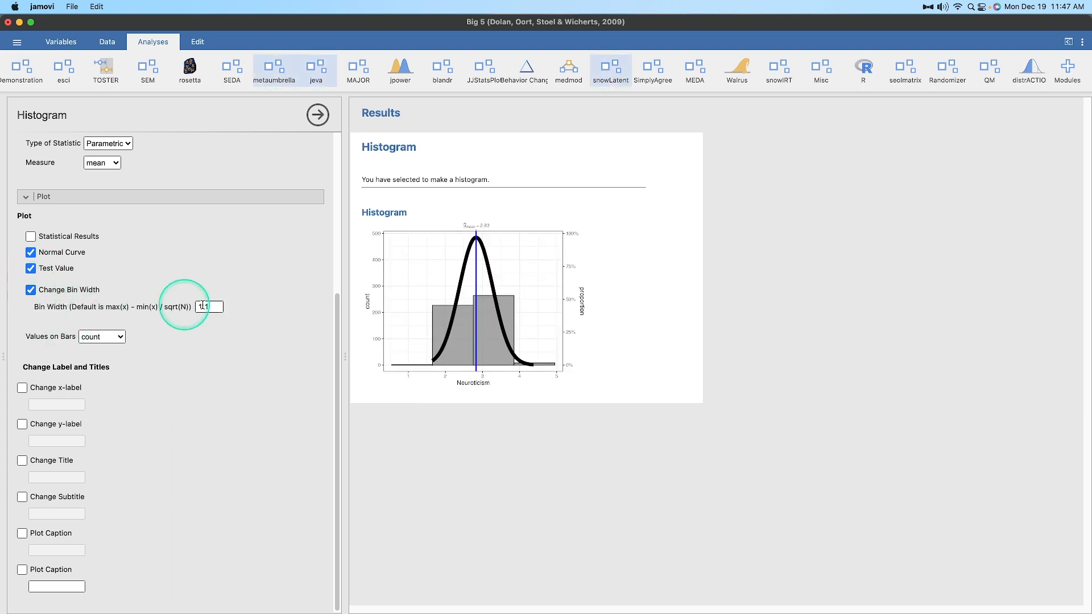
{"action": "left_click", "coordinate": [30, 290]}
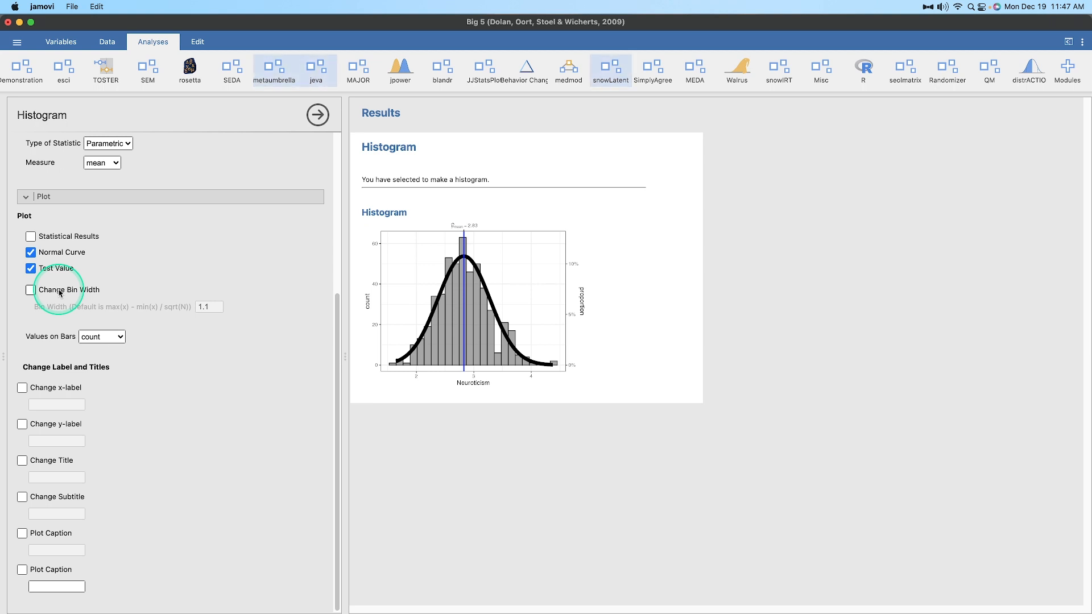
{"action": "left_click", "coordinate": [30, 290]}
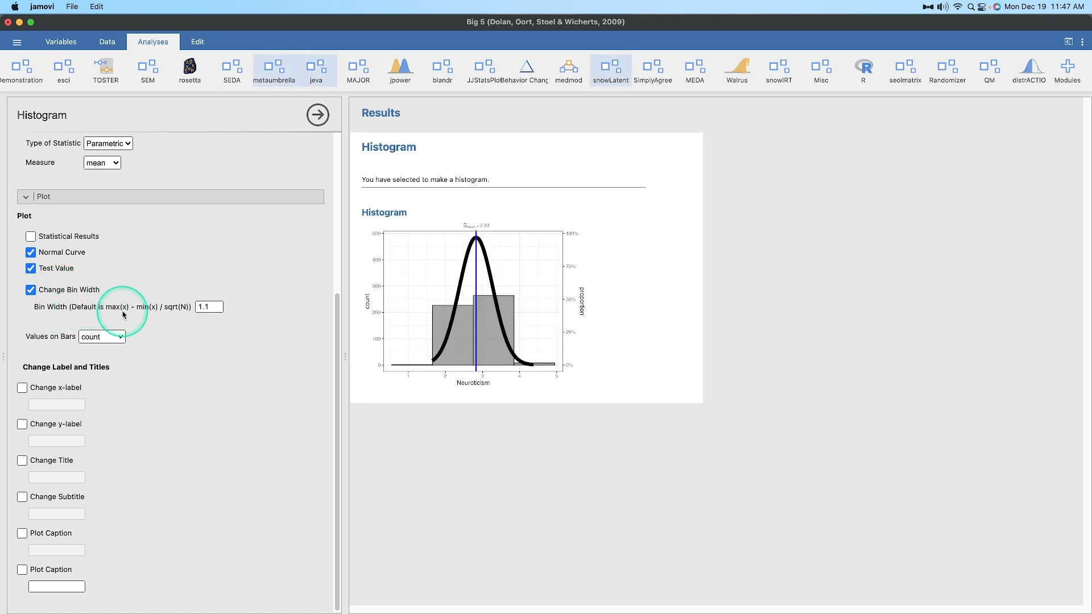
{"action": "mouse_move", "coordinate": [155, 311]}
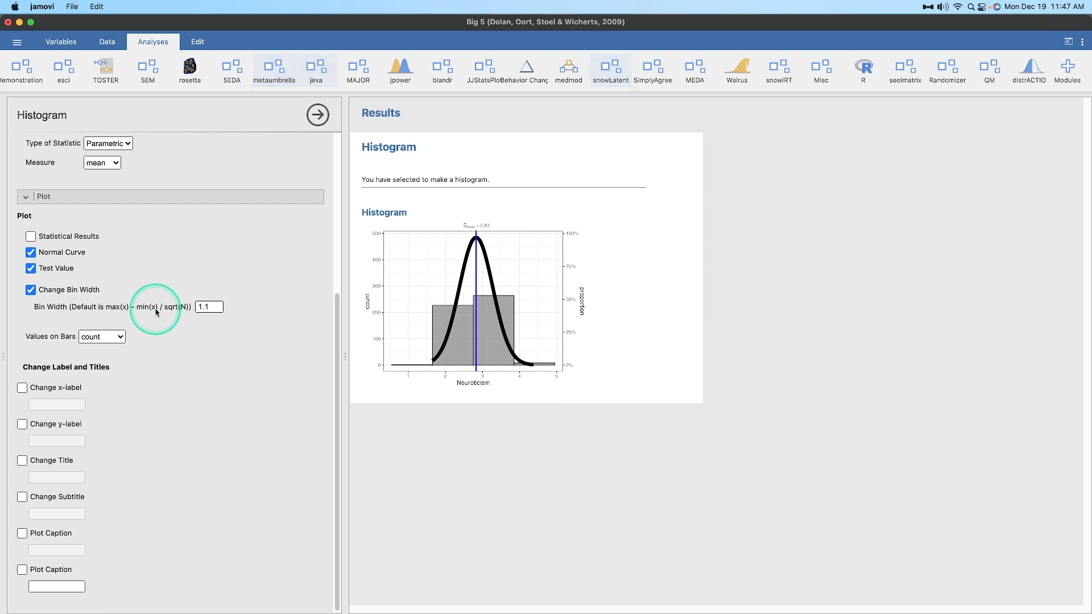
{"action": "mouse_move", "coordinate": [108, 307]}
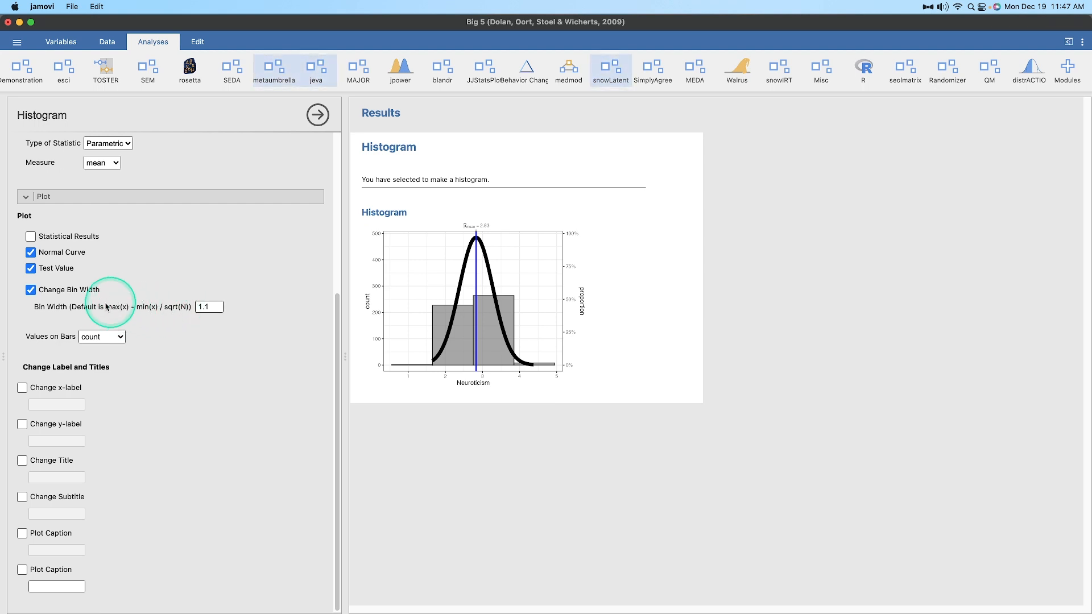
{"action": "mouse_move", "coordinate": [118, 313]}
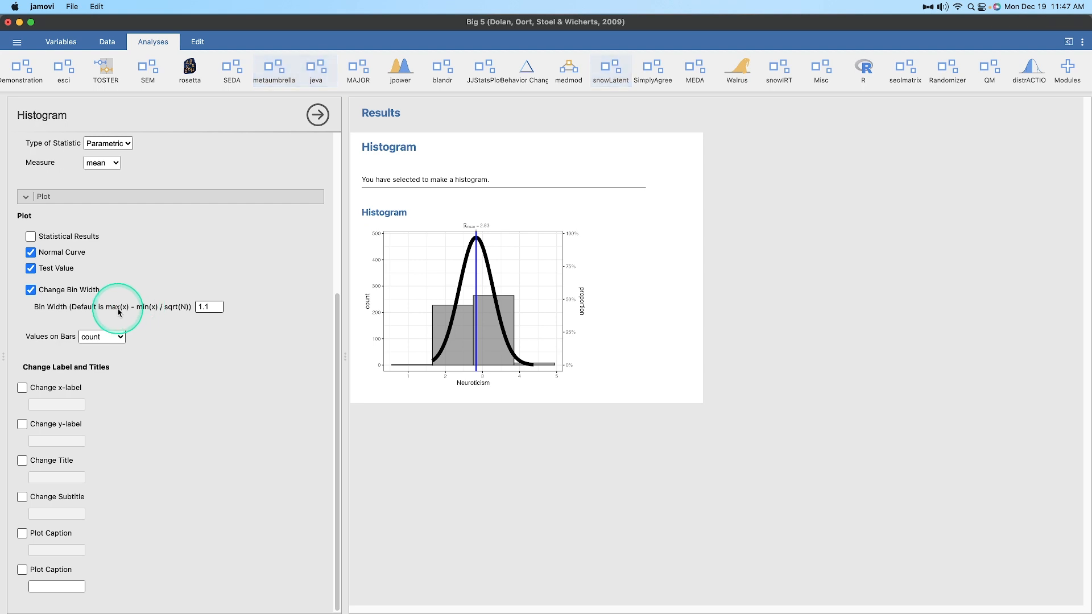
{"action": "mouse_move", "coordinate": [441, 351]}
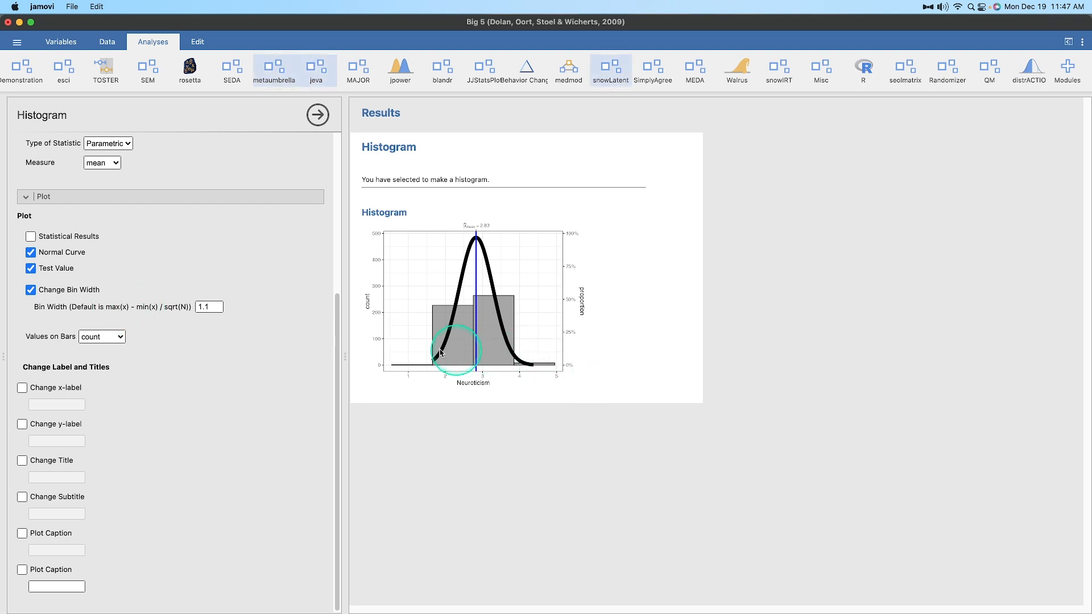
{"action": "mouse_move", "coordinate": [301, 376]}
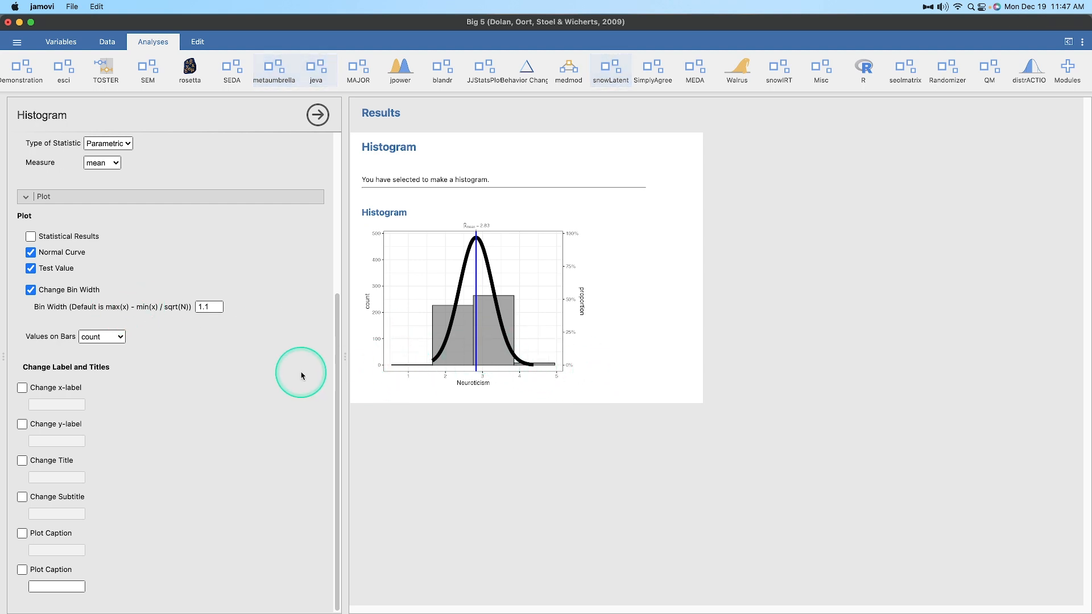
{"action": "mouse_move", "coordinate": [295, 375]}
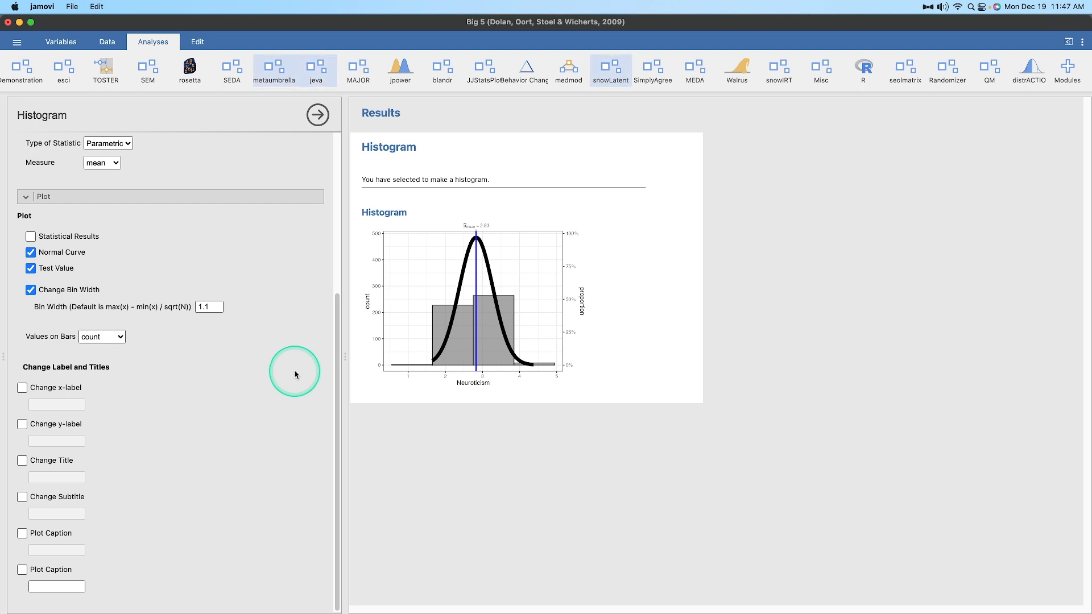
{"action": "mouse_move", "coordinate": [248, 345]}
{"action": "type", "text": "0"}
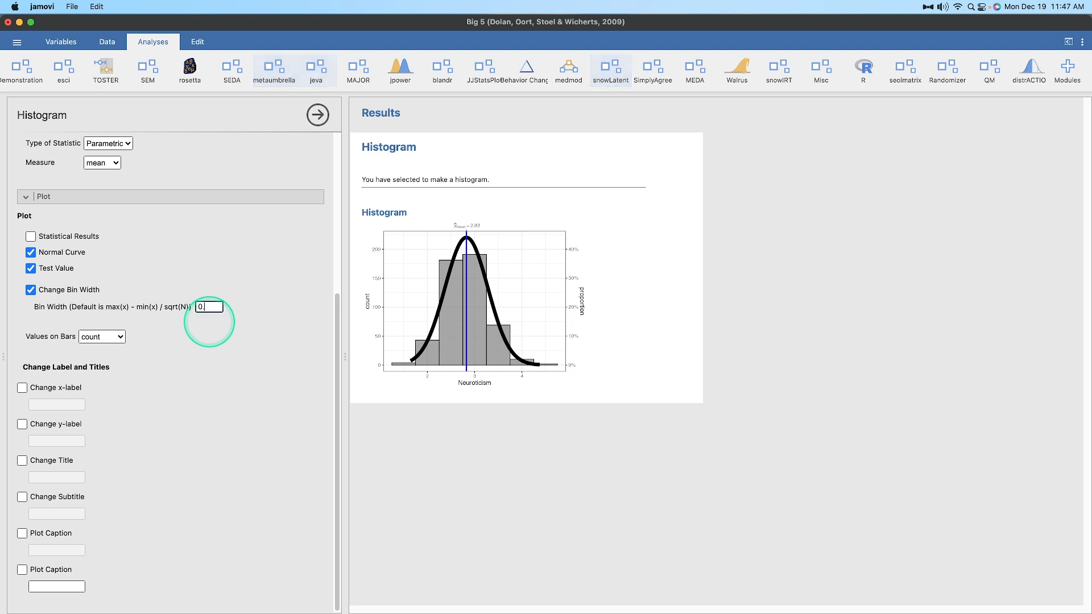
{"action": "type", "text": ".25"}
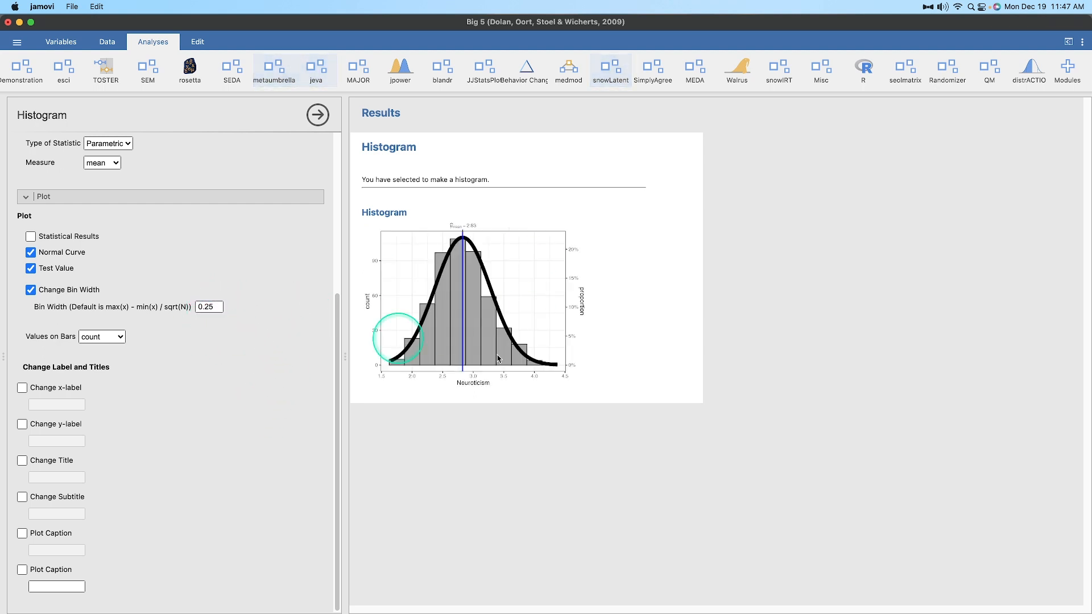
{"action": "mouse_move", "coordinate": [474, 378]}
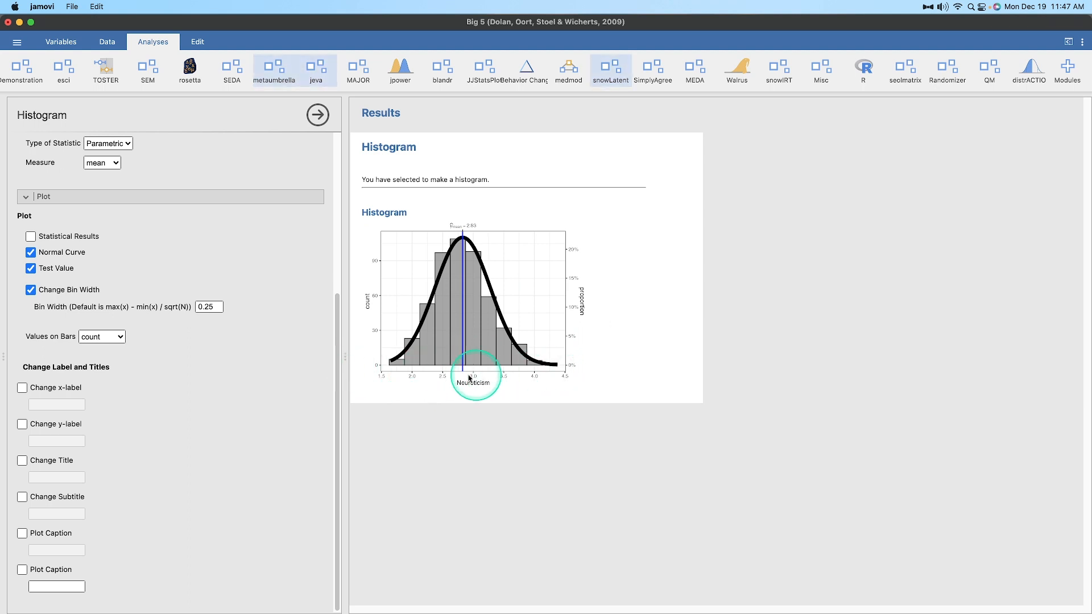
{"action": "mouse_move", "coordinate": [576, 381]}
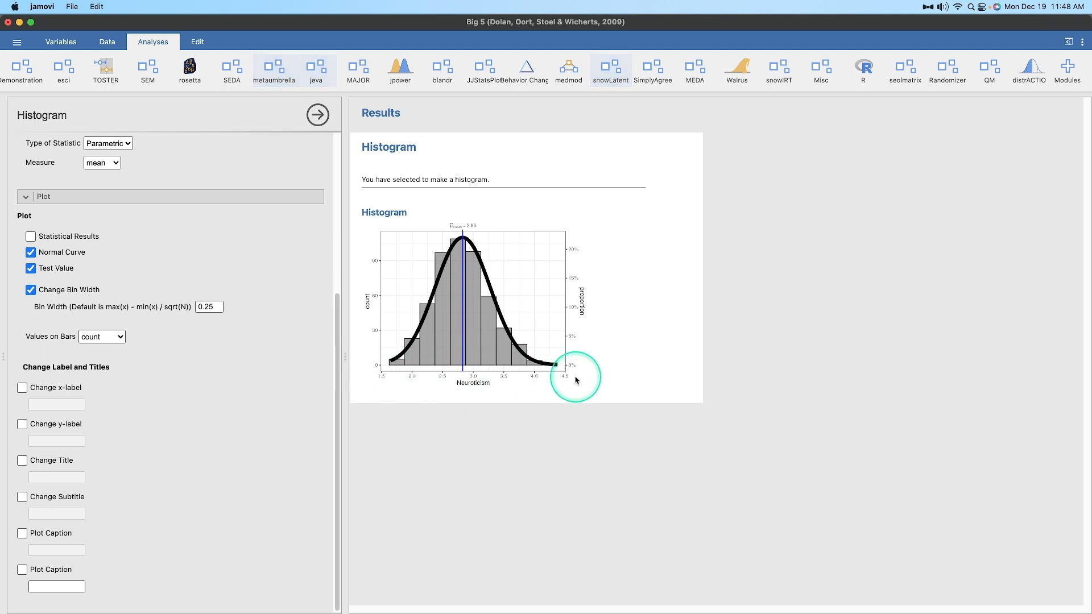
{"action": "mouse_move", "coordinate": [386, 273]}
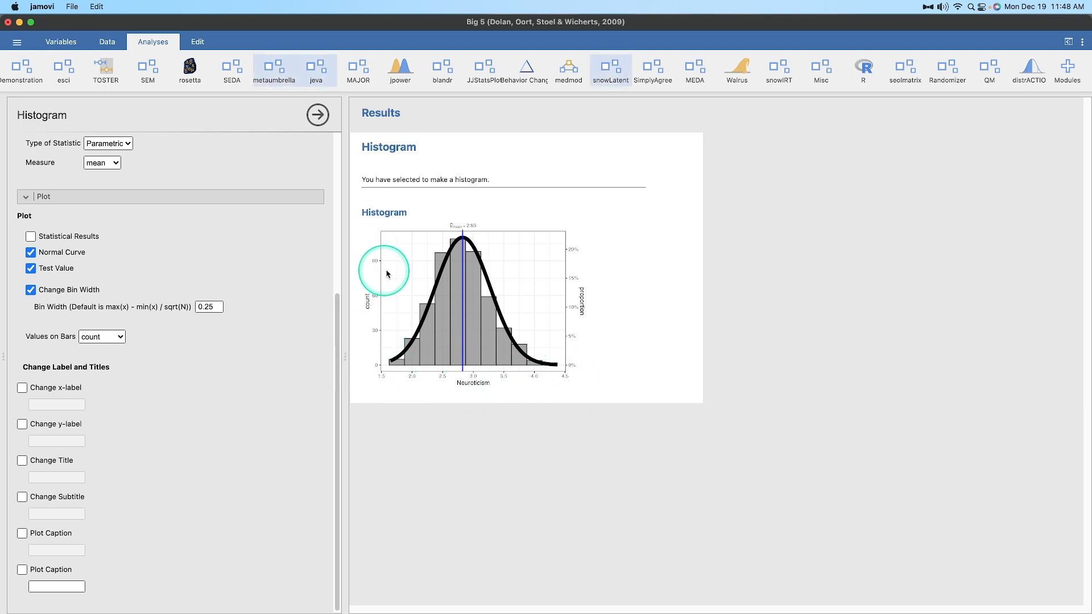
{"action": "mouse_move", "coordinate": [591, 301]}
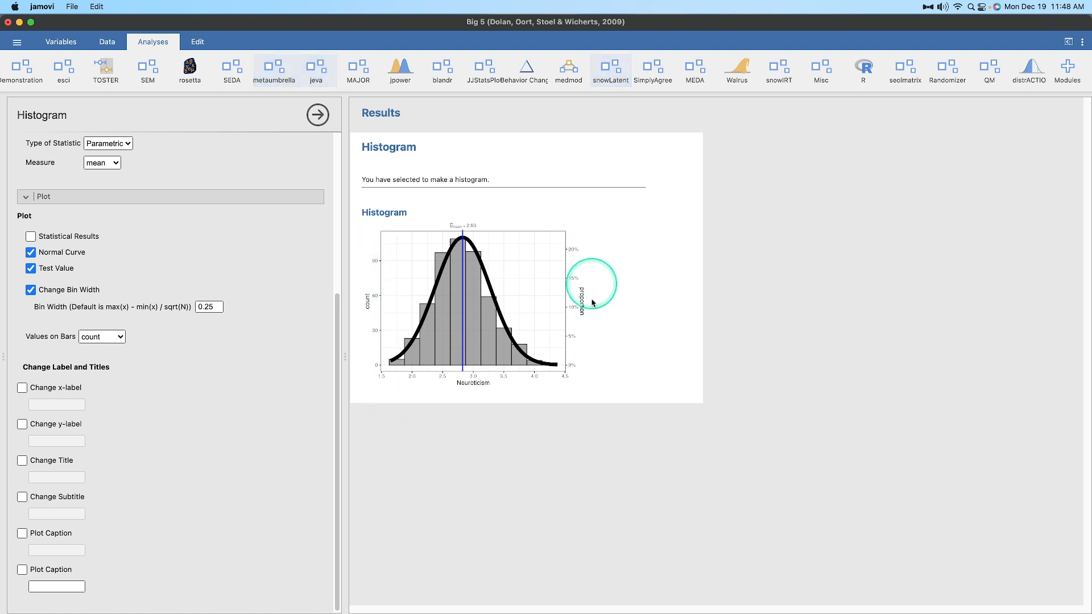
Restore default bins, hide the test value, and try density, proportion and mix before returning bar values to count
{"action": "left_click", "coordinate": [31, 290]}
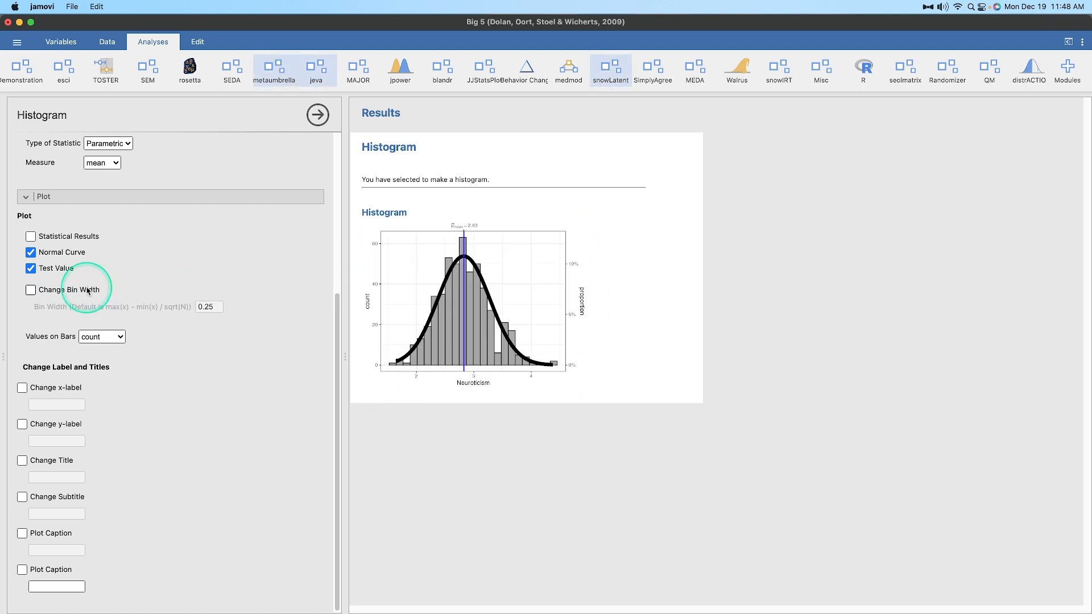
{"action": "mouse_move", "coordinate": [549, 380]}
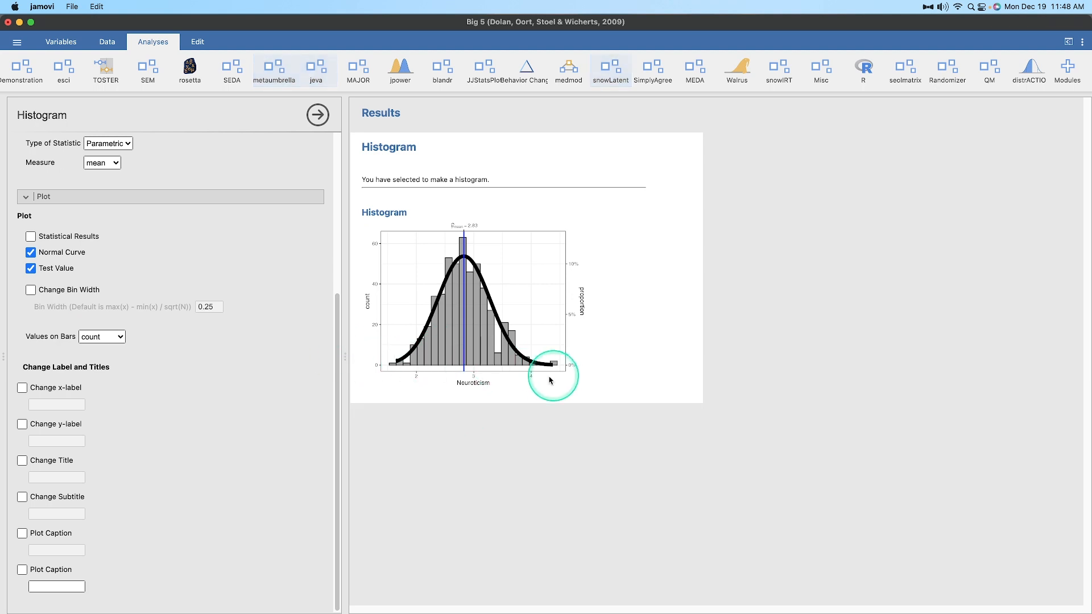
{"action": "mouse_move", "coordinate": [516, 369]}
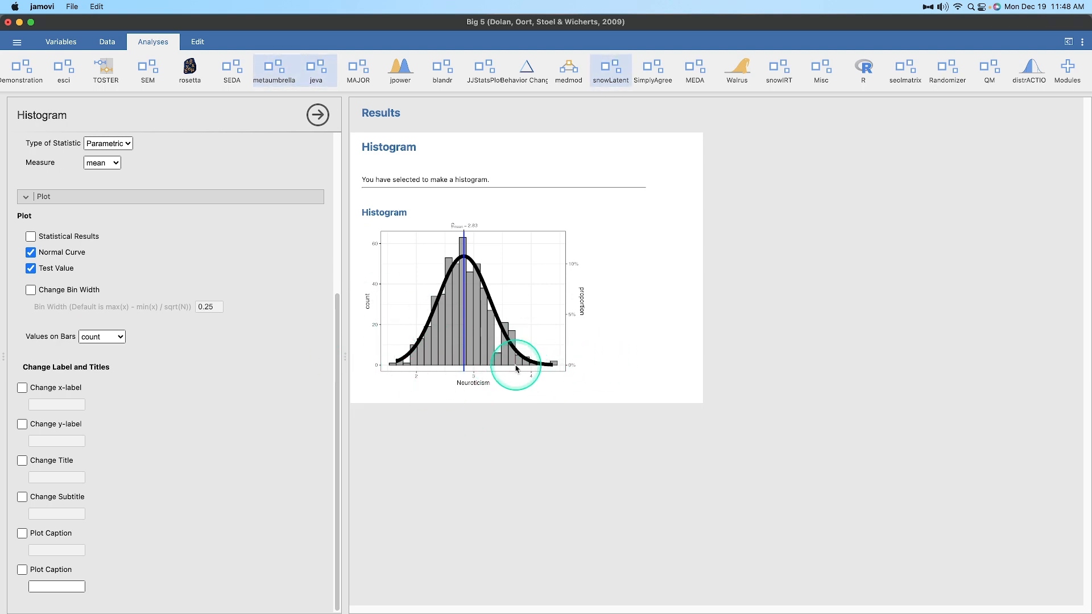
{"action": "mouse_move", "coordinate": [411, 366]}
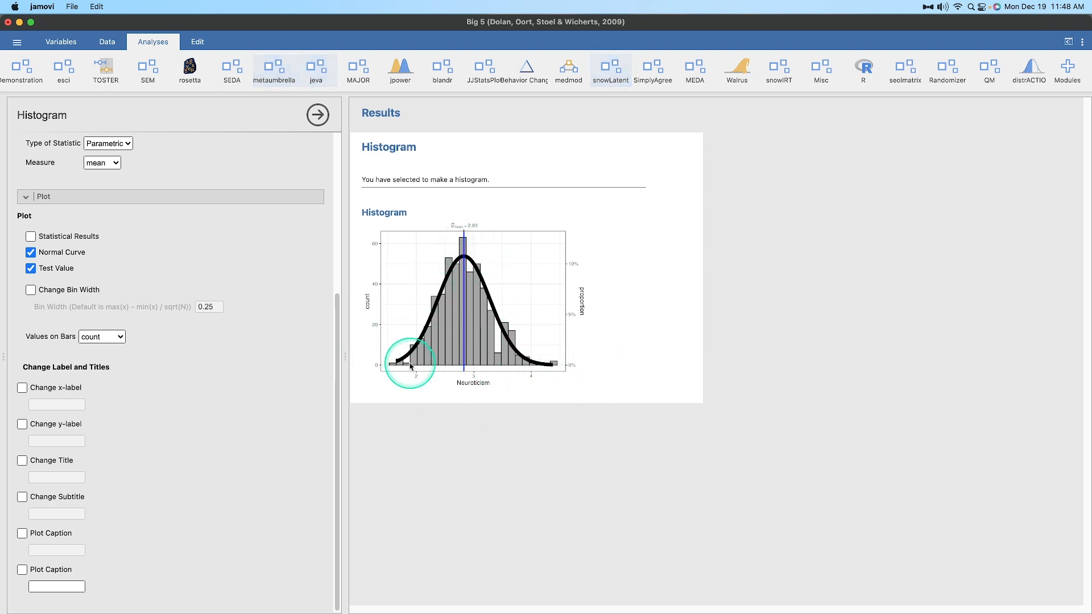
{"action": "mouse_move", "coordinate": [31, 299]}
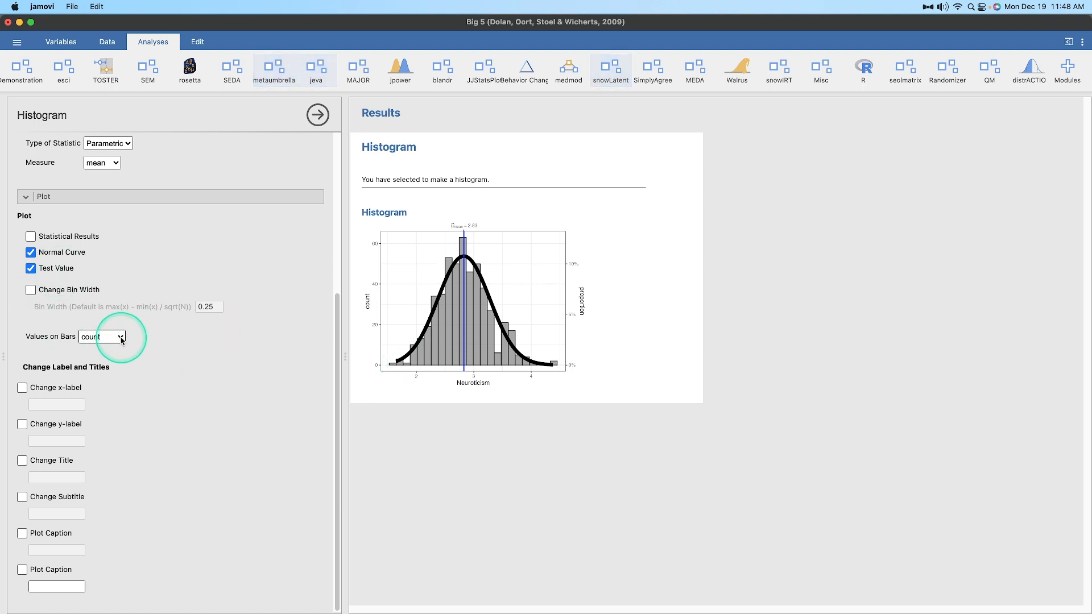
{"action": "mouse_move", "coordinate": [53, 272]}
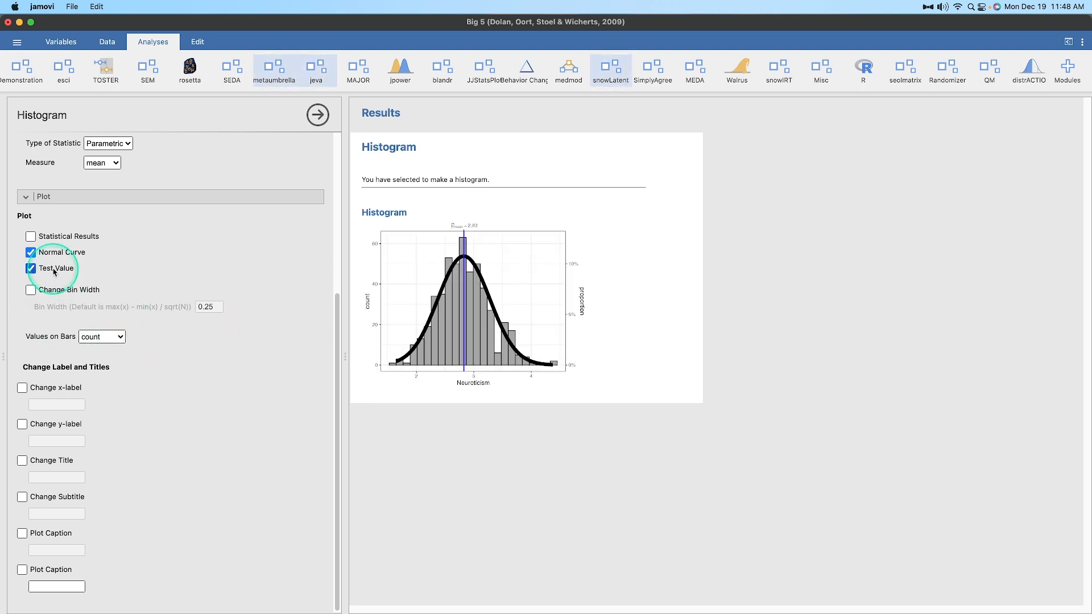
{"action": "left_click", "coordinate": [102, 336]}
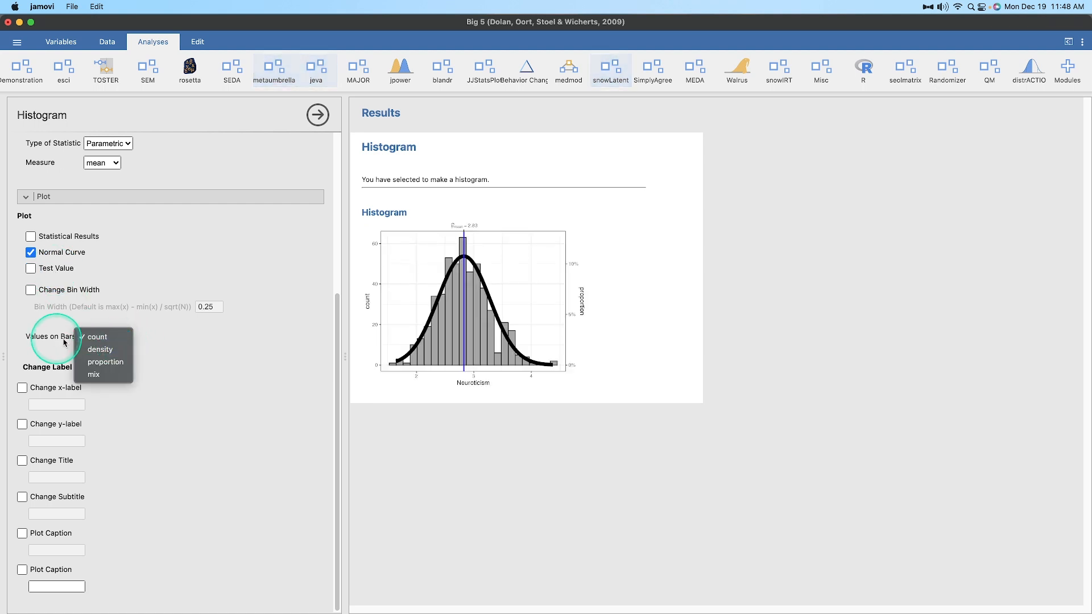
{"action": "left_click", "coordinate": [100, 349]}
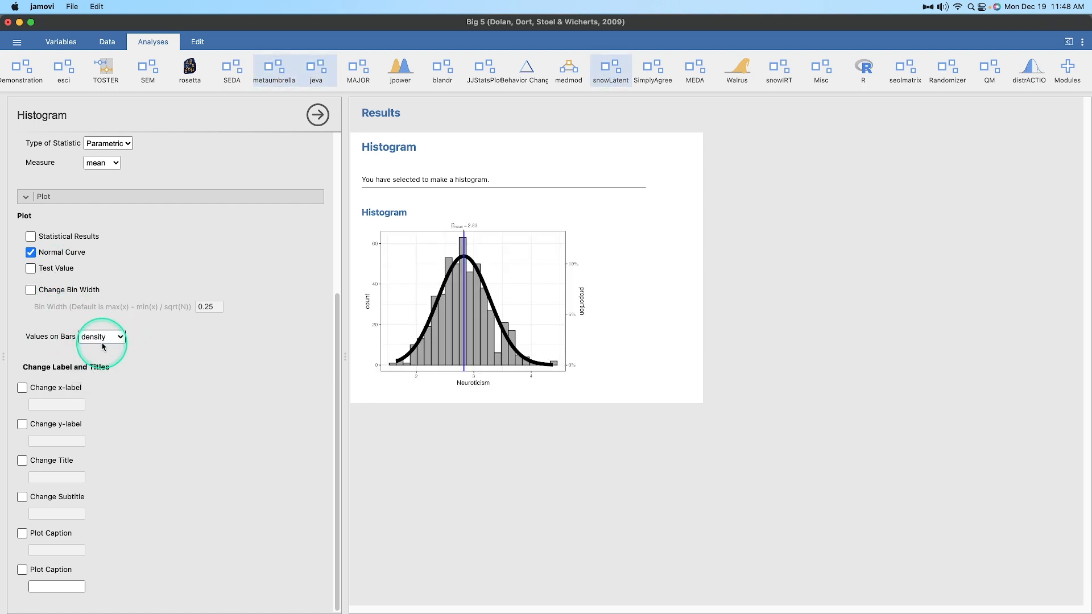
{"action": "left_click", "coordinate": [101, 337]}
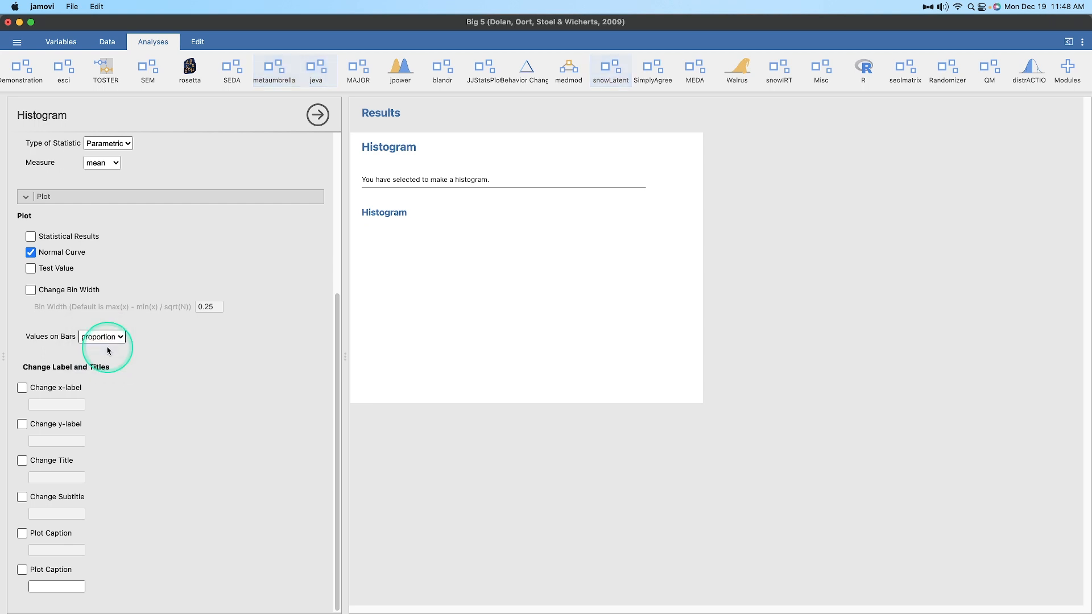
{"action": "left_click", "coordinate": [103, 336]}
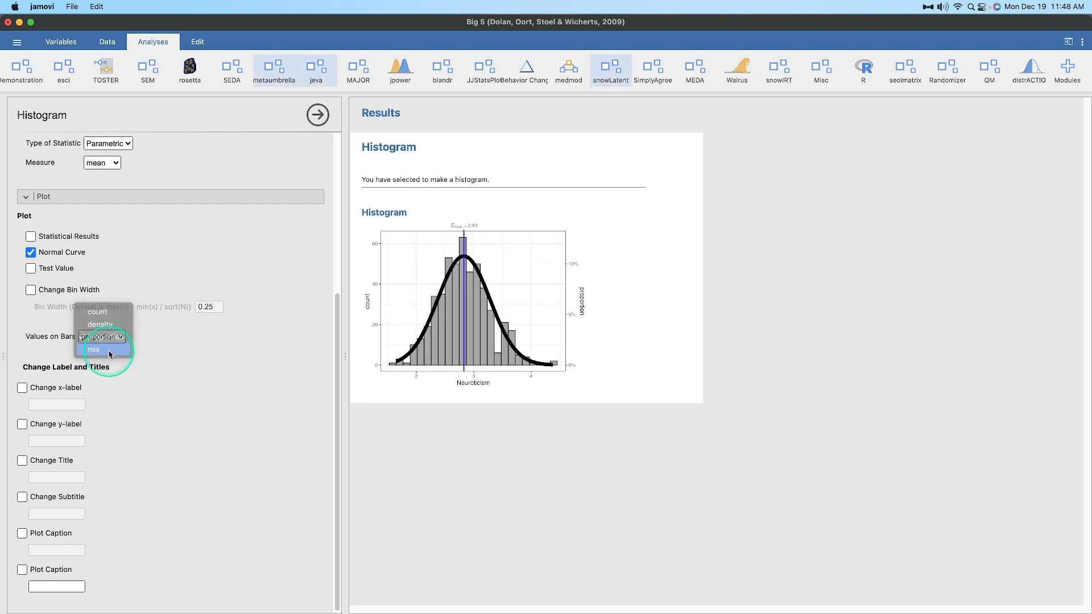
{"action": "mouse_move", "coordinate": [118, 300]}
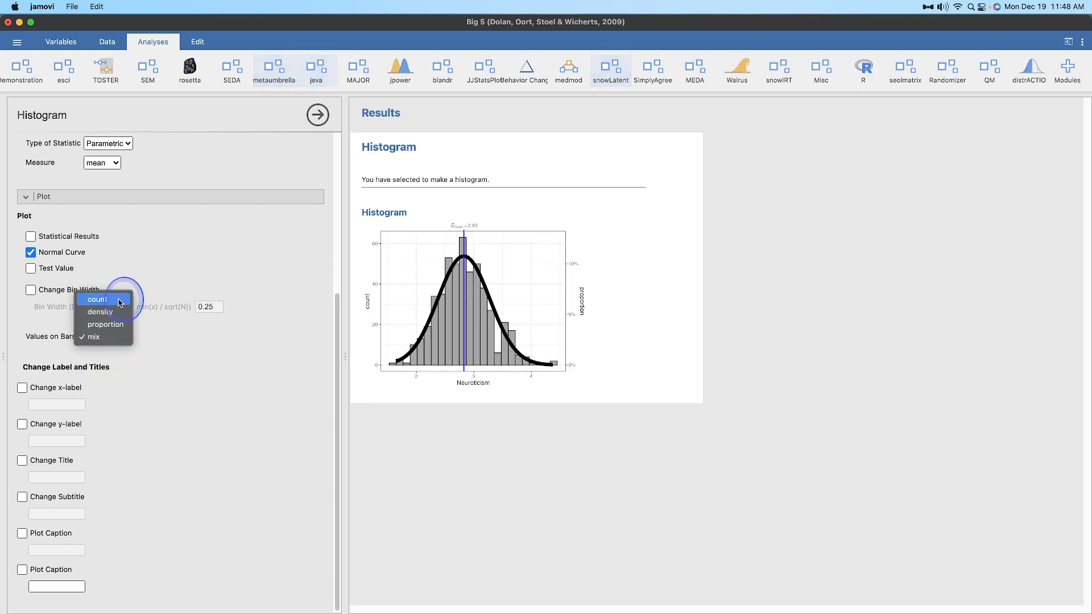
{"action": "left_click", "coordinate": [97, 298]}
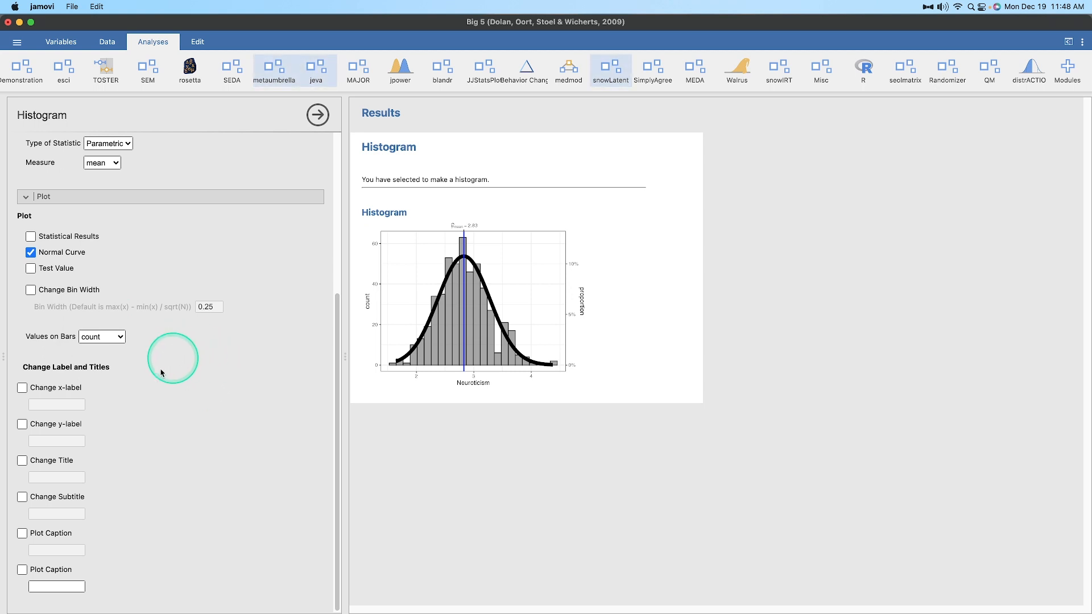
Give the histogram a custom Neuroticism x-axis label and the y-axis label Count
{"action": "left_click", "coordinate": [22, 387]}
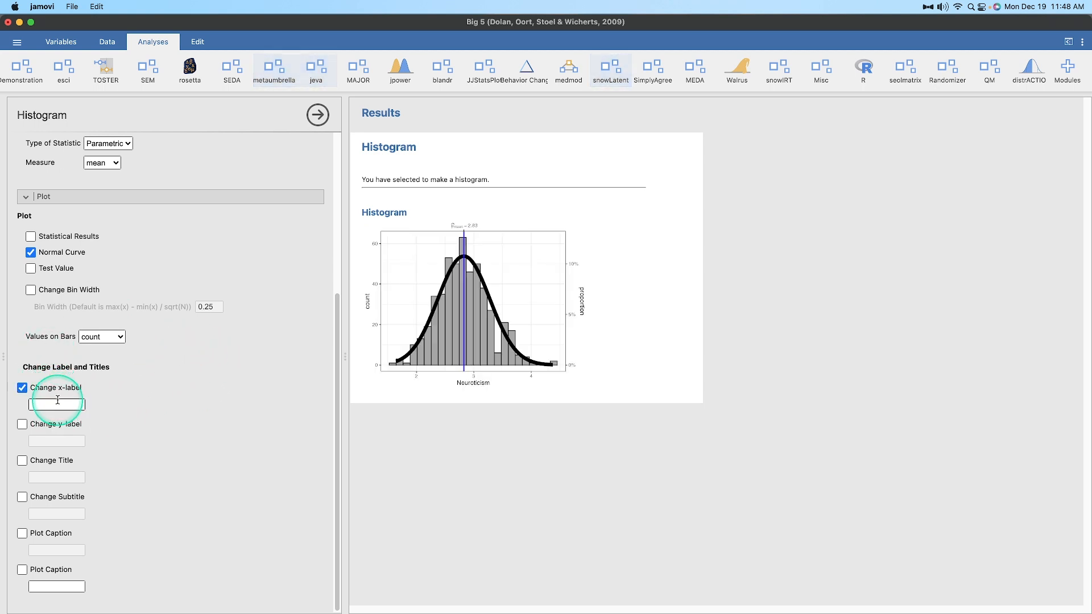
{"action": "type", "text": "Neori"}
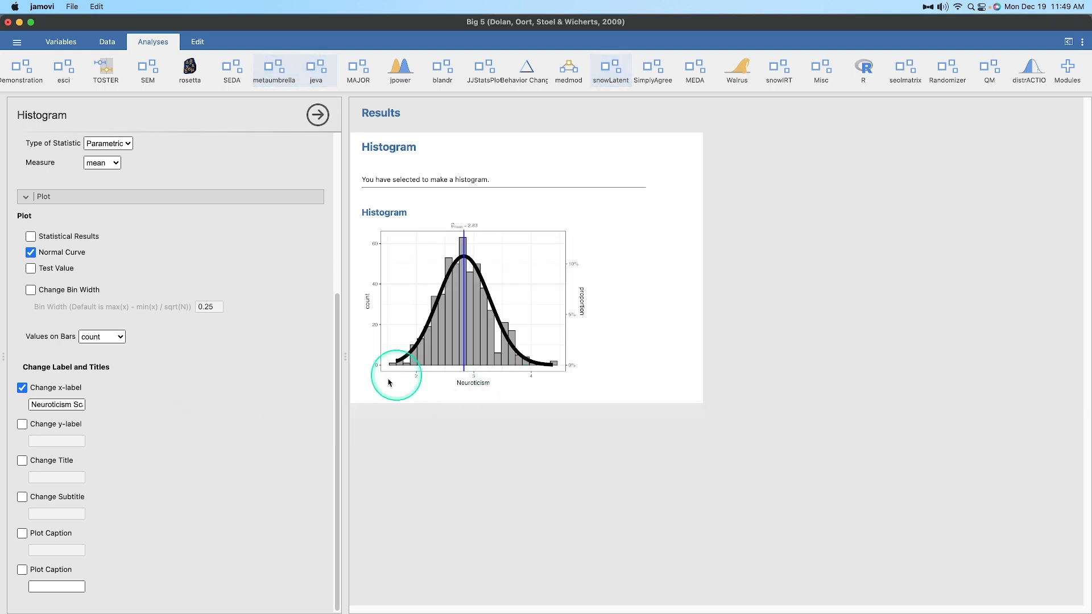
{"action": "mouse_move", "coordinate": [197, 388]}
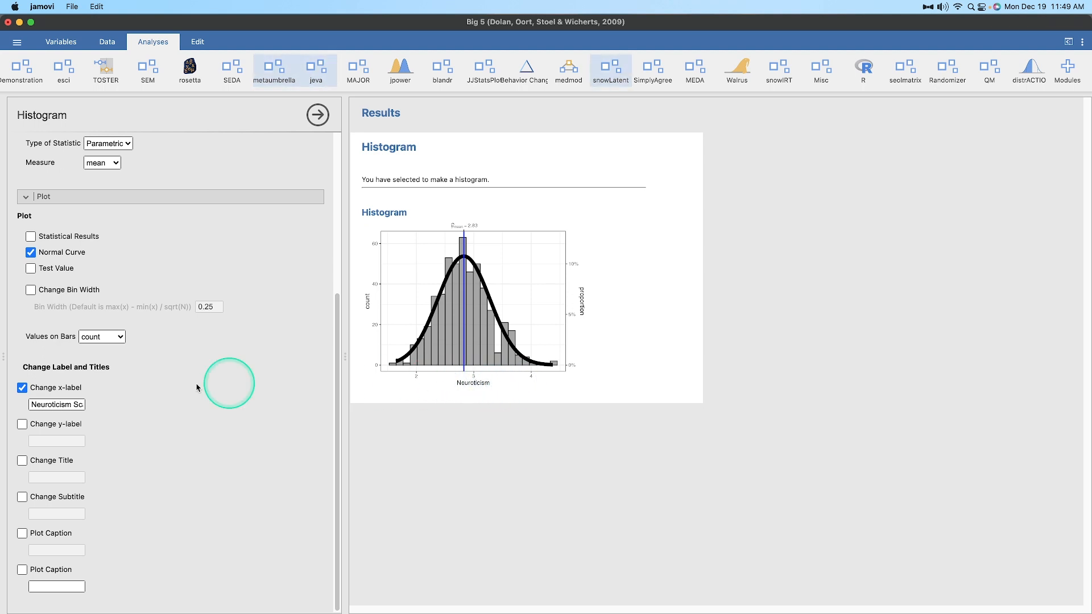
{"action": "left_click", "coordinate": [22, 424]}
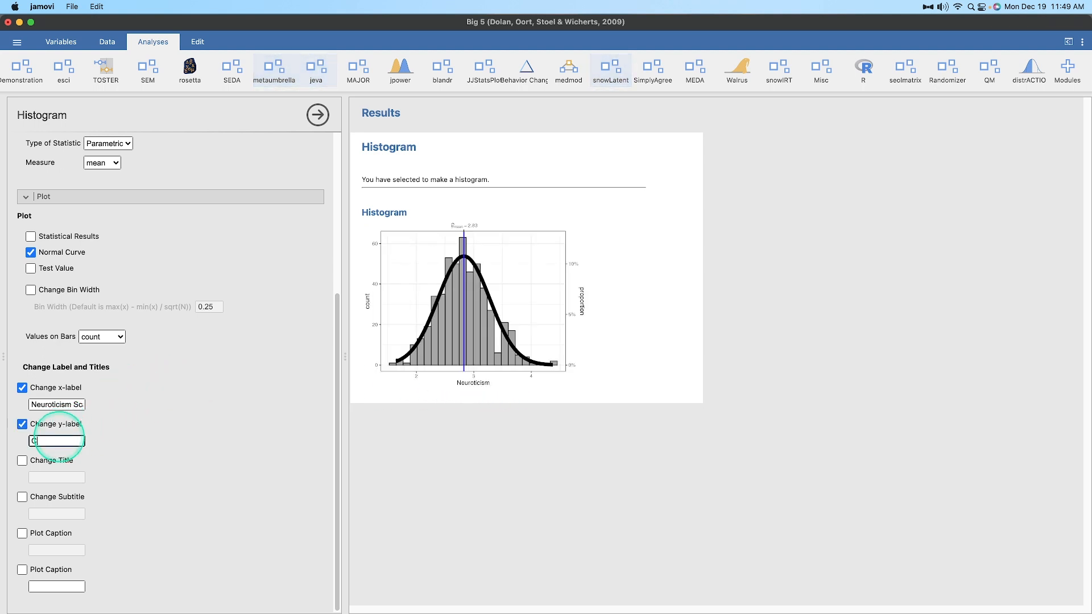
{"action": "type", "text": "Count"}
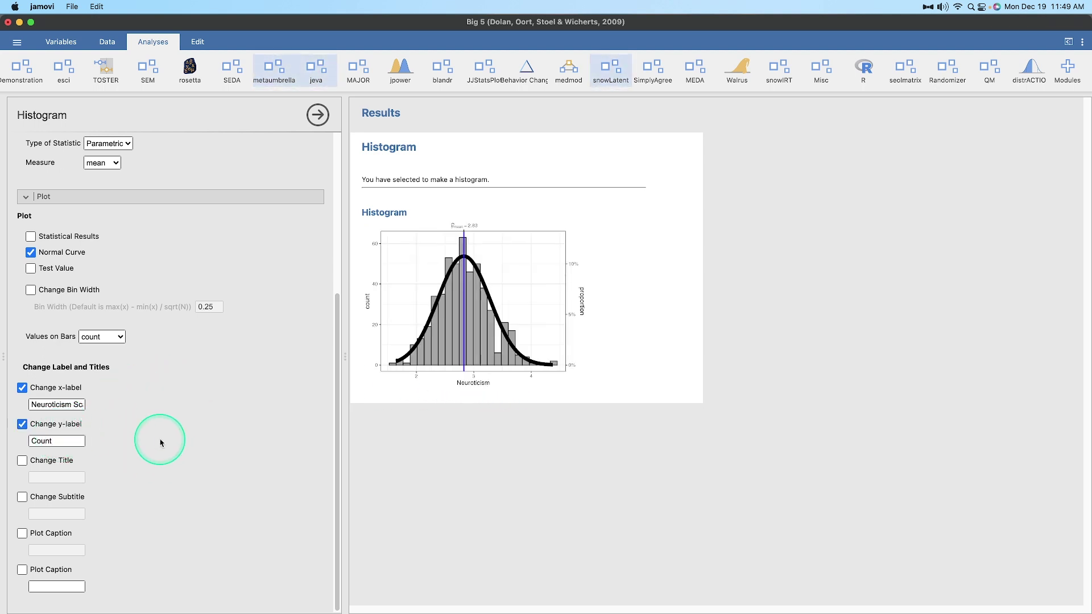
Set the histogram title to Supergram and the caption to Coolbeans
{"action": "left_click", "coordinate": [21, 459]}
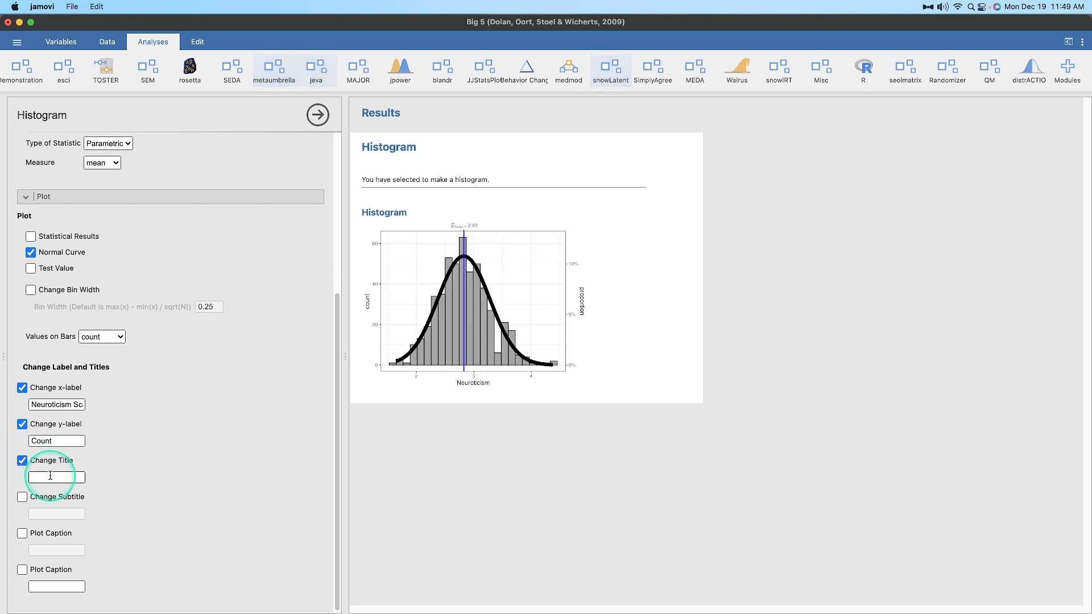
{"action": "type", "text": "Supergrtam"}
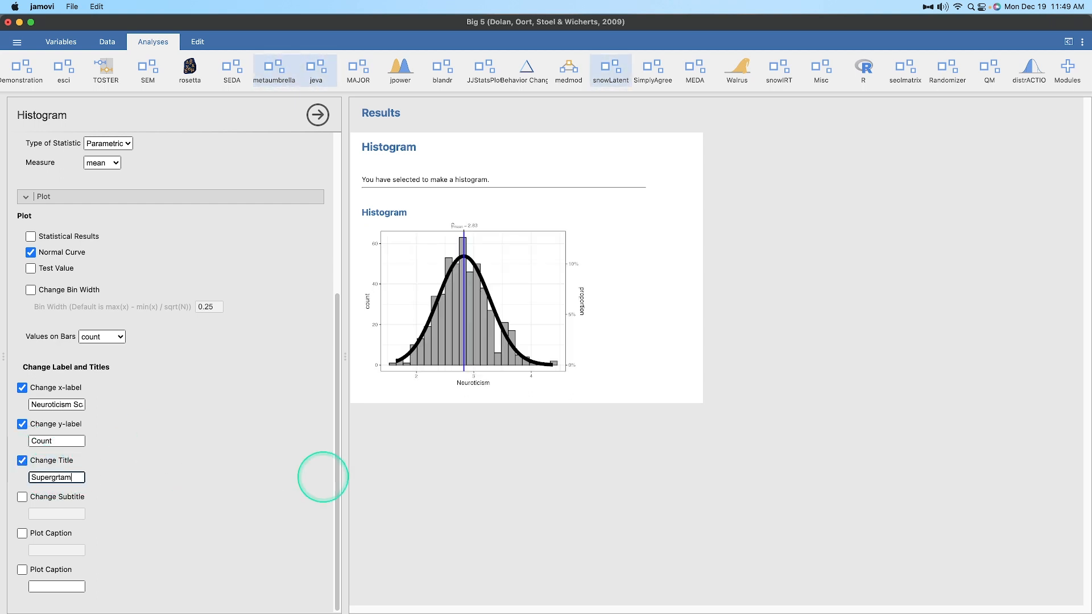
{"action": "key", "text": "Backspace"}
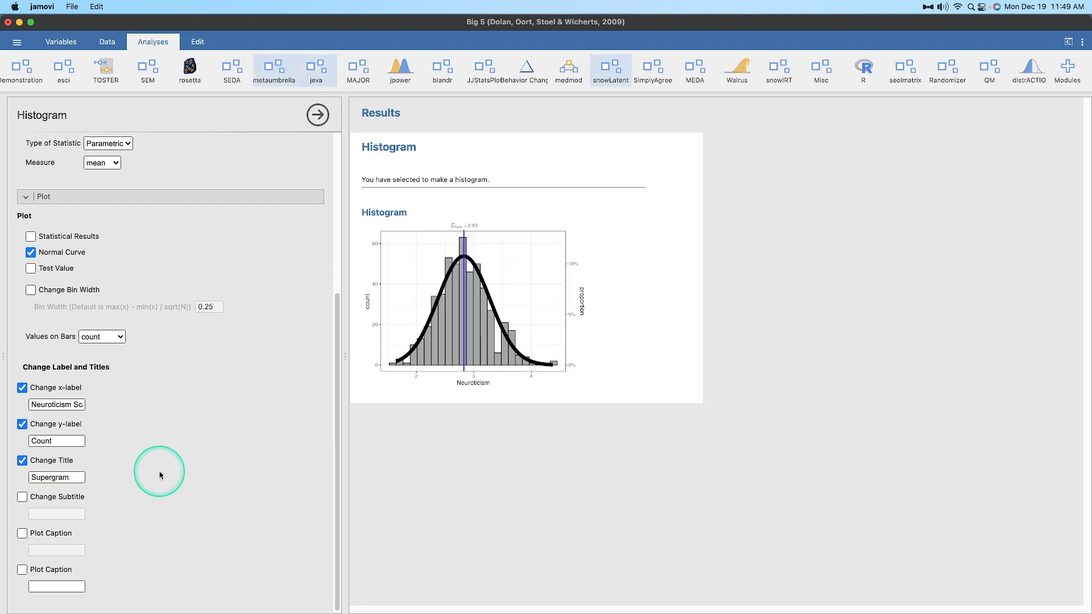
{"action": "left_click", "coordinate": [22, 571]}
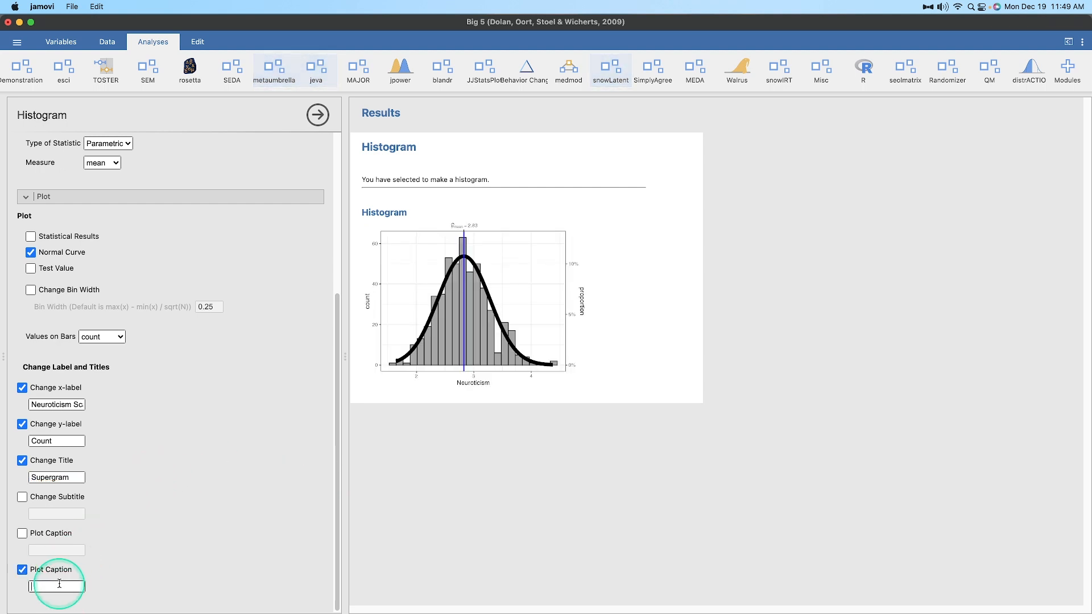
{"action": "type", "text": "Coolbeans"}
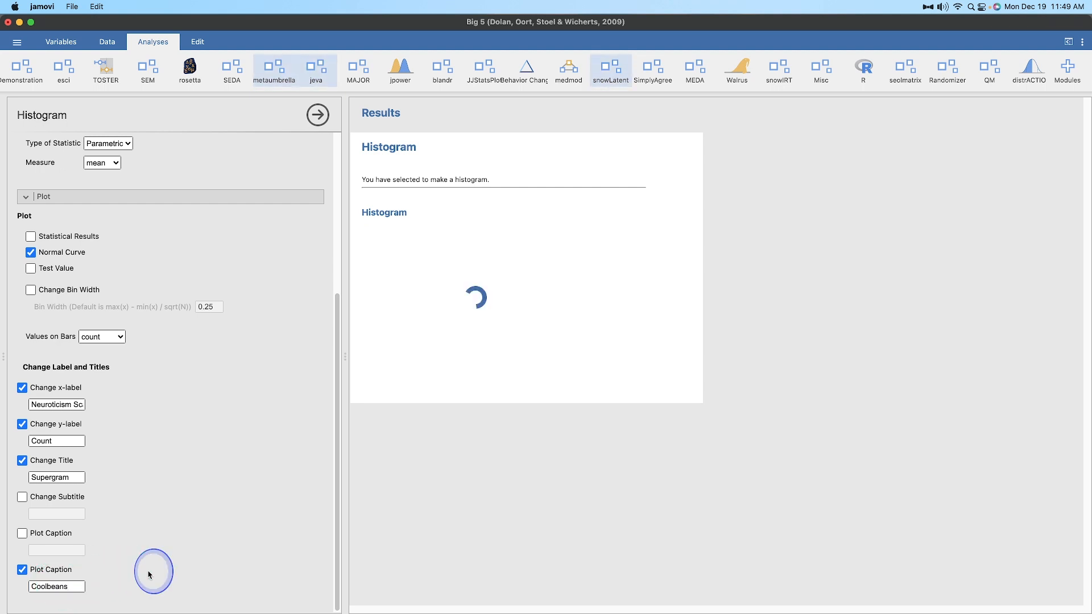
{"action": "scroll", "scroll_direction": "up", "scroll_amount": 3}
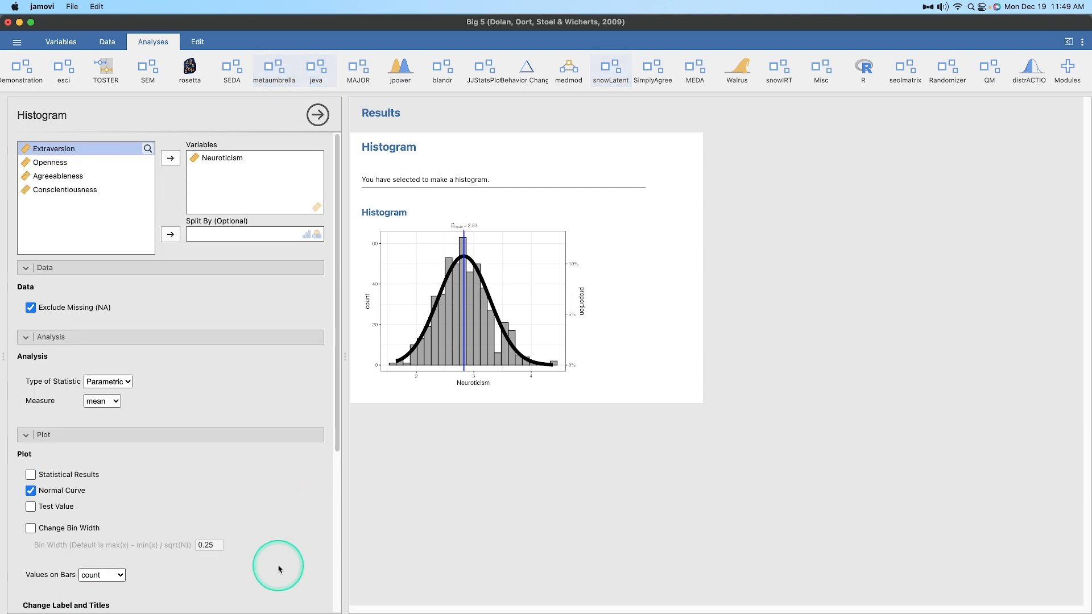
{"action": "mouse_move", "coordinate": [255, 523]}
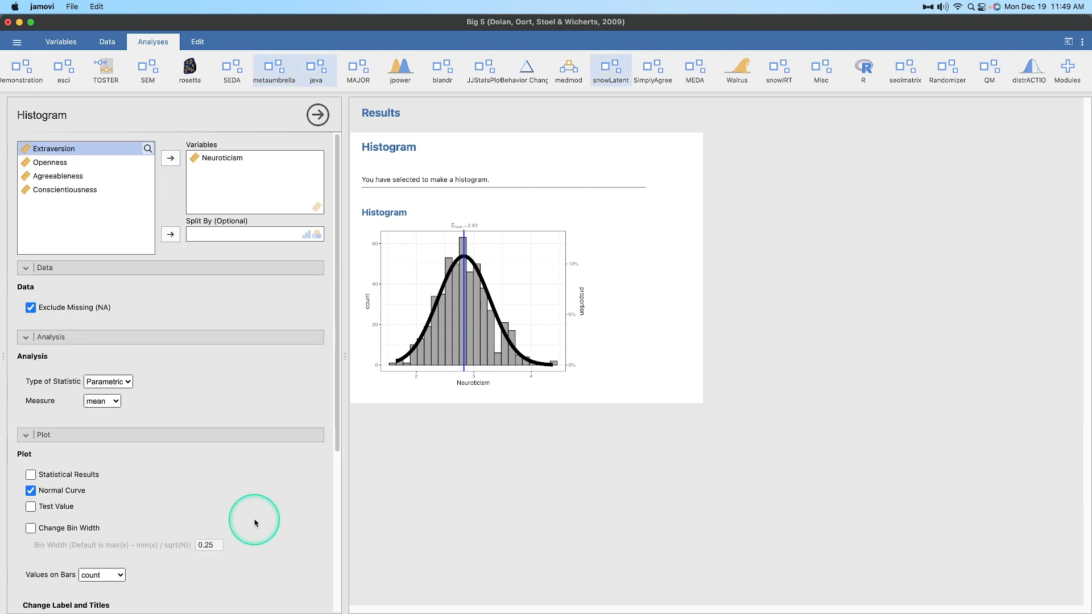
{"action": "scroll", "scroll_direction": "down", "scroll_amount": 3}
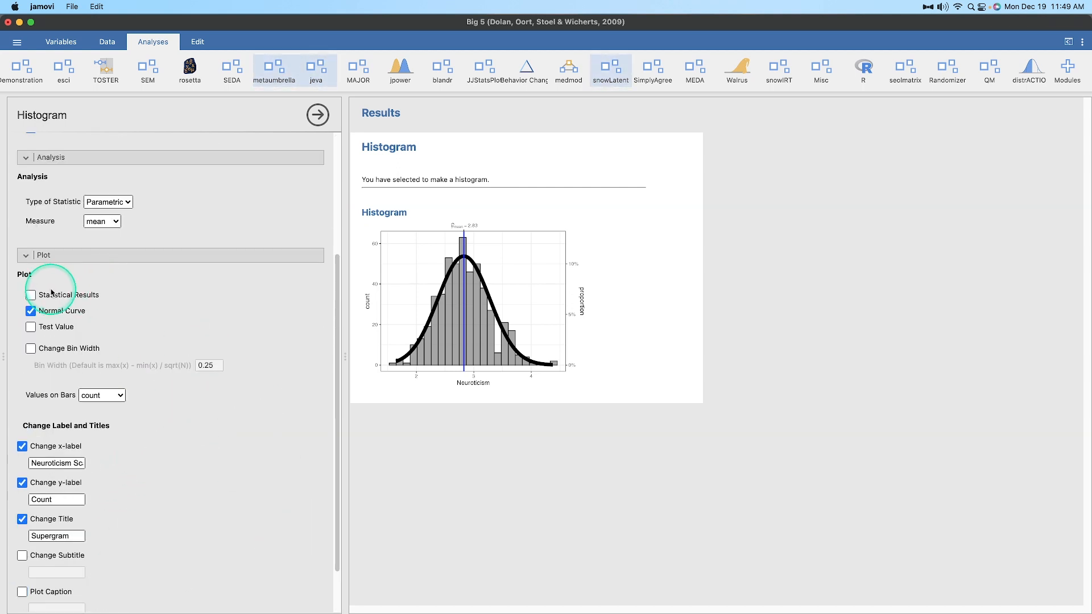
{"action": "left_click", "coordinate": [31, 295]}
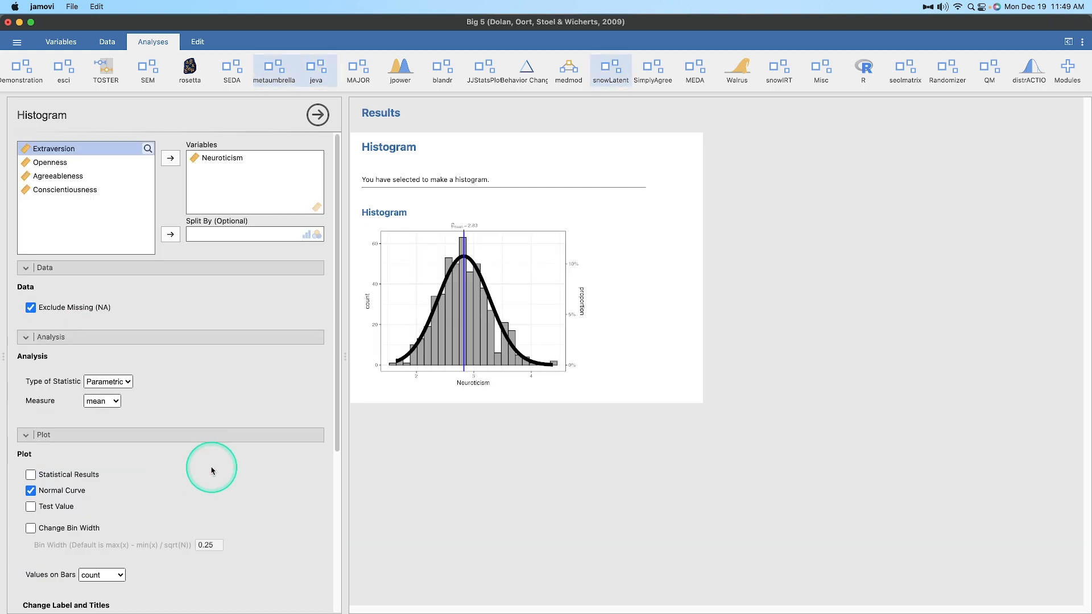
{"action": "mouse_move", "coordinate": [484, 71]}
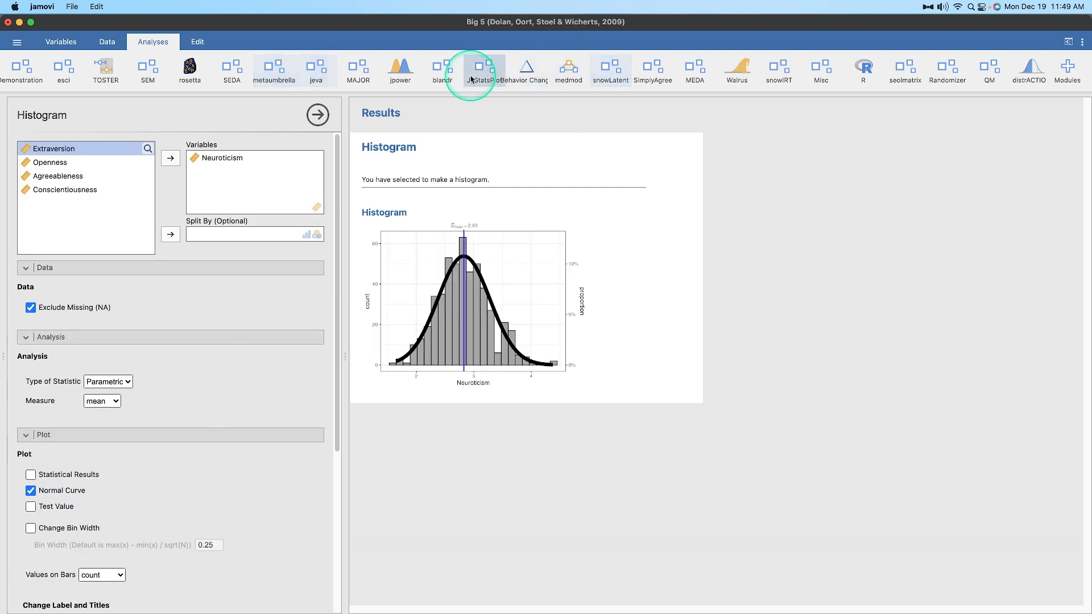
Add a JJStatsPlot scatter plot with Agreeableness on the y-axis against Extraversion
{"action": "left_click", "coordinate": [484, 66]}
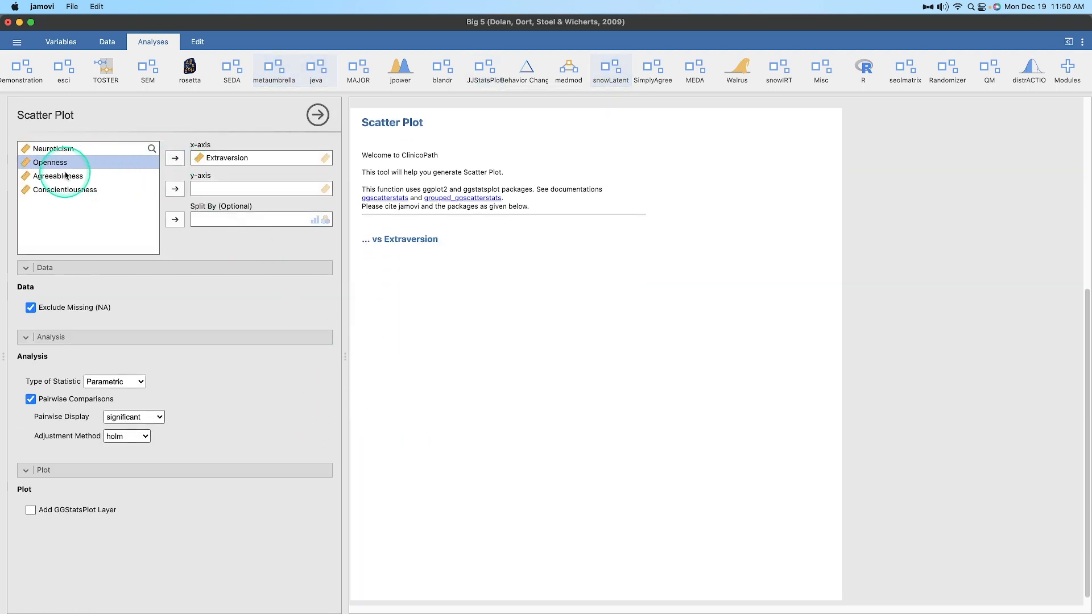
{"action": "left_click", "coordinate": [174, 188]}
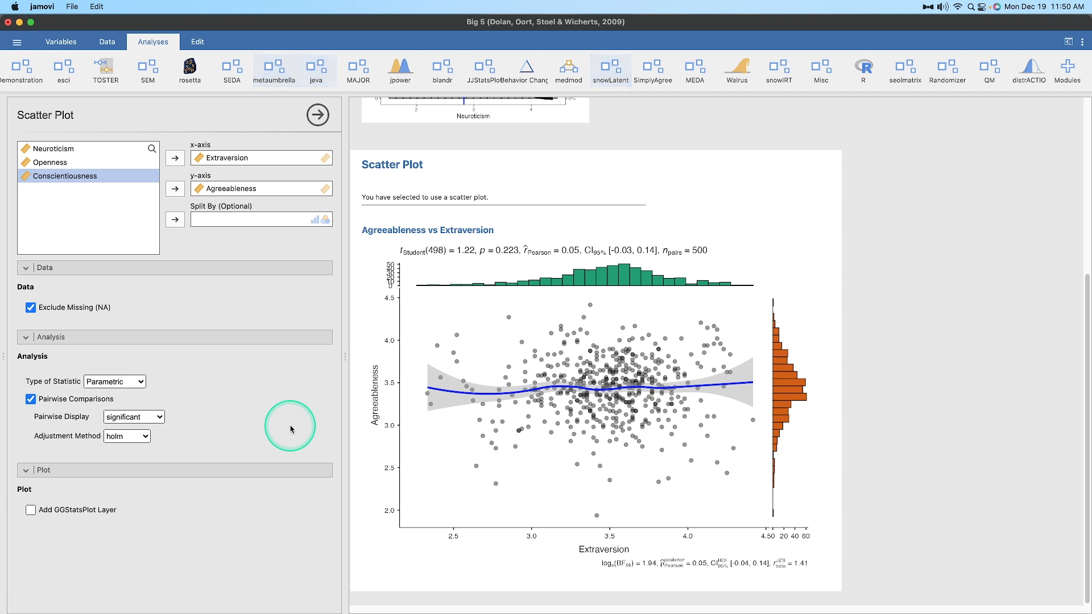
{"action": "mouse_move", "coordinate": [165, 384]}
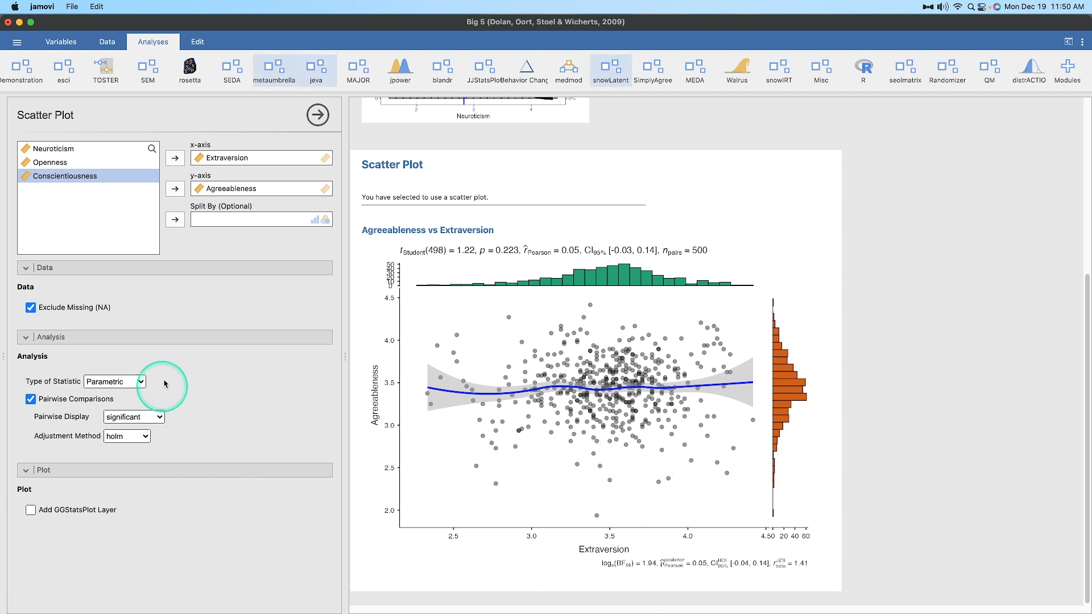
{"action": "mouse_move", "coordinate": [223, 158]}
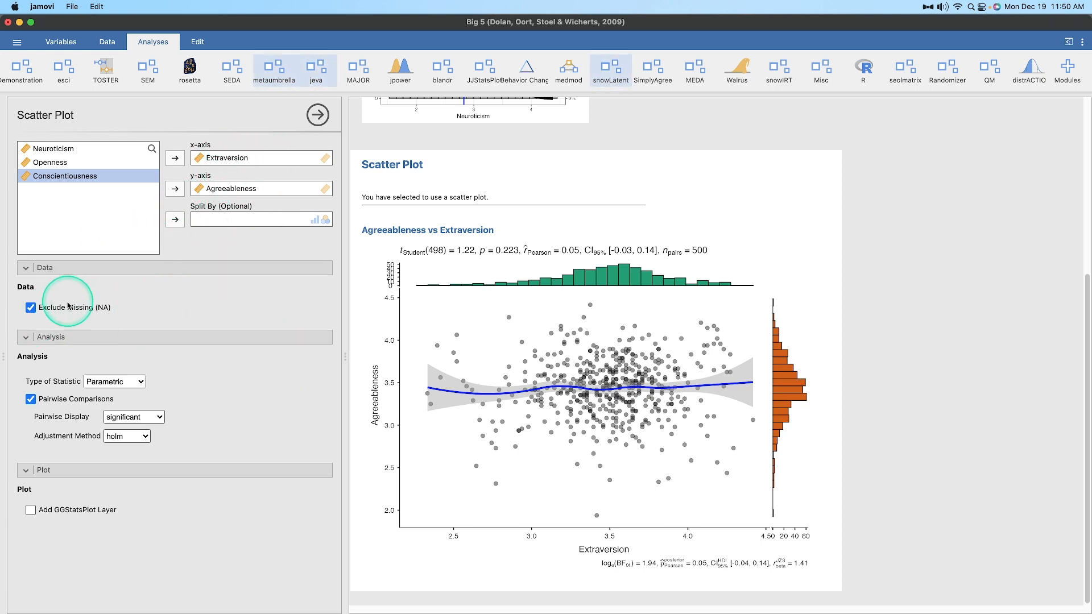
{"action": "mouse_move", "coordinate": [496, 258]}
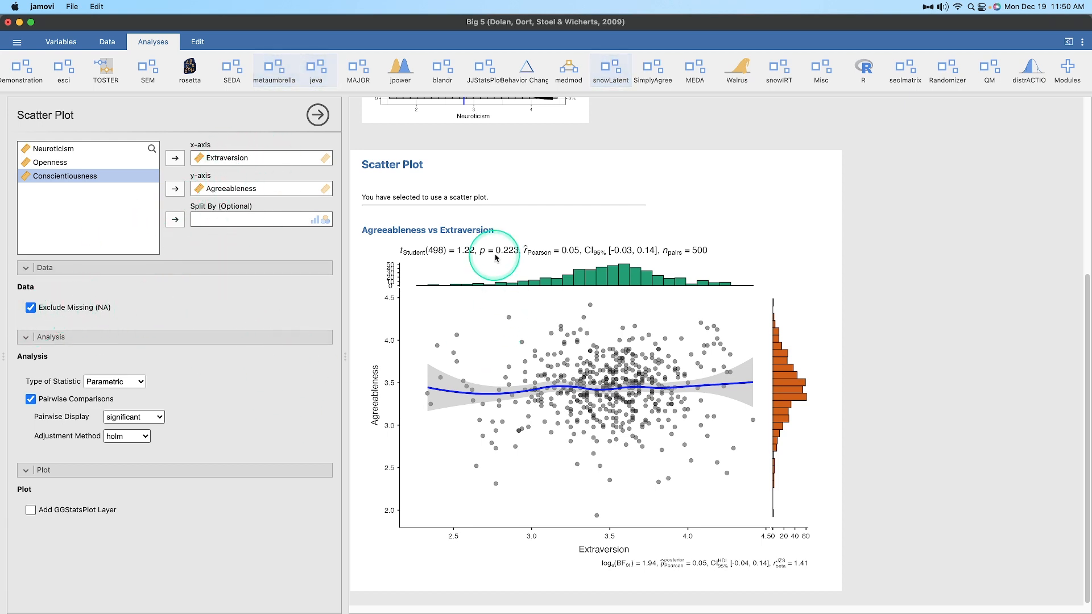
{"action": "mouse_move", "coordinate": [719, 400]}
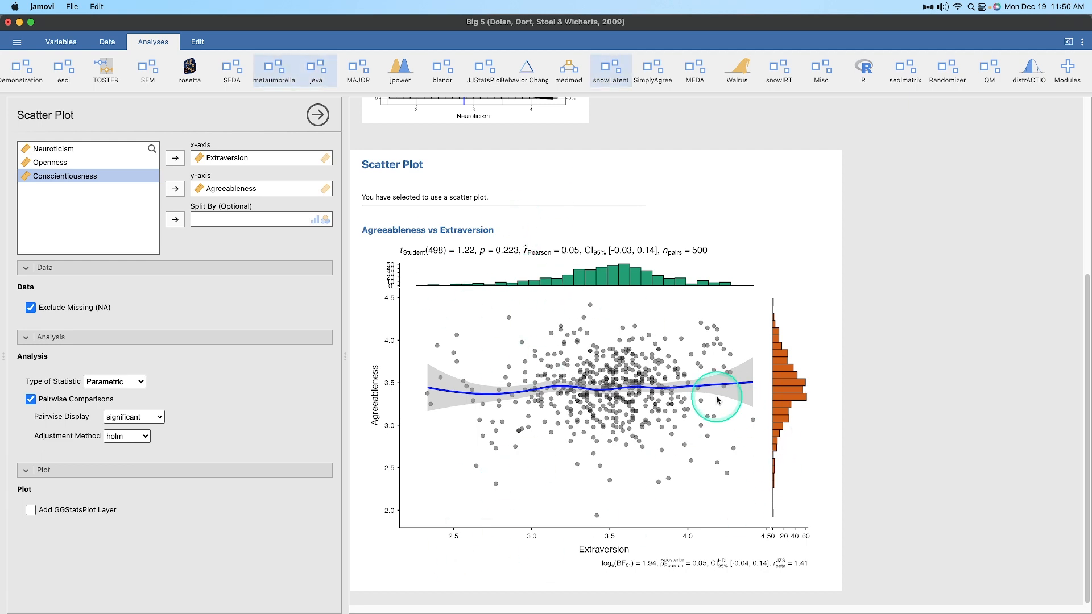
{"action": "mouse_move", "coordinate": [714, 252]}
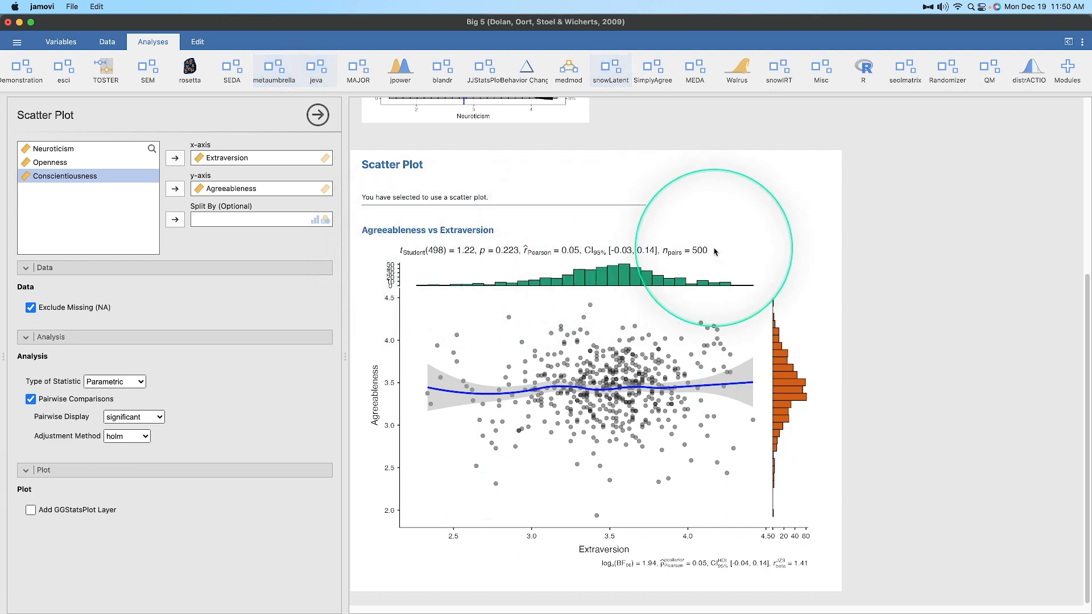
{"action": "mouse_move", "coordinate": [629, 571]}
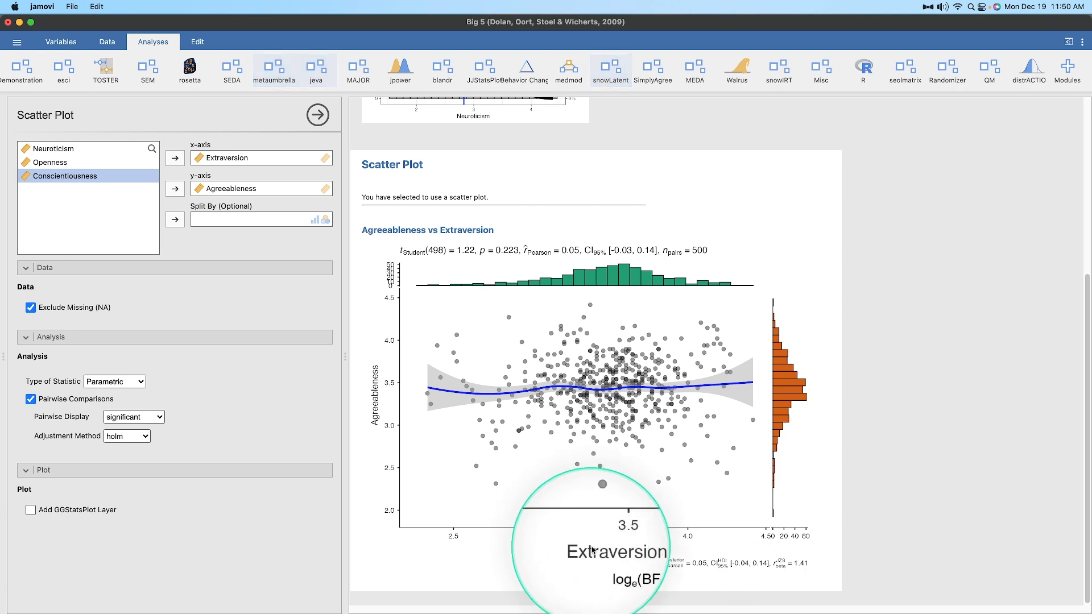
{"action": "mouse_move", "coordinate": [375, 390]}
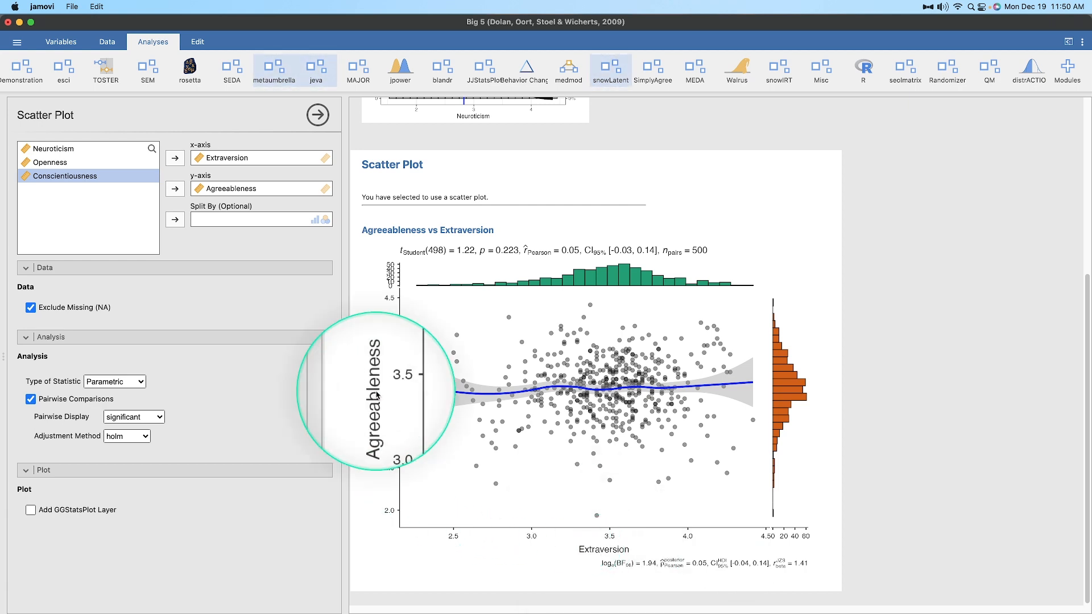
{"action": "mouse_move", "coordinate": [760, 544]}
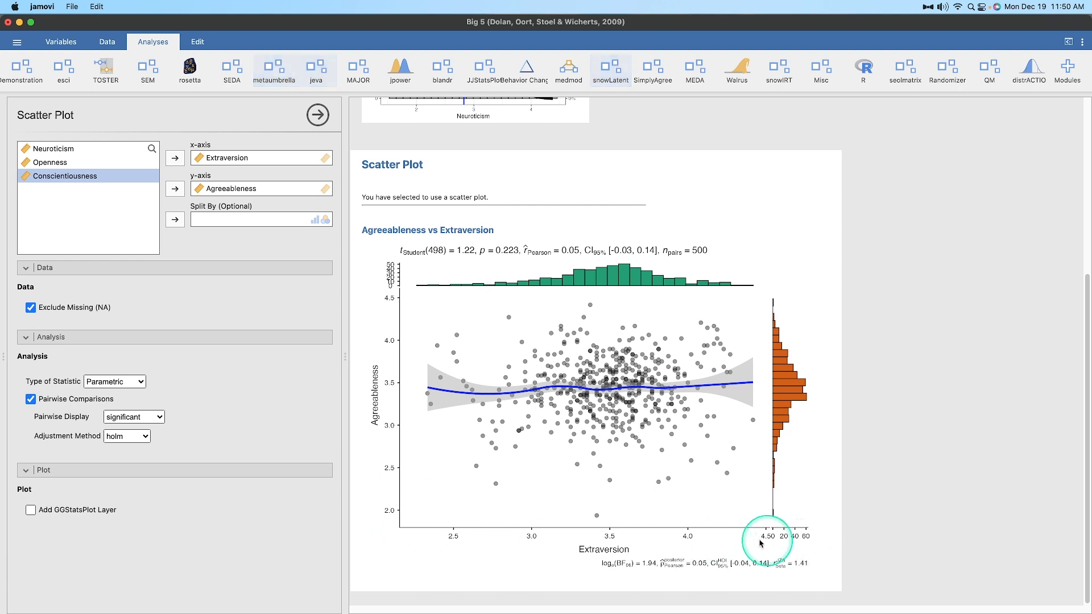
{"action": "mouse_move", "coordinate": [713, 288]}
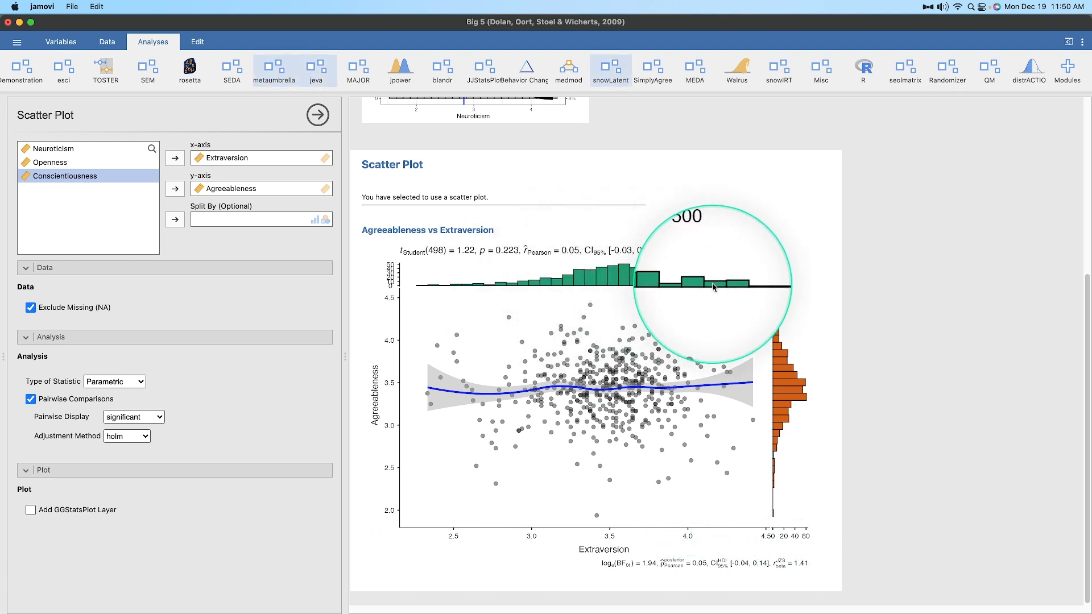
{"action": "mouse_move", "coordinate": [770, 331]}
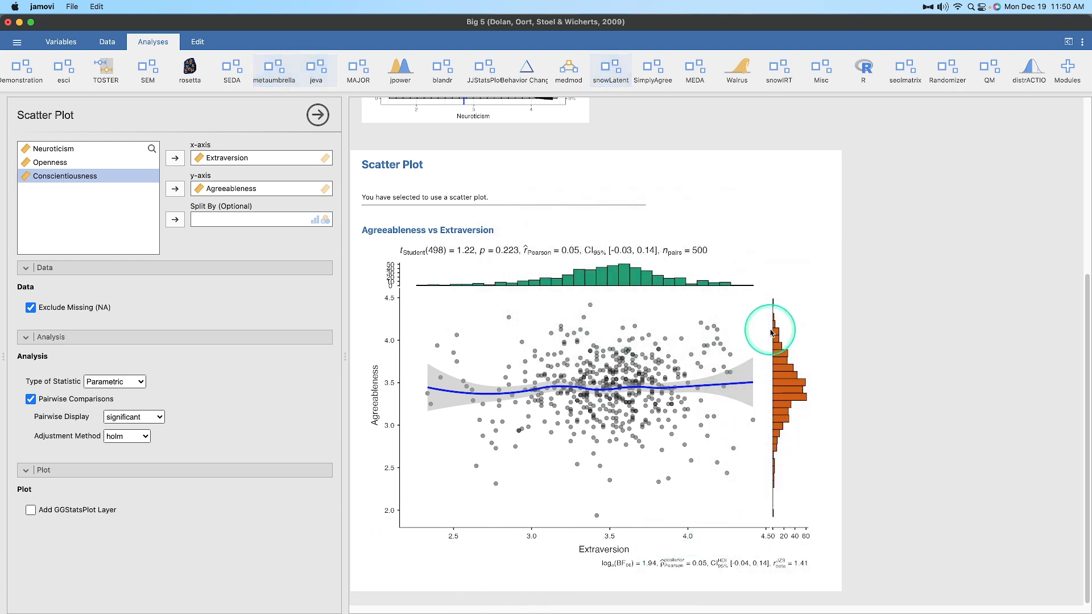
{"action": "mouse_move", "coordinate": [496, 504]}
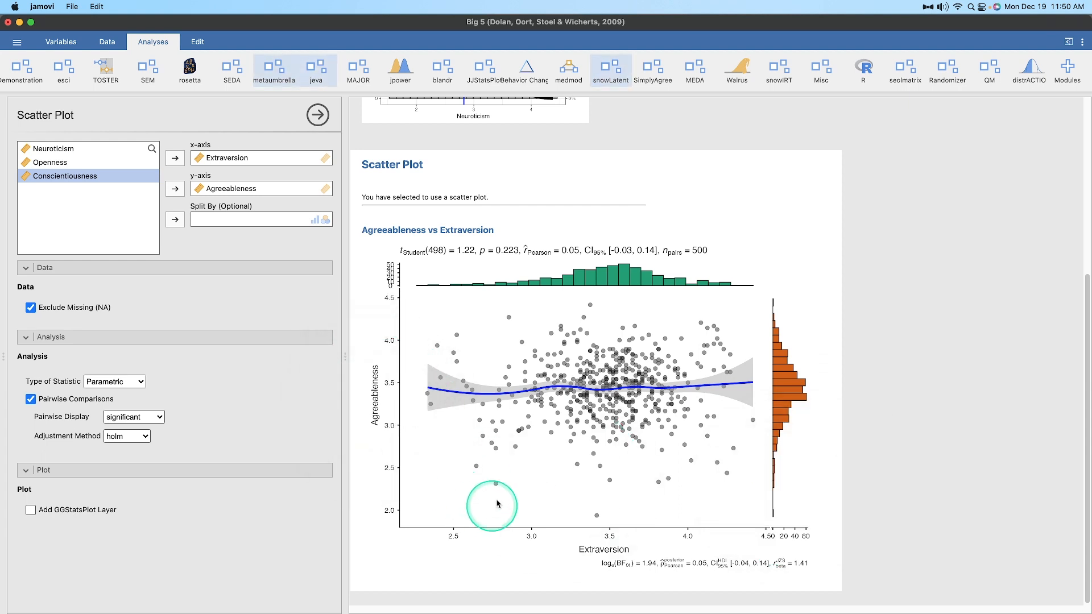
{"action": "mouse_move", "coordinate": [606, 547]}
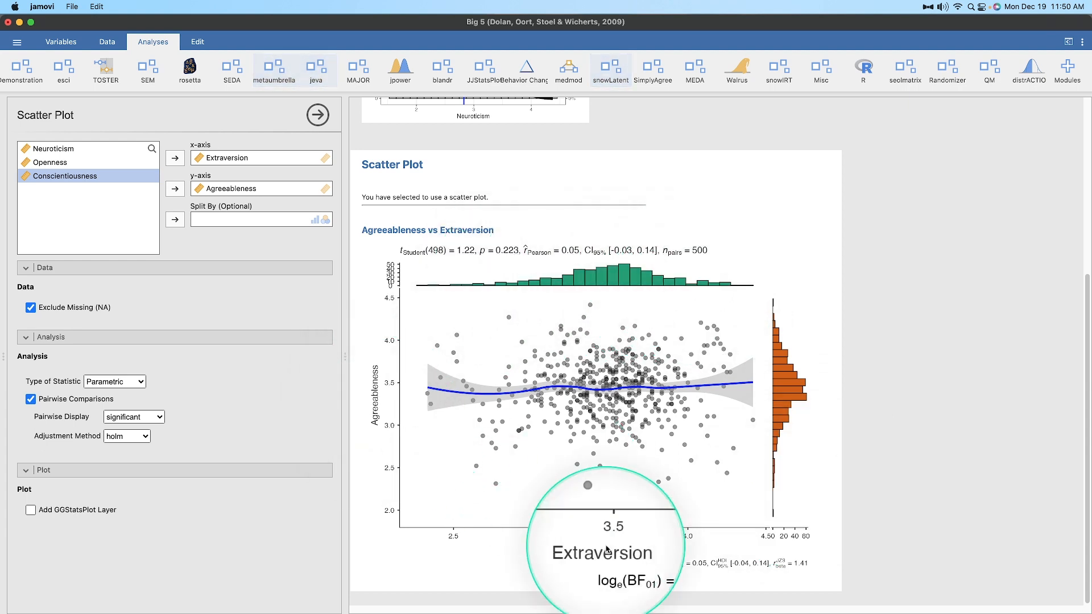
{"action": "mouse_move", "coordinate": [491, 422]}
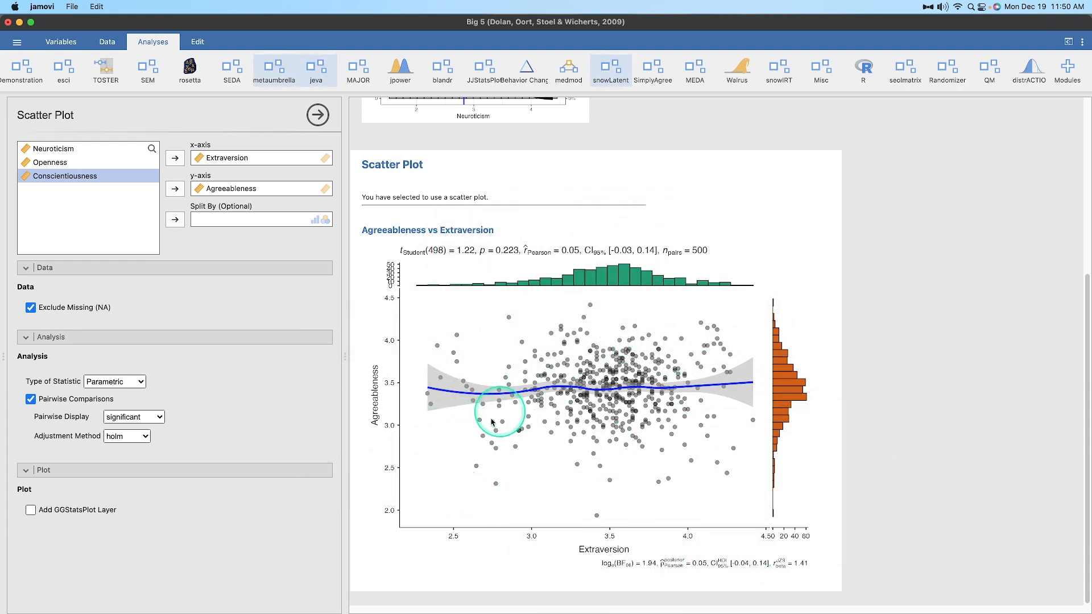
{"action": "mouse_move", "coordinate": [749, 374]}
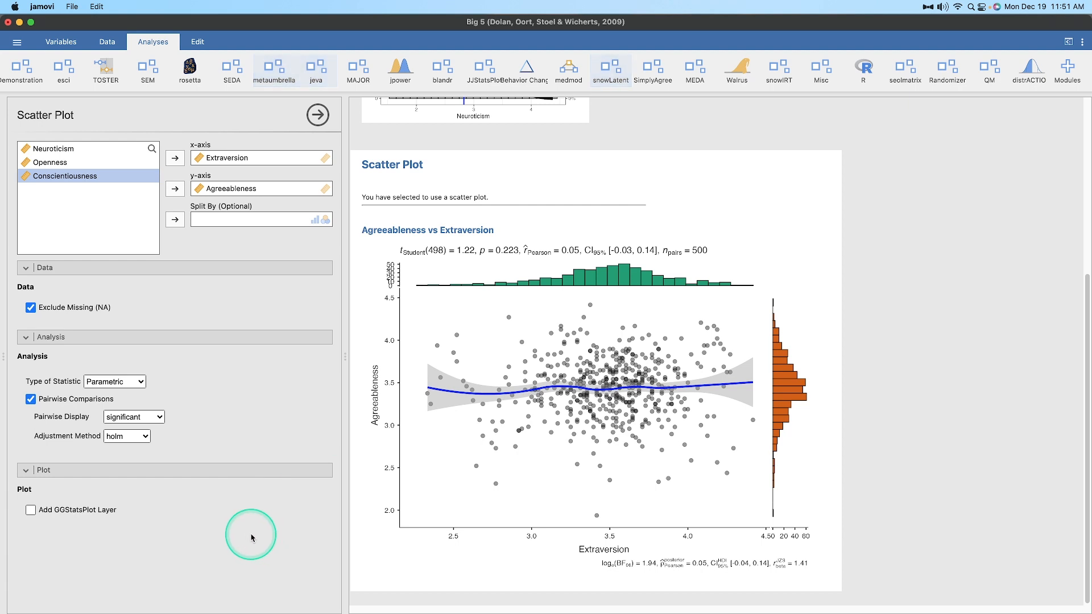
{"action": "mouse_move", "coordinate": [186, 585]}
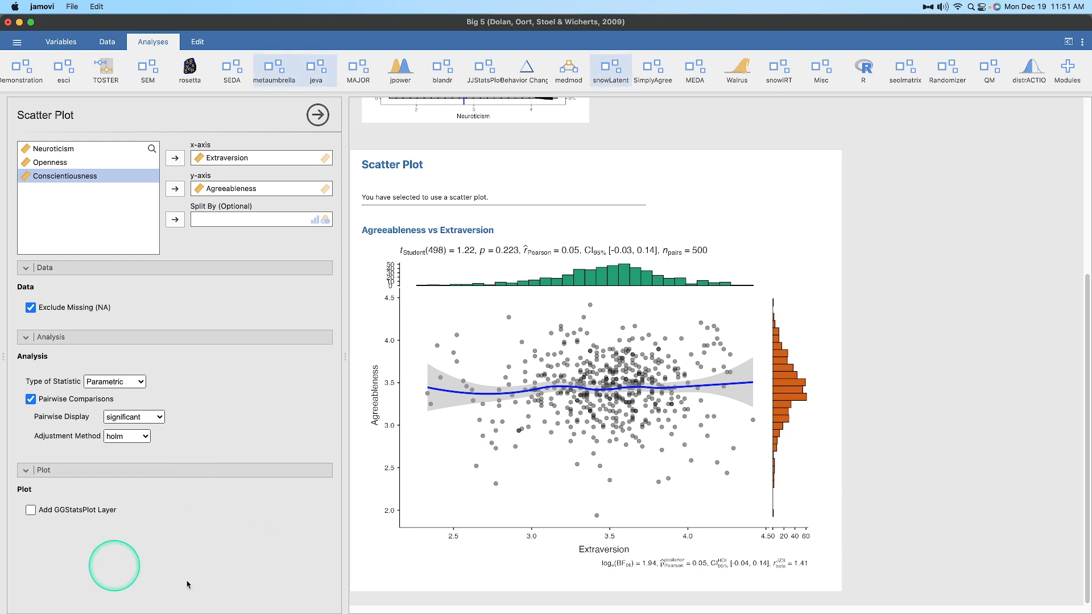
Try the Spearman test, return to Pearson, and set the adjustment method to bonferroni
{"action": "left_click", "coordinate": [114, 382]}
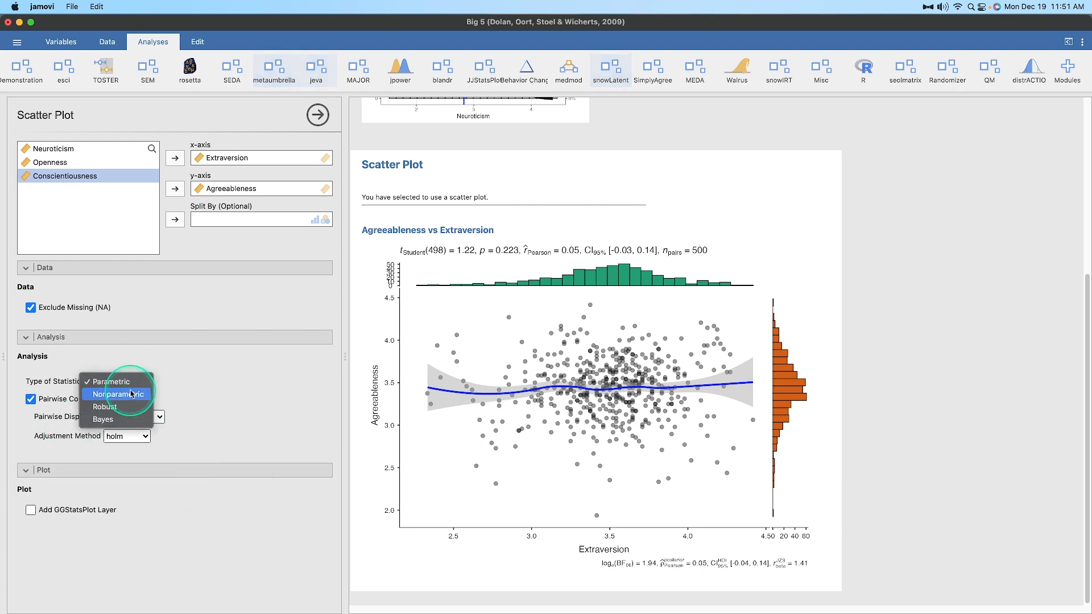
{"action": "left_click", "coordinate": [116, 394]}
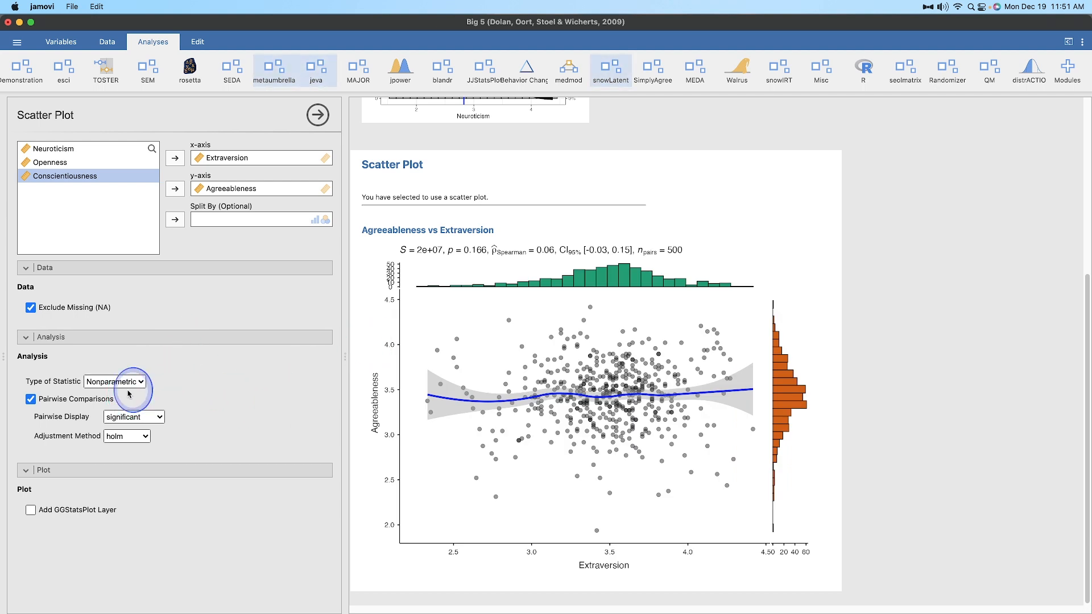
{"action": "left_click", "coordinate": [114, 382]}
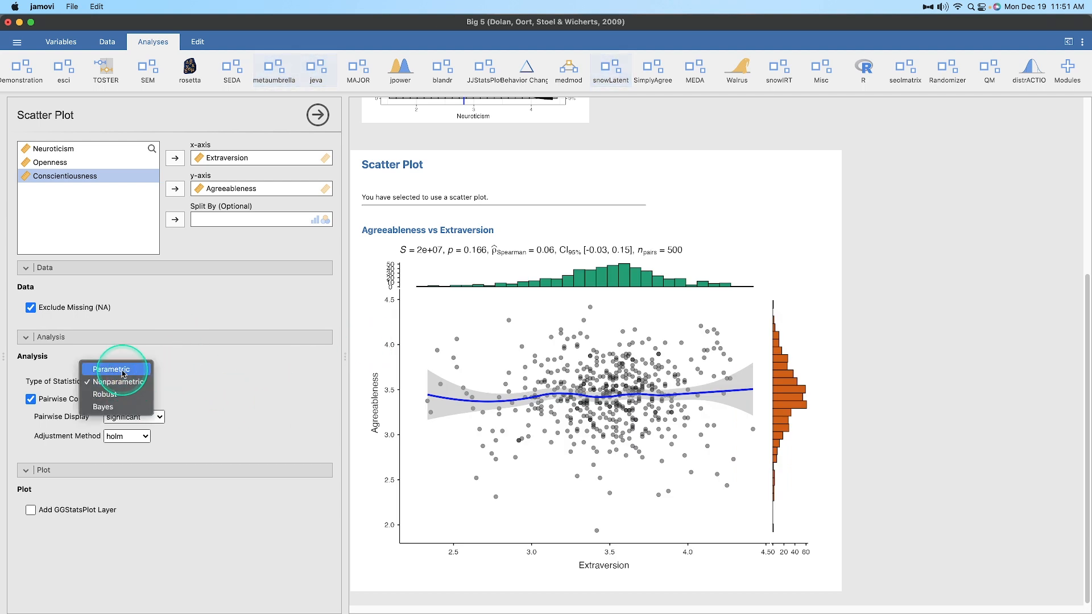
{"action": "left_click", "coordinate": [111, 369]}
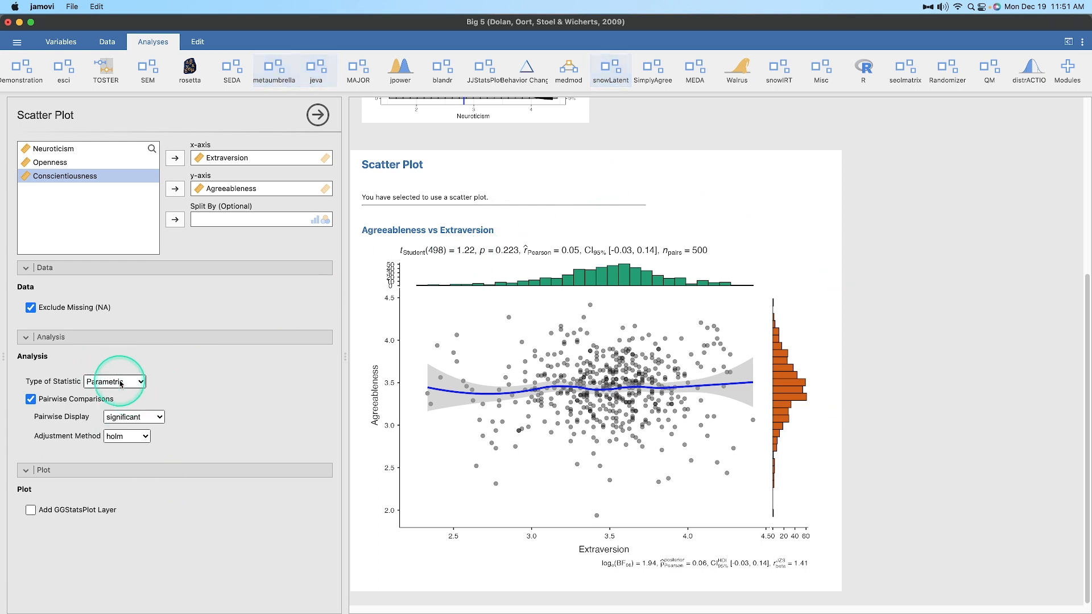
{"action": "mouse_move", "coordinate": [111, 419]}
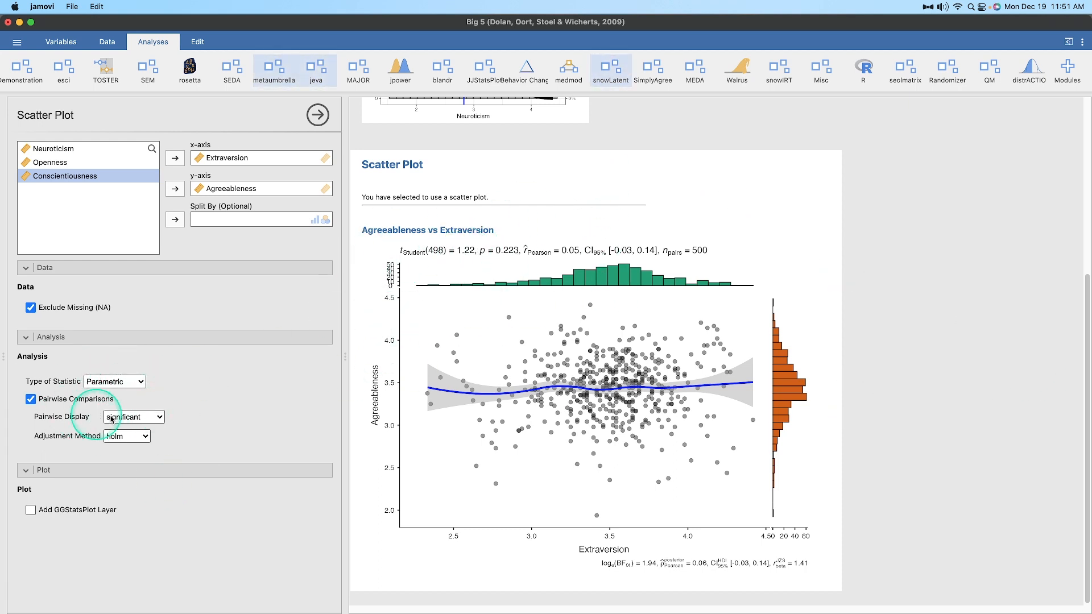
{"action": "left_click", "coordinate": [114, 382]}
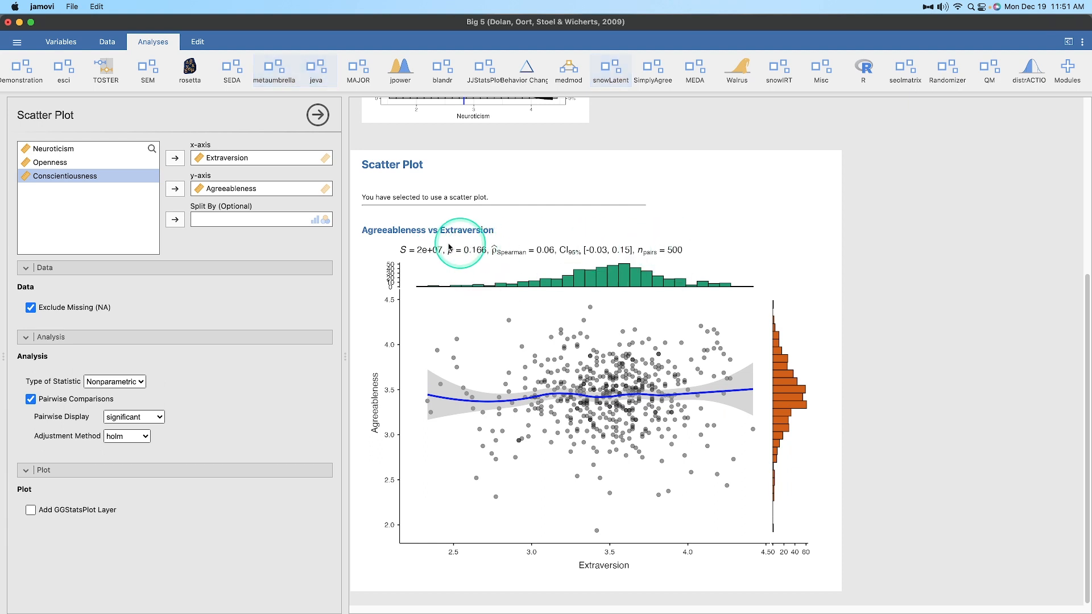
{"action": "mouse_move", "coordinate": [152, 388]}
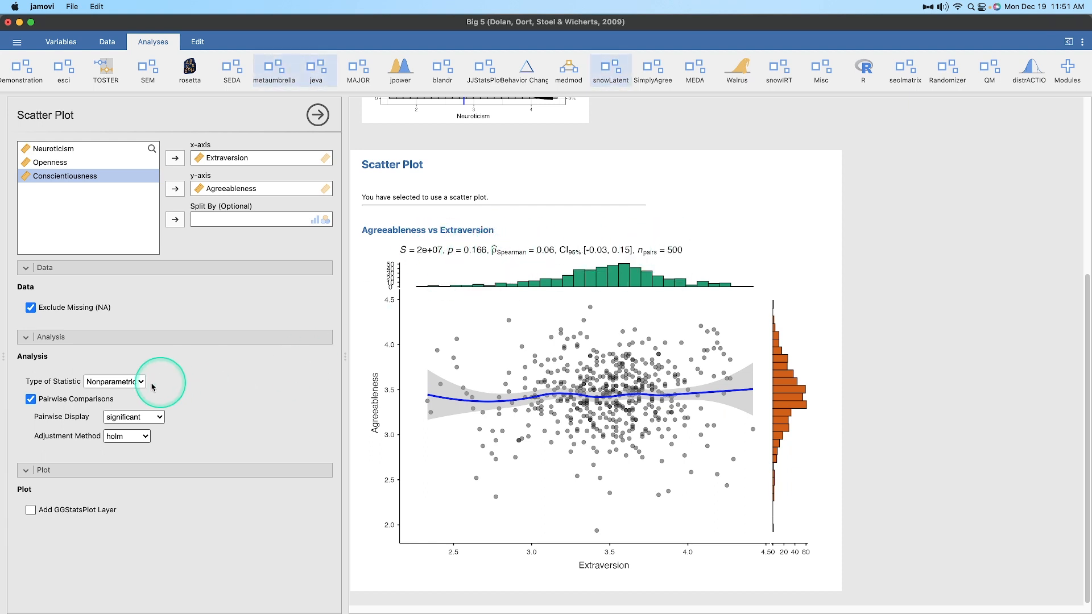
{"action": "left_click", "coordinate": [115, 382]}
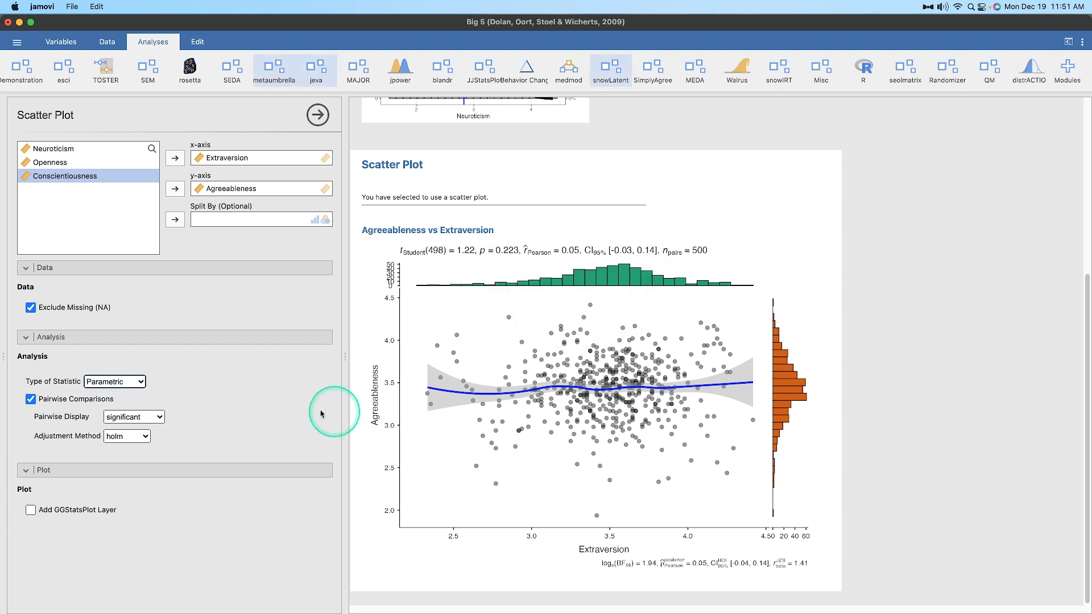
{"action": "left_click", "coordinate": [31, 398]}
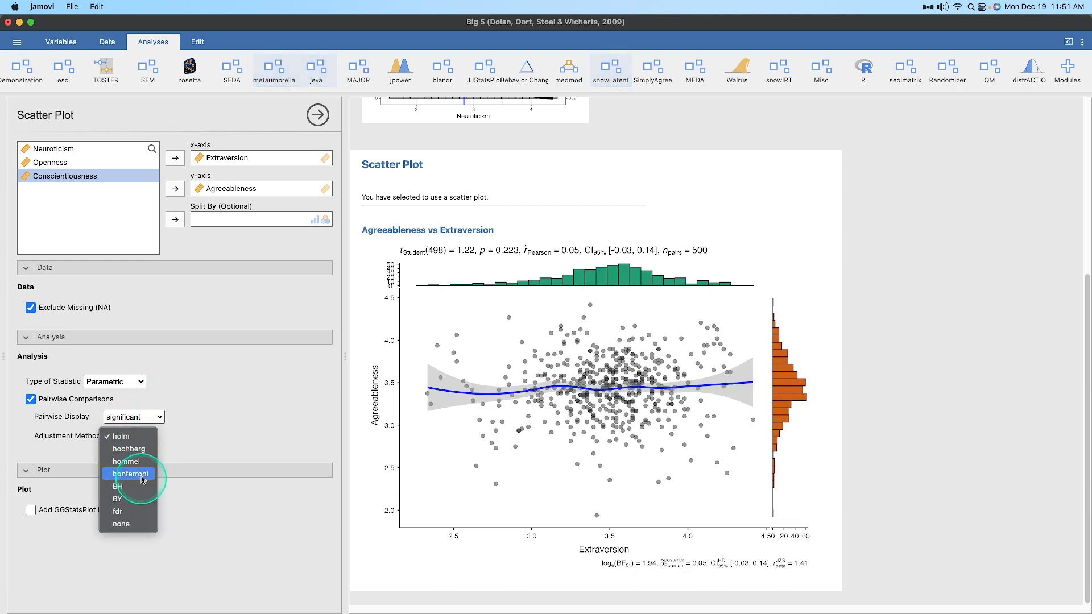
{"action": "left_click", "coordinate": [131, 474]}
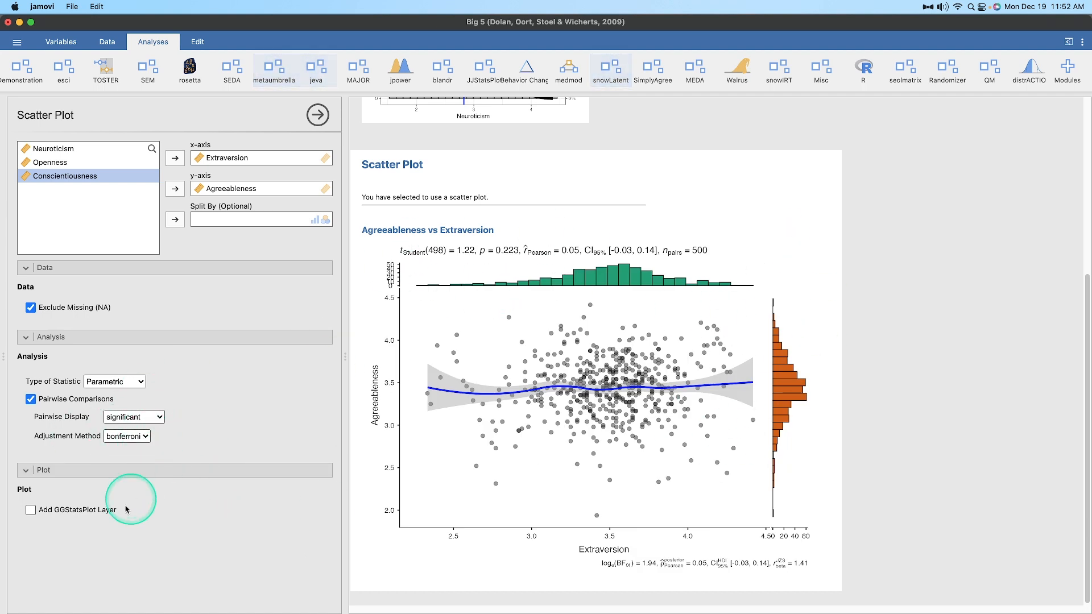
Enable the scatter plot's GGStatsPlot layer, then switch statistics to Bayes and back to Parametric
{"action": "left_click", "coordinate": [30, 510]}
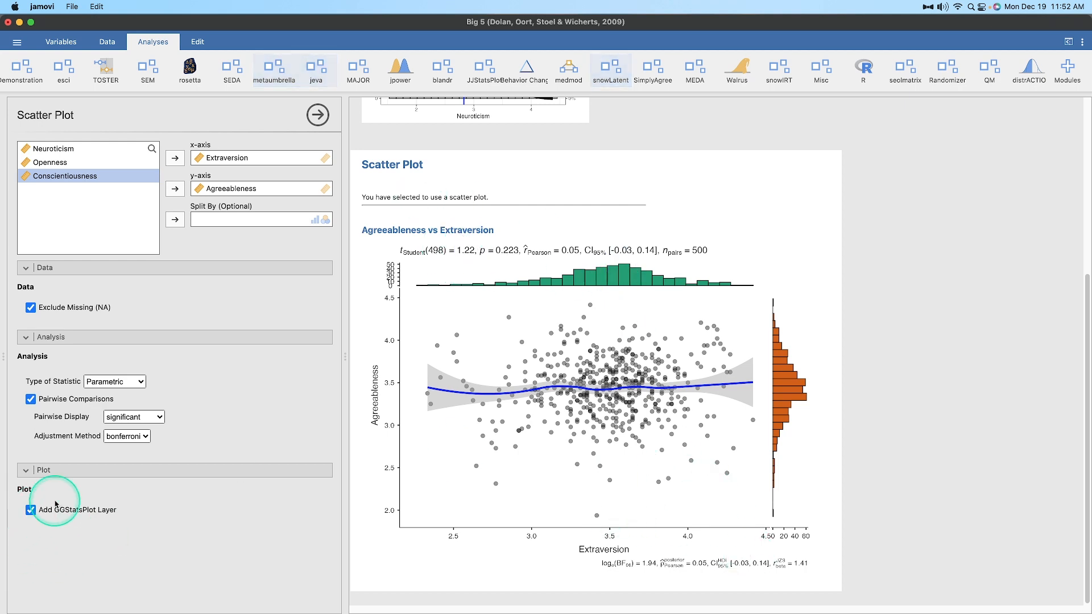
{"action": "mouse_move", "coordinate": [375, 388]}
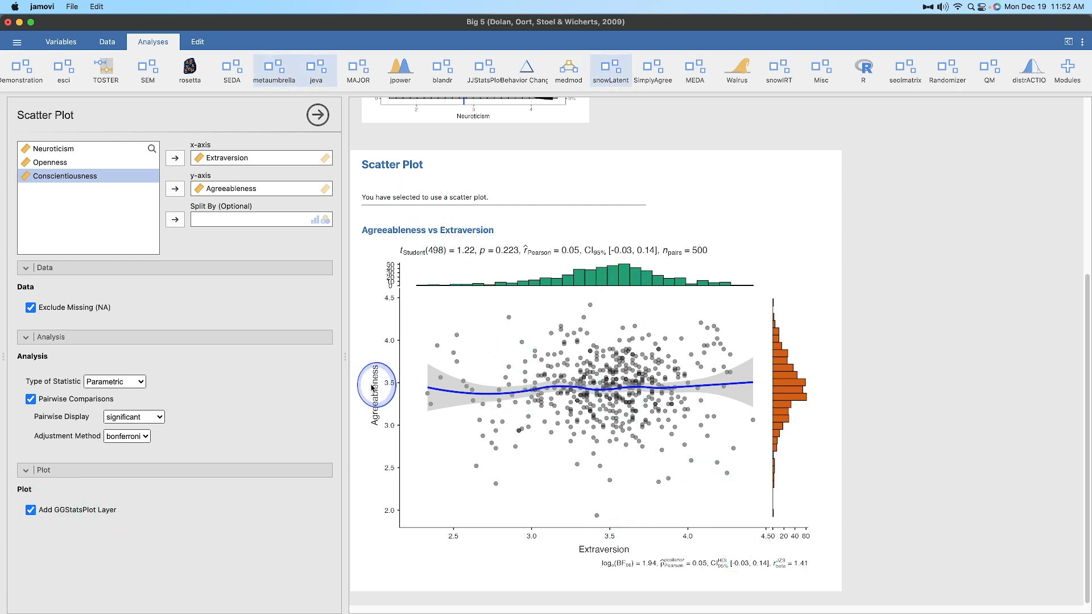
{"action": "mouse_move", "coordinate": [588, 287]}
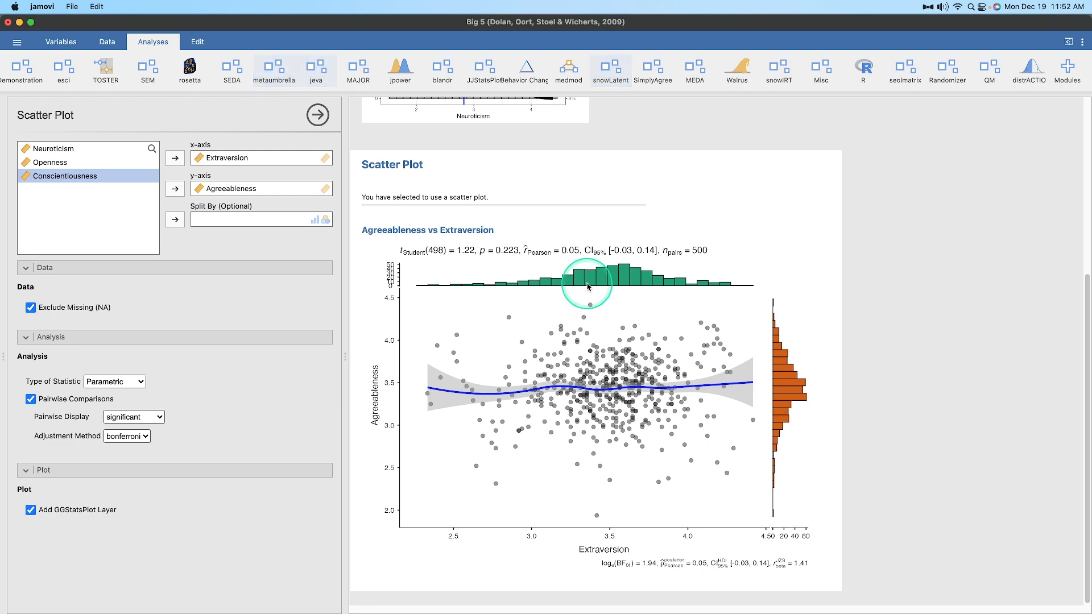
{"action": "scroll", "scroll_direction": "up", "scroll_amount": 3}
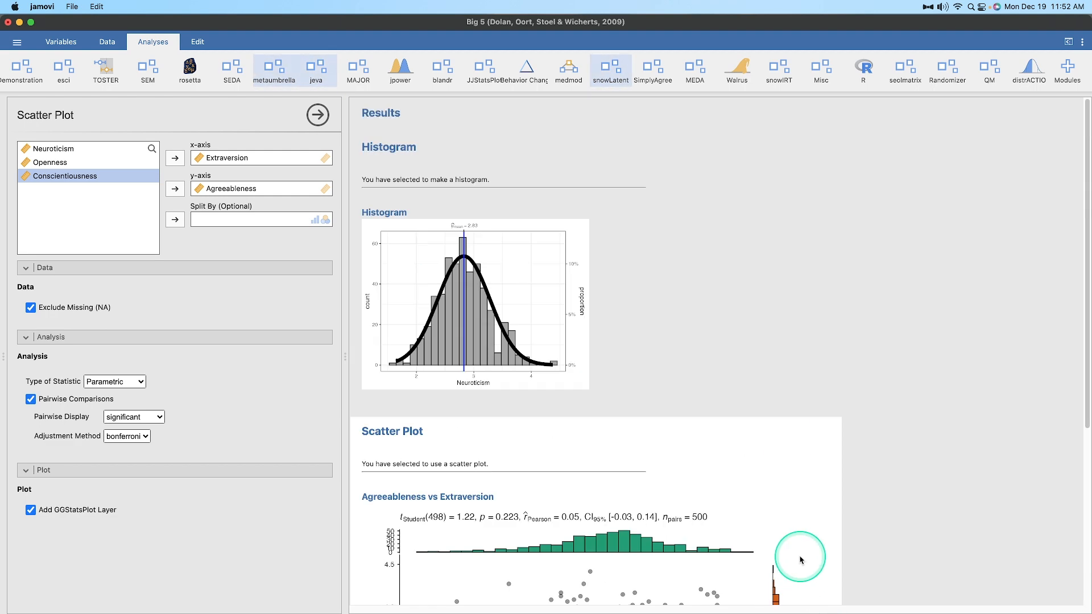
{"action": "scroll", "scroll_direction": "down", "scroll_amount": 3}
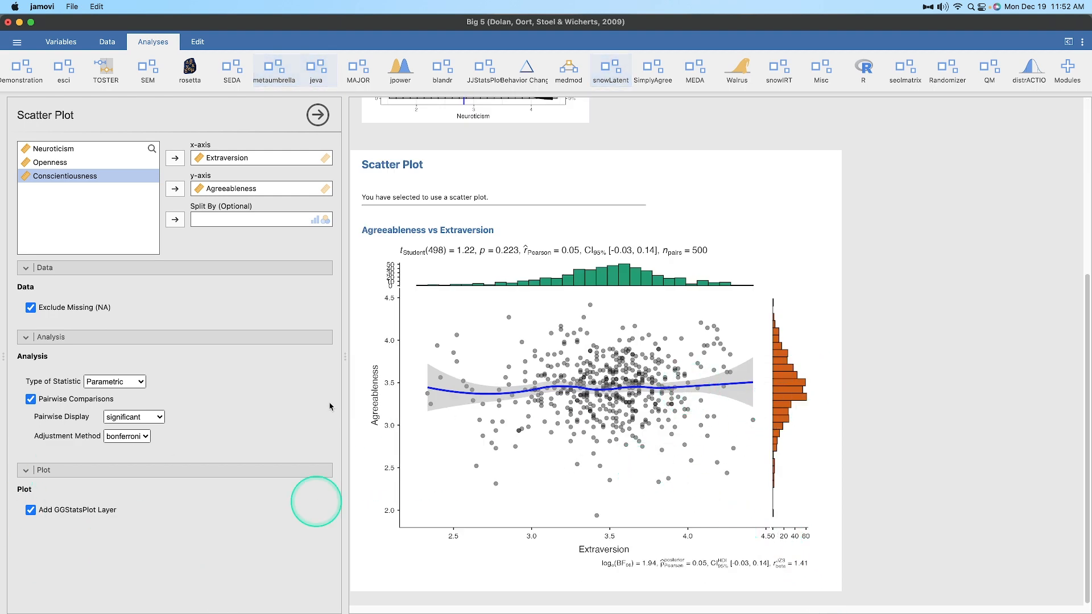
{"action": "mouse_move", "coordinate": [155, 481]}
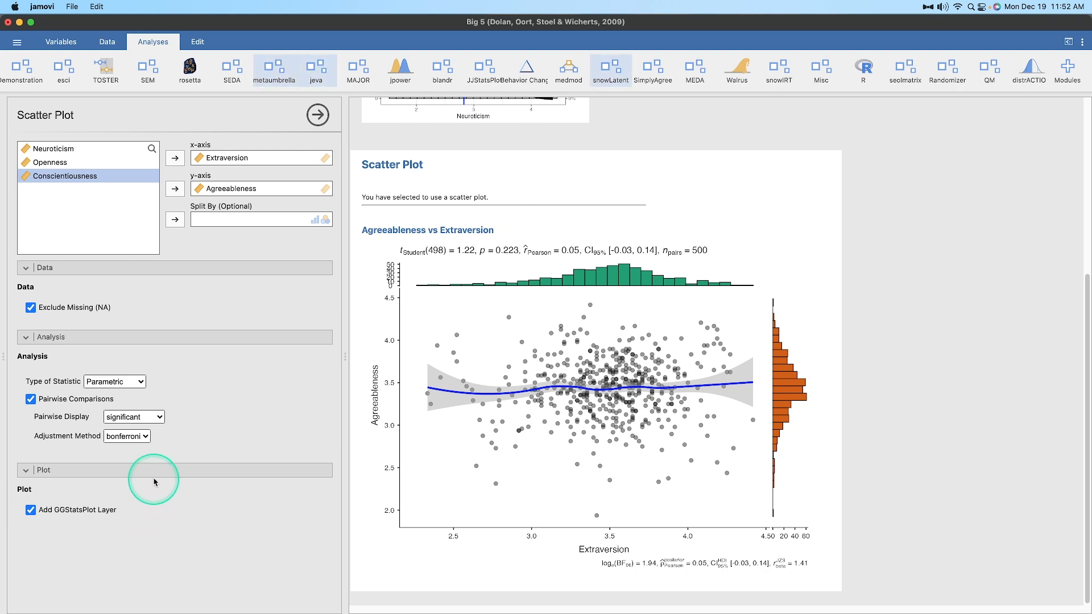
{"action": "mouse_move", "coordinate": [528, 432]}
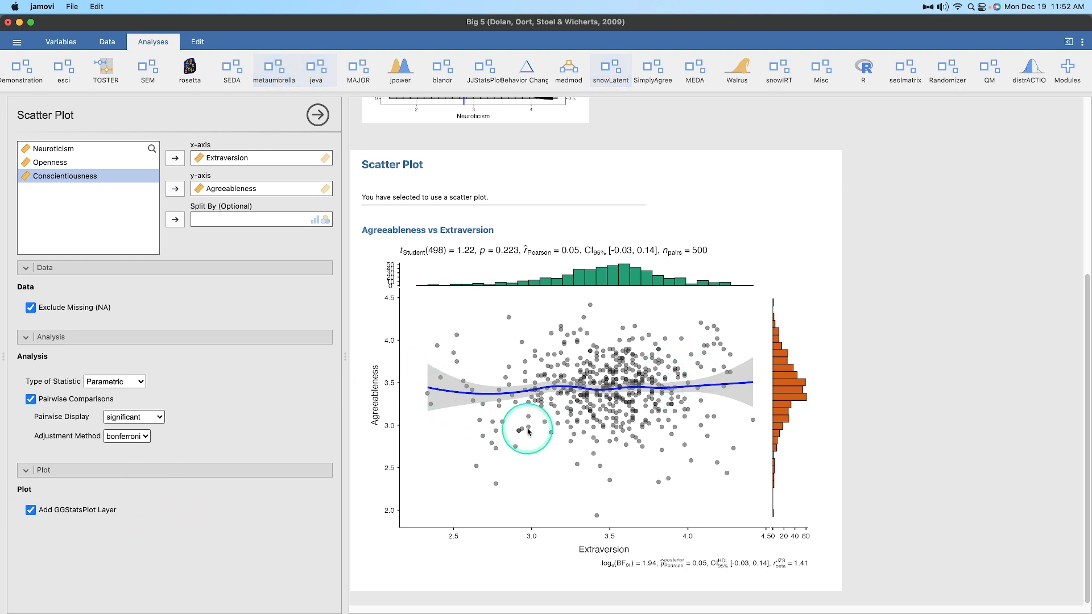
{"action": "mouse_move", "coordinate": [575, 255]}
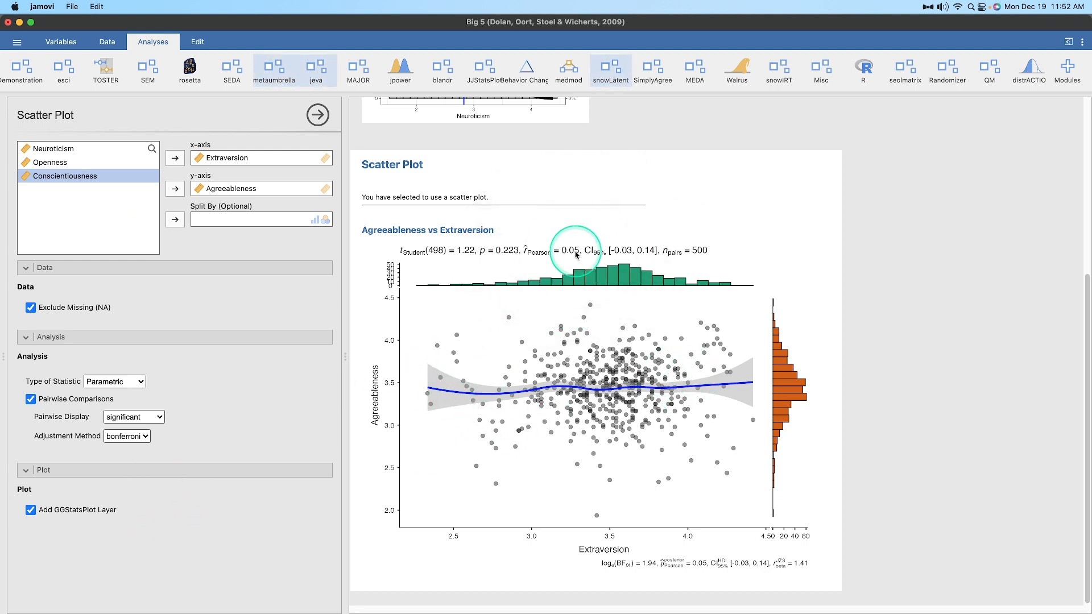
{"action": "mouse_move", "coordinate": [680, 431]}
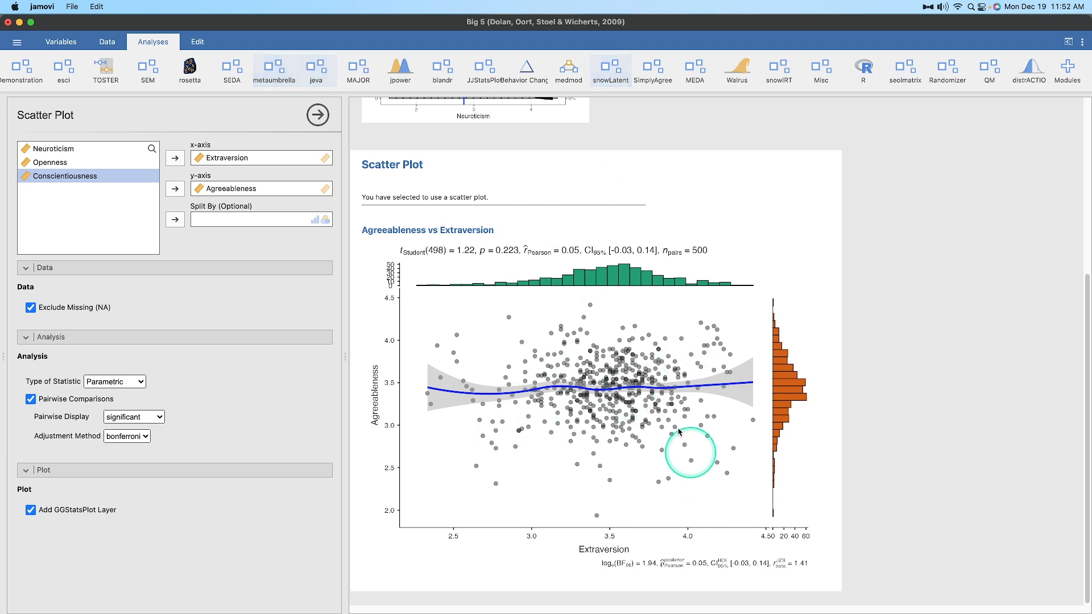
{"action": "mouse_move", "coordinate": [667, 392]}
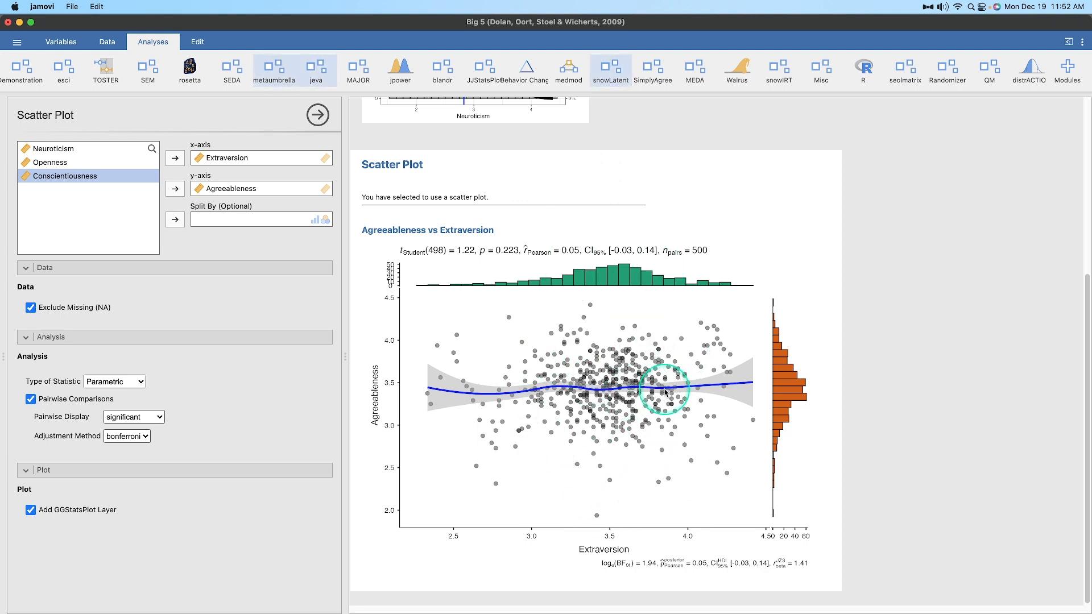
{"action": "mouse_move", "coordinate": [165, 309]}
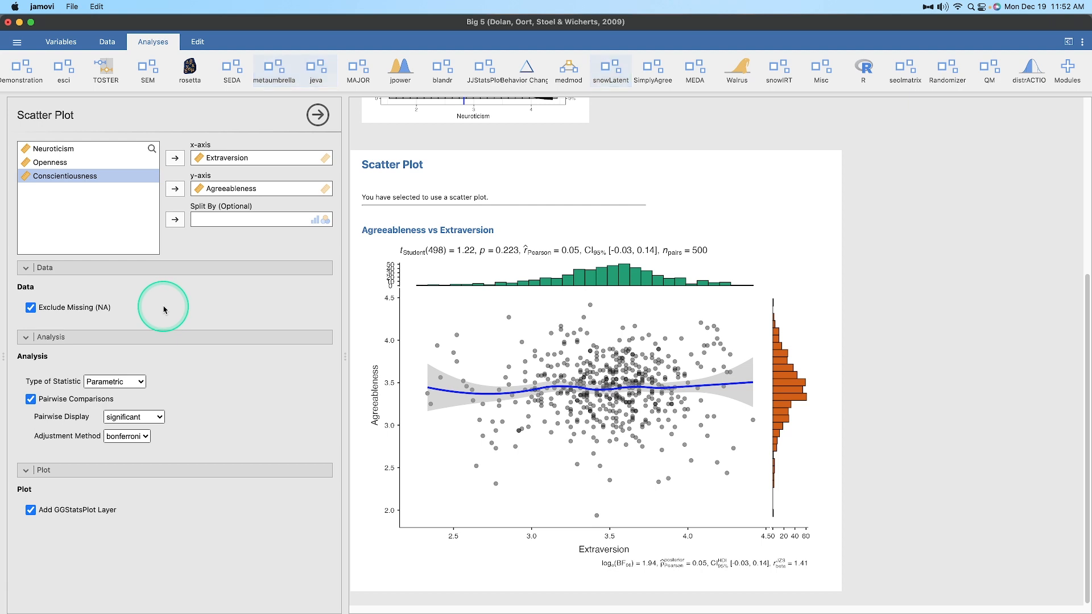
{"action": "left_click", "coordinate": [114, 381]}
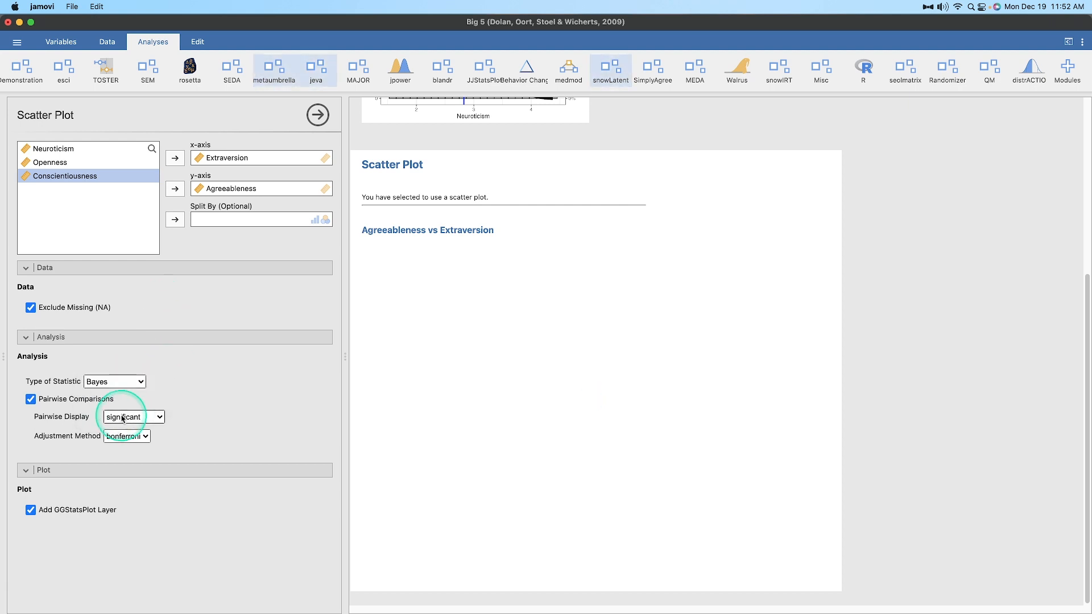
{"action": "left_click", "coordinate": [114, 381]}
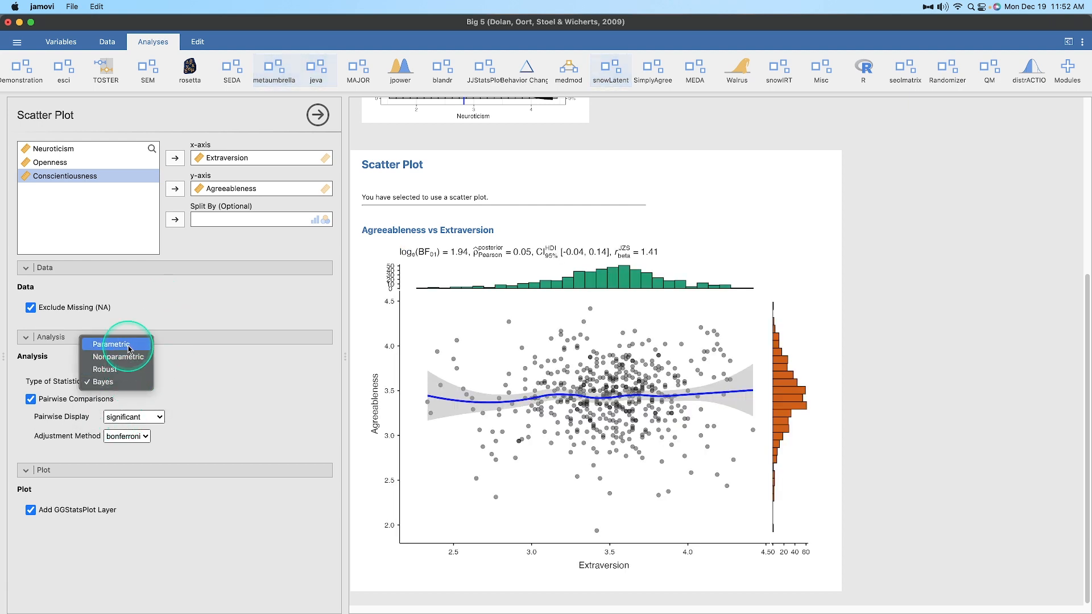
{"action": "left_click", "coordinate": [111, 344]}
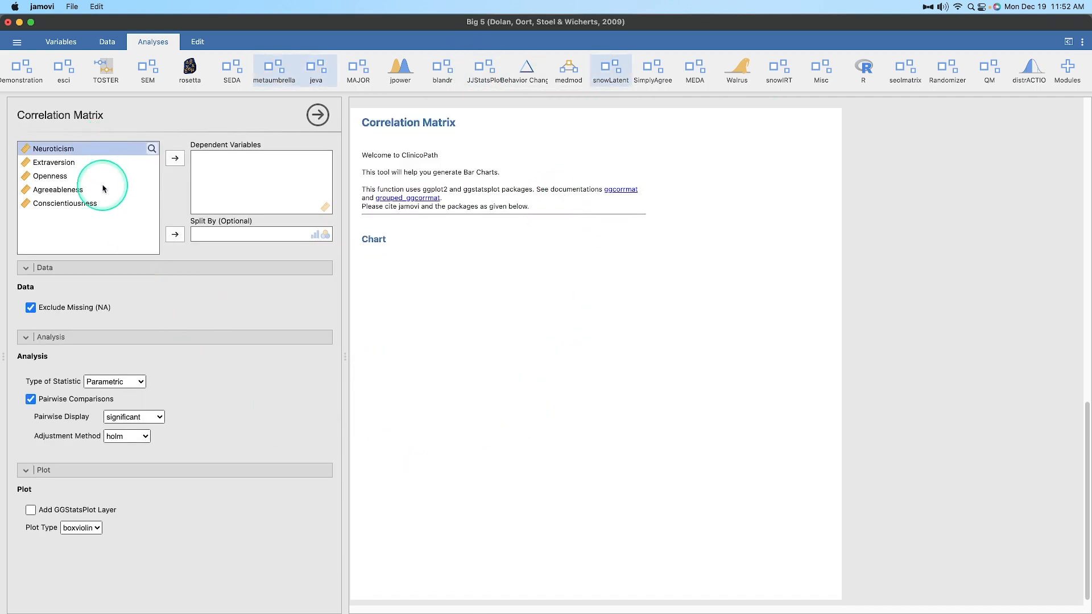
Add the Big Five variables, revert Spearman to Pearson, keep significant pairs, and choose Bonferroni
{"action": "left_click", "coordinate": [174, 158]}
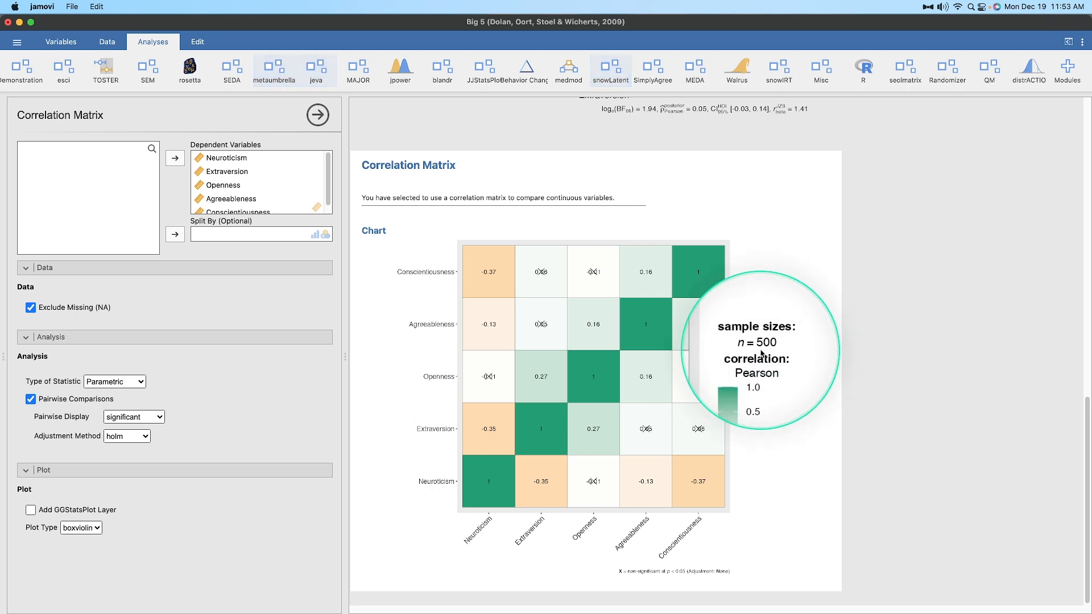
{"action": "mouse_move", "coordinate": [739, 371]}
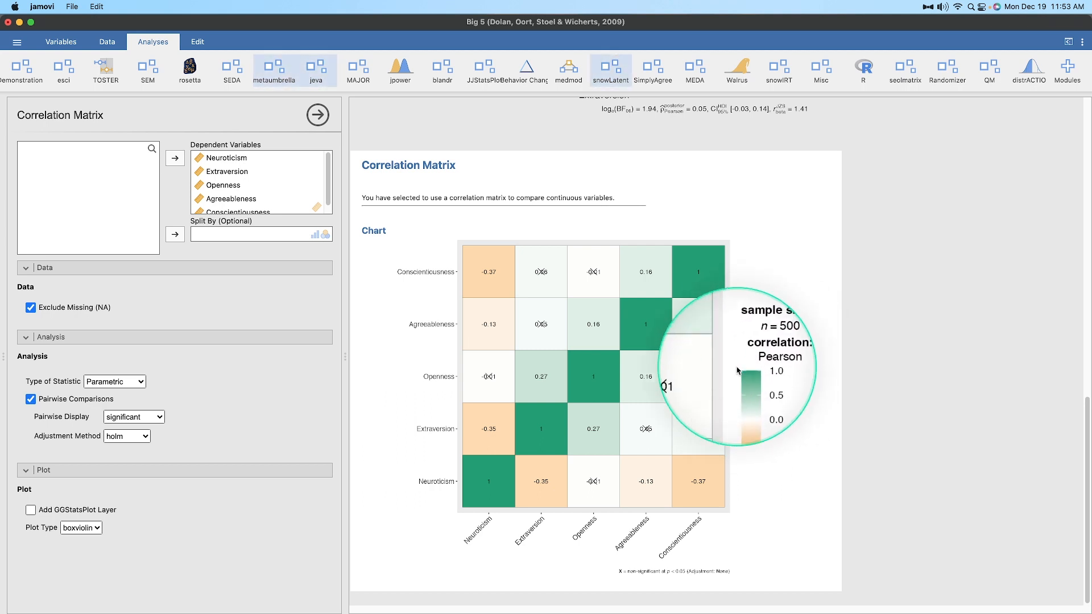
{"action": "mouse_move", "coordinate": [753, 413]}
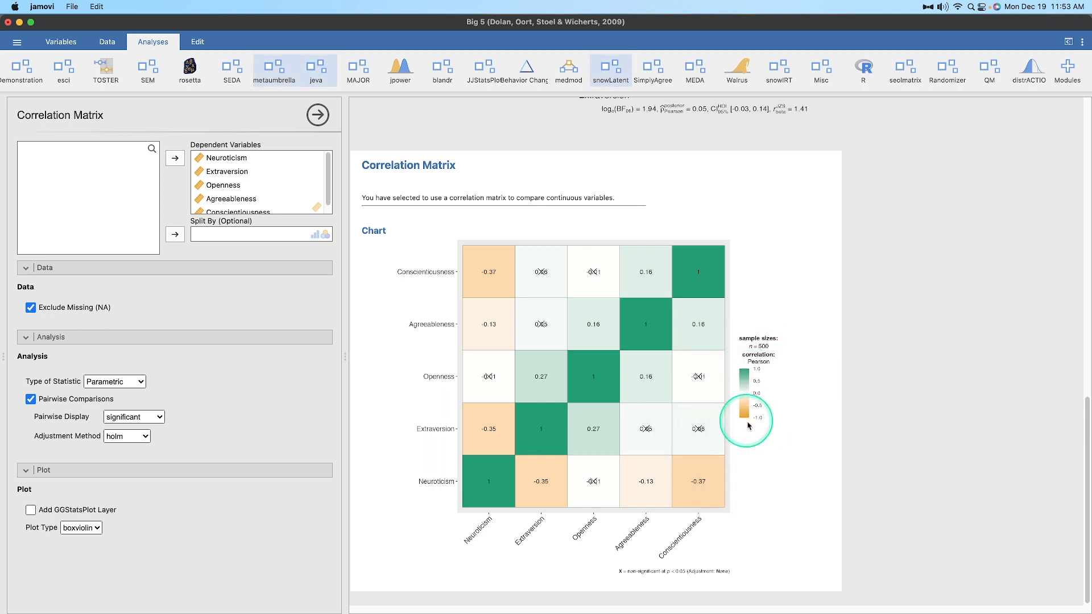
{"action": "mouse_move", "coordinate": [645, 442]}
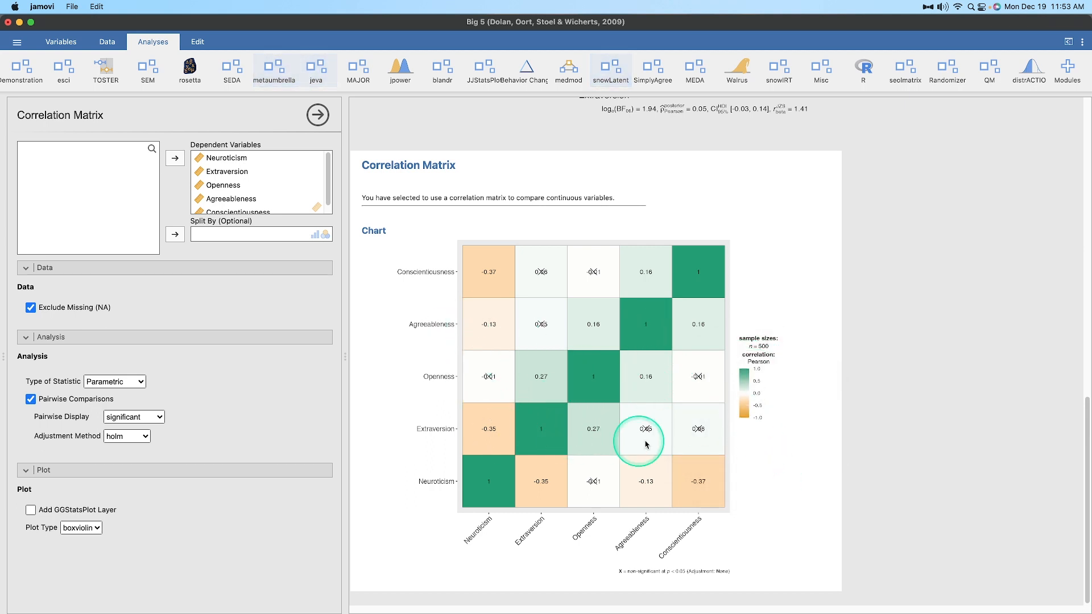
{"action": "mouse_move", "coordinate": [463, 407]}
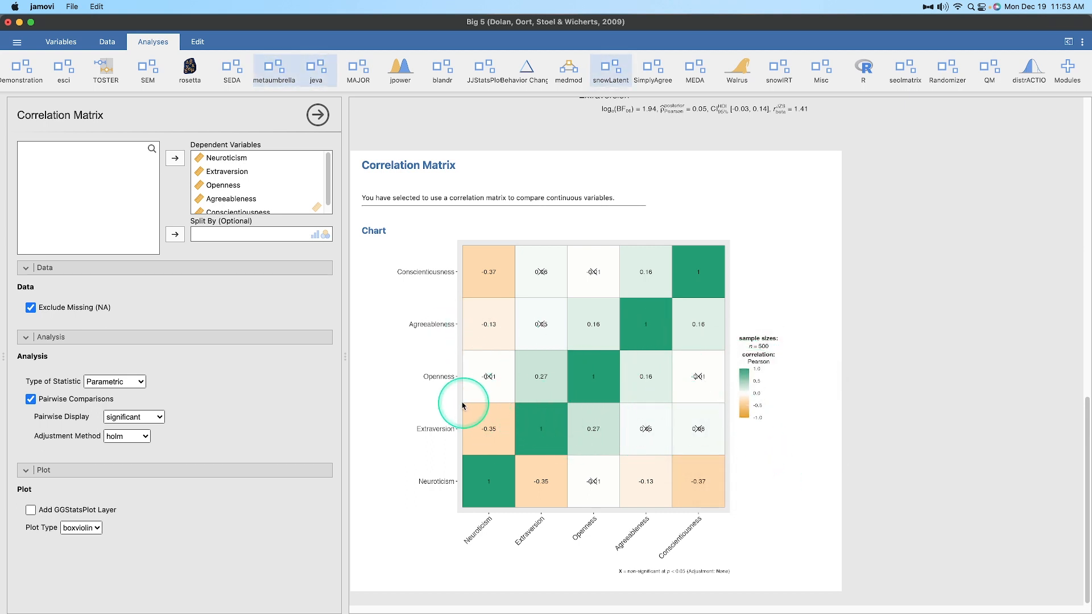
{"action": "mouse_move", "coordinate": [476, 292]}
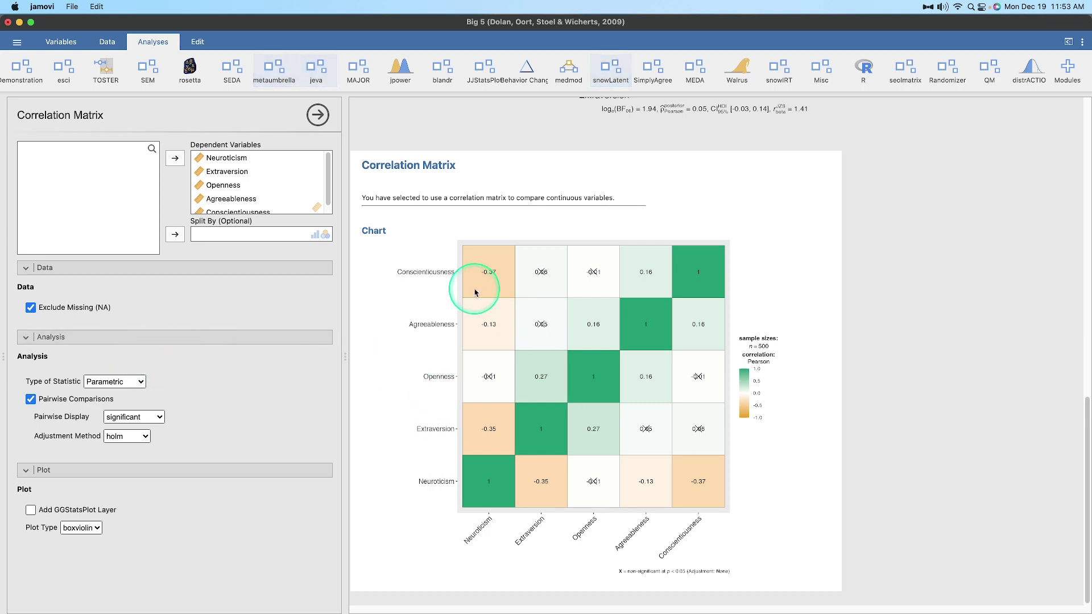
{"action": "mouse_move", "coordinate": [132, 388]}
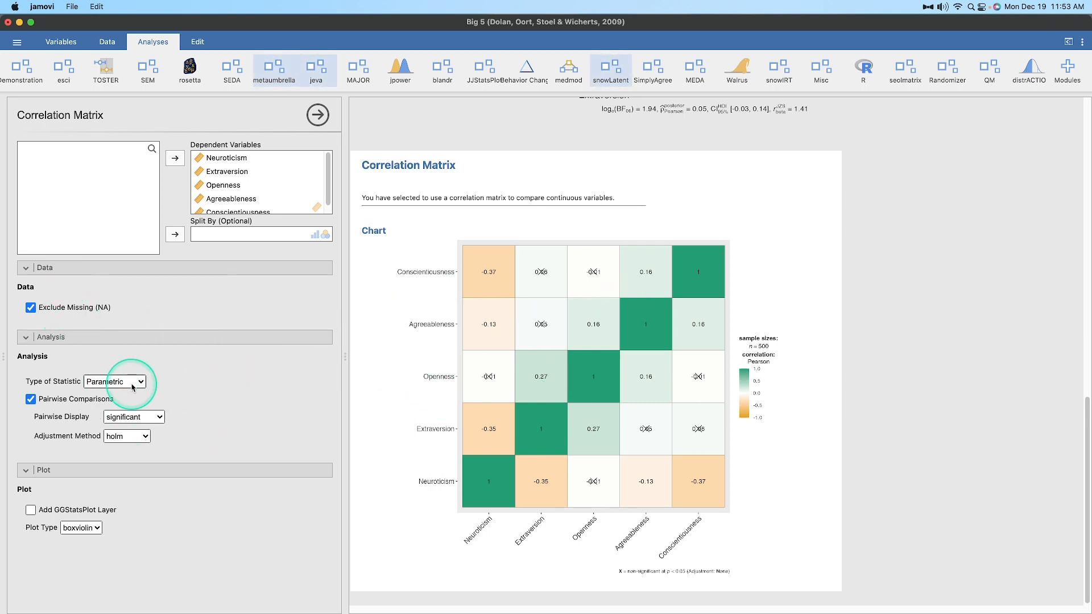
{"action": "left_click", "coordinate": [142, 382]}
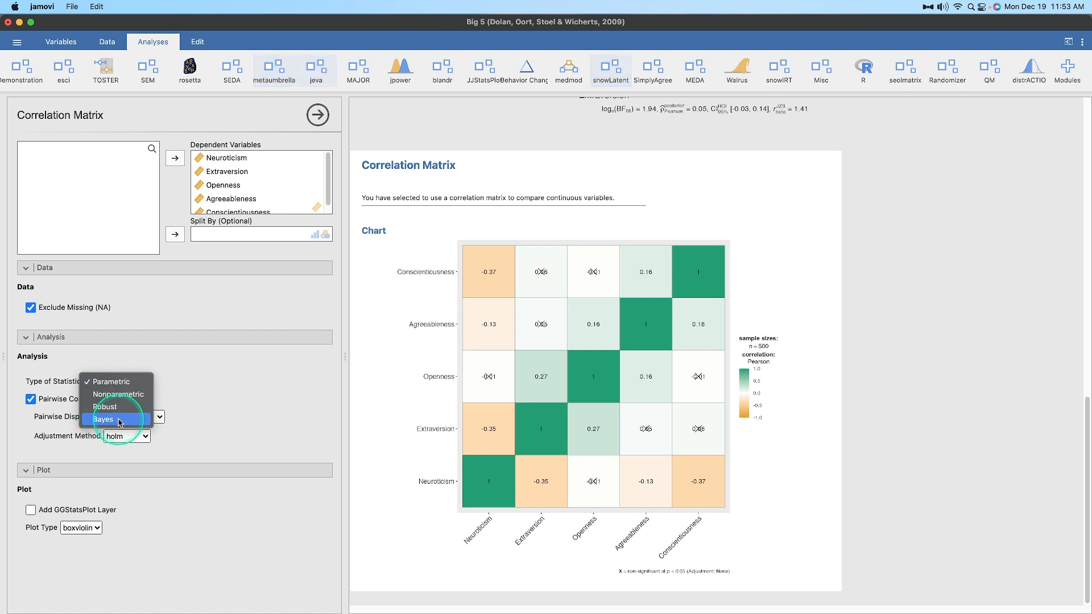
{"action": "mouse_move", "coordinate": [118, 395]}
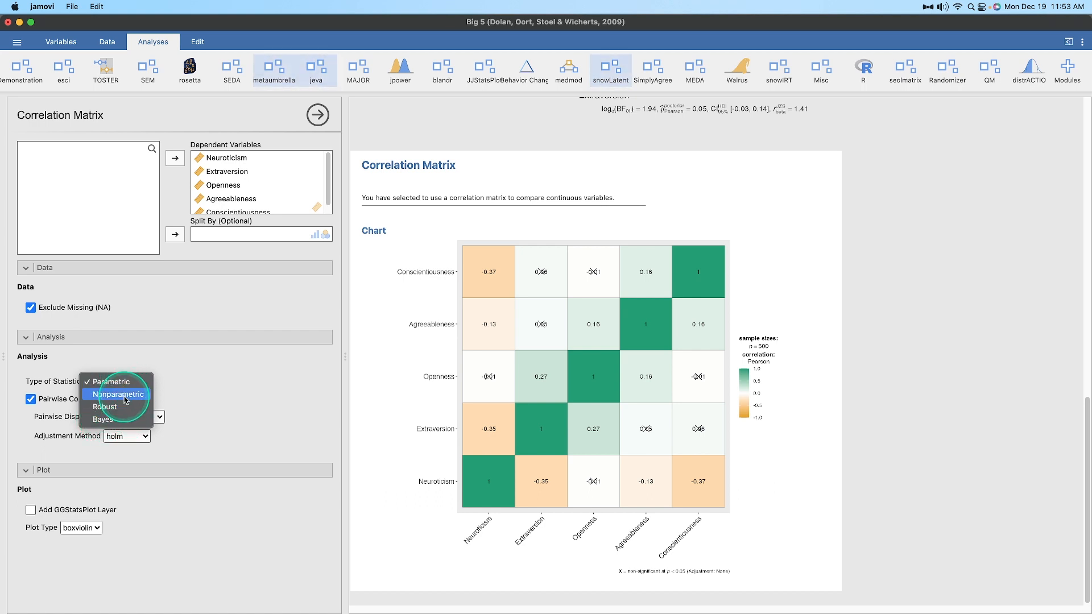
{"action": "left_click", "coordinate": [118, 394]}
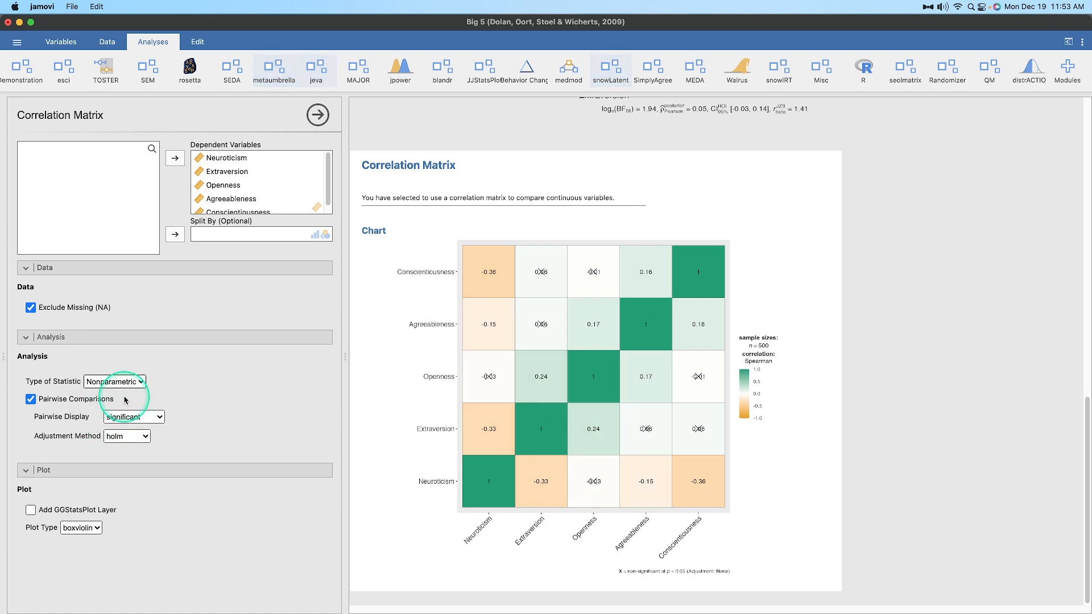
{"action": "left_click", "coordinate": [115, 381]}
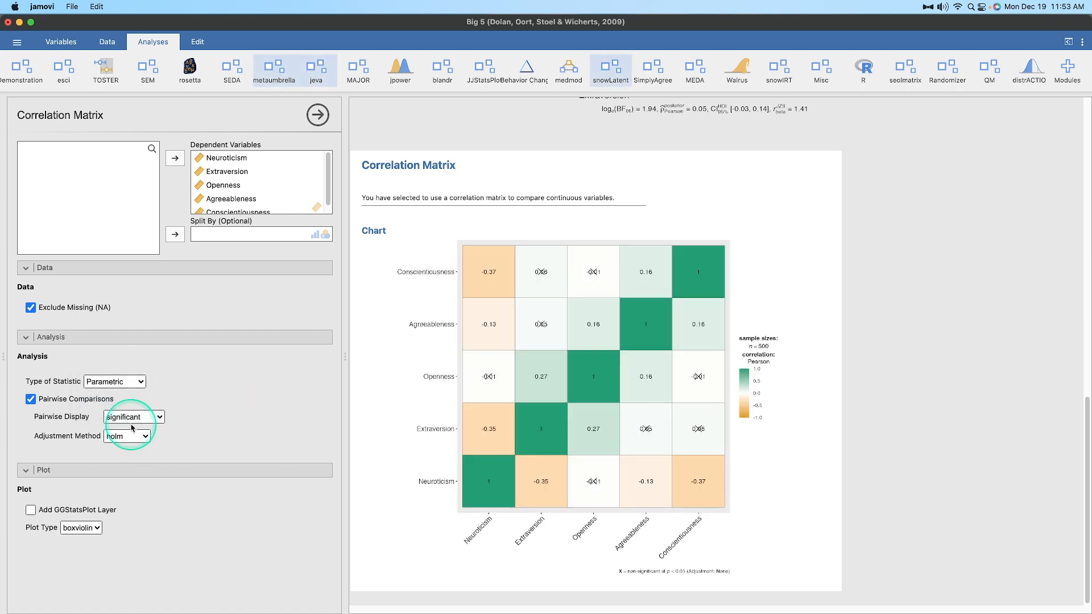
{"action": "left_click", "coordinate": [134, 417]}
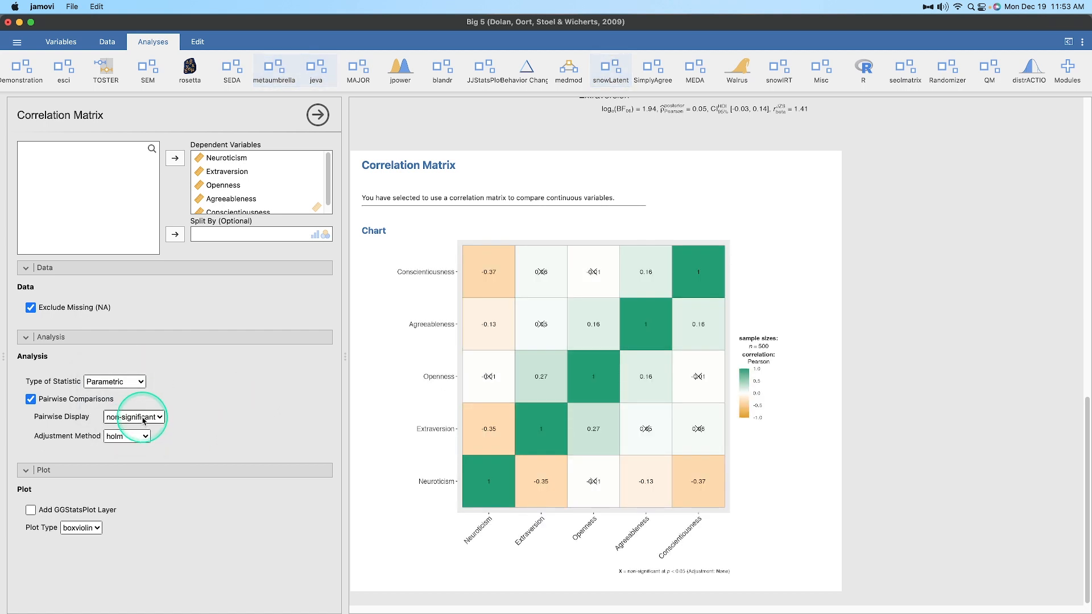
{"action": "left_click", "coordinate": [133, 417]}
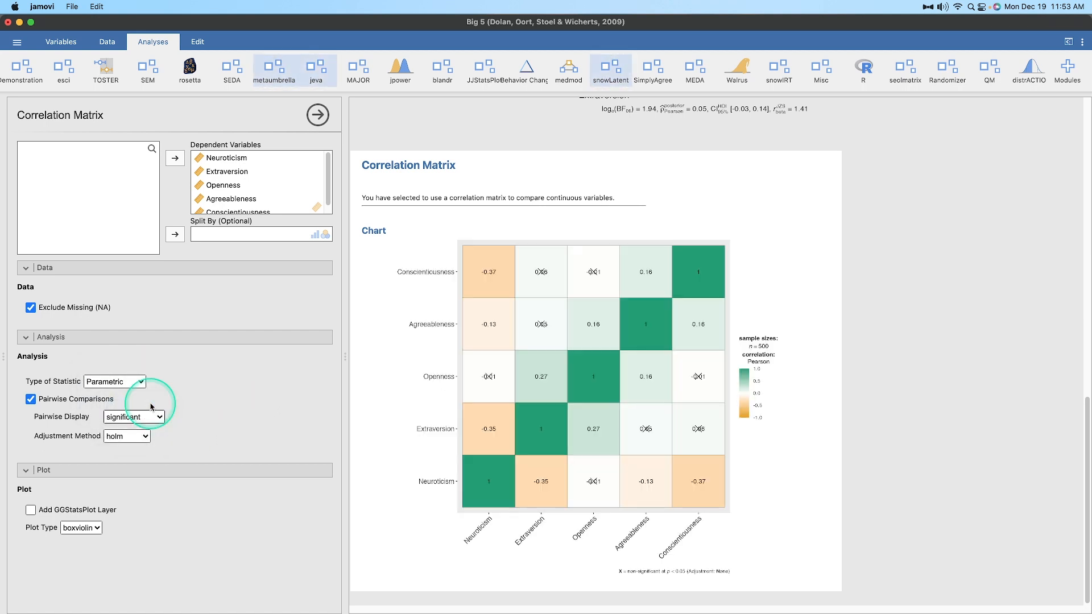
{"action": "left_click", "coordinate": [126, 436]}
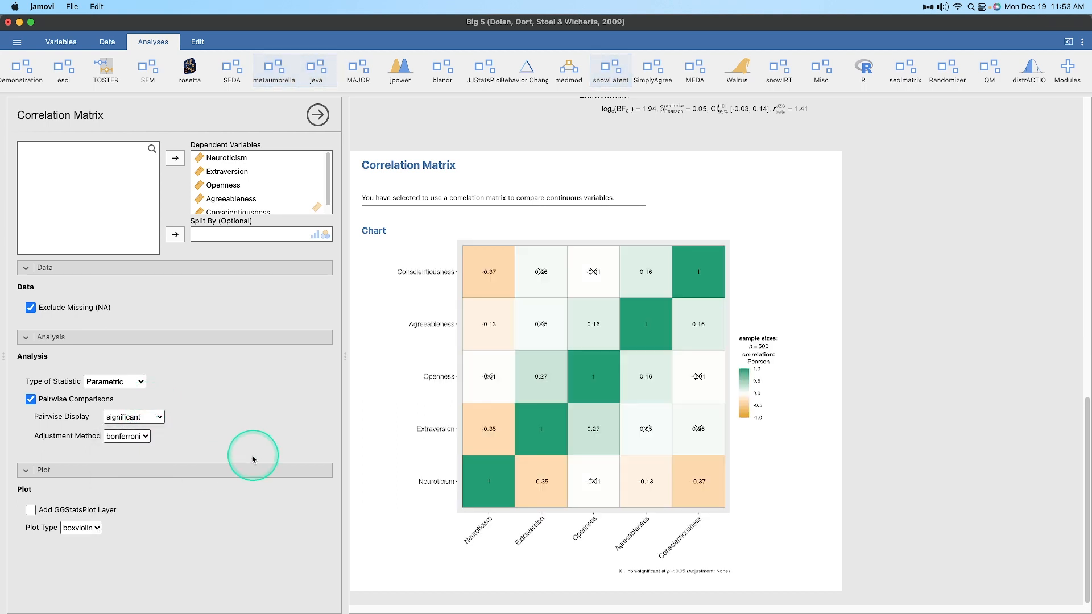
Enable the correlation matrix's GGStatsPlot layer and try the violin and box plot types
{"action": "left_click", "coordinate": [31, 509]}
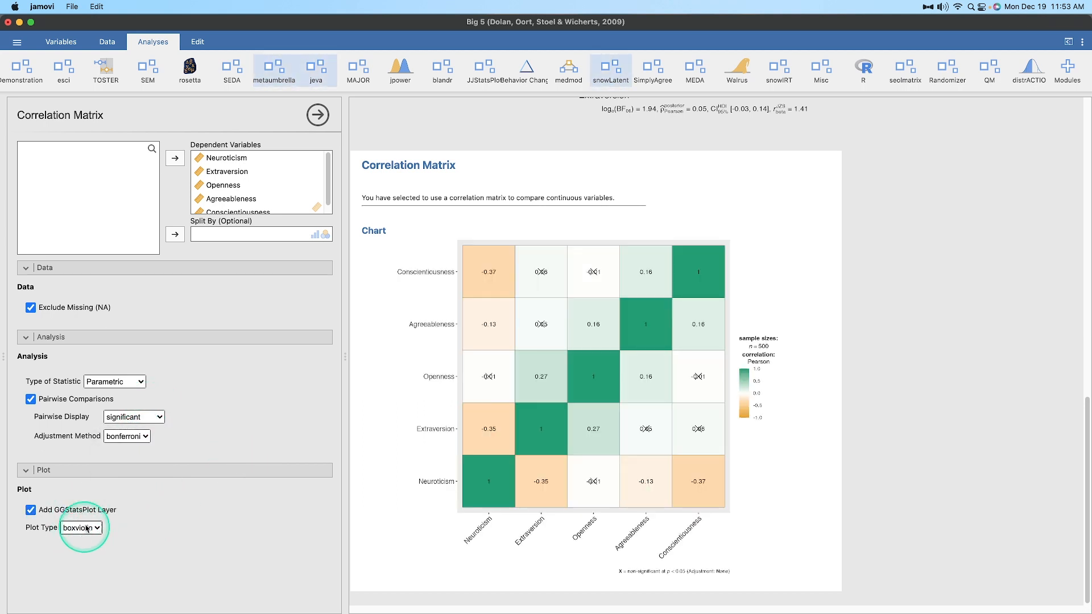
{"action": "left_click", "coordinate": [81, 528]}
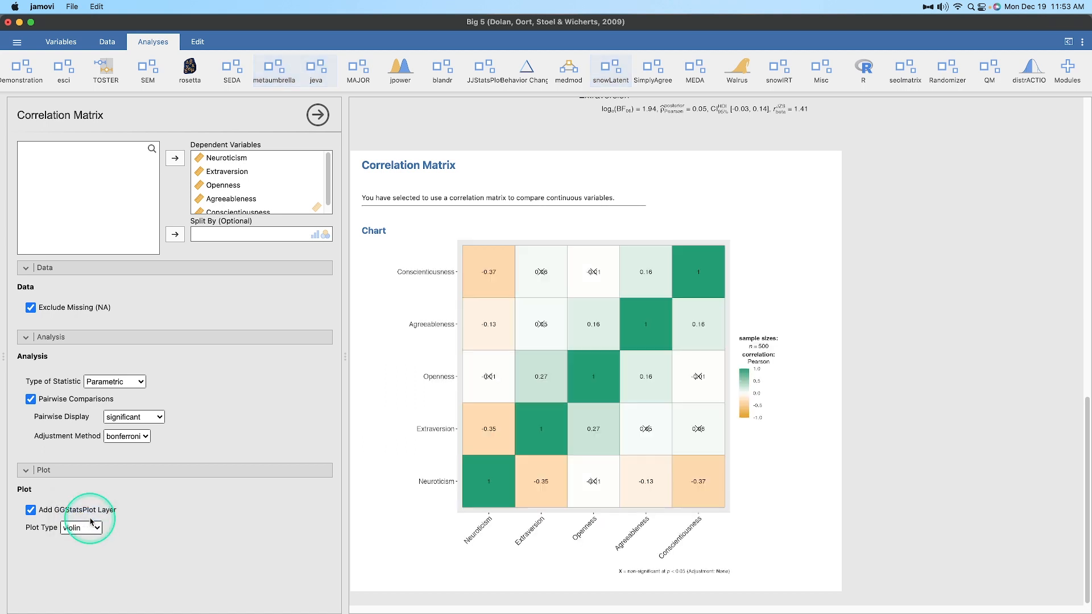
{"action": "left_click", "coordinate": [98, 528]}
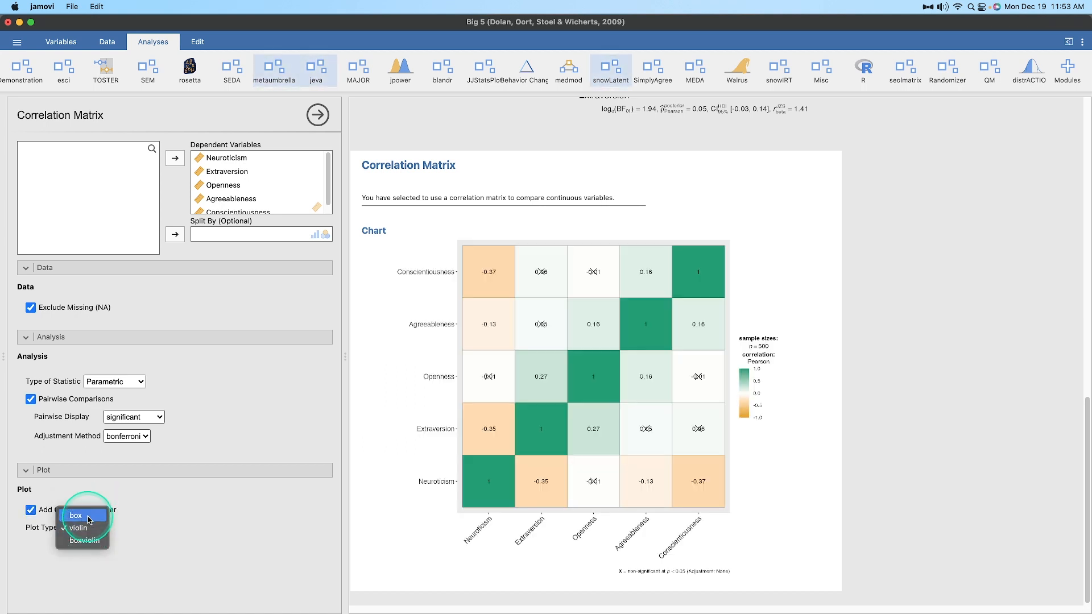
{"action": "left_click", "coordinate": [76, 515]}
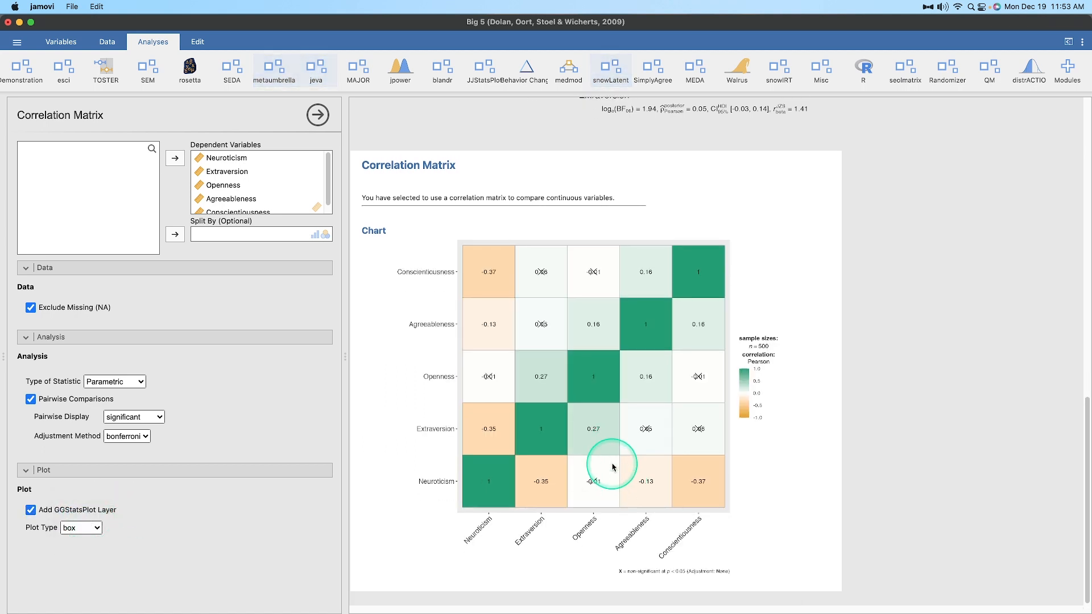
{"action": "mouse_move", "coordinate": [630, 574]}
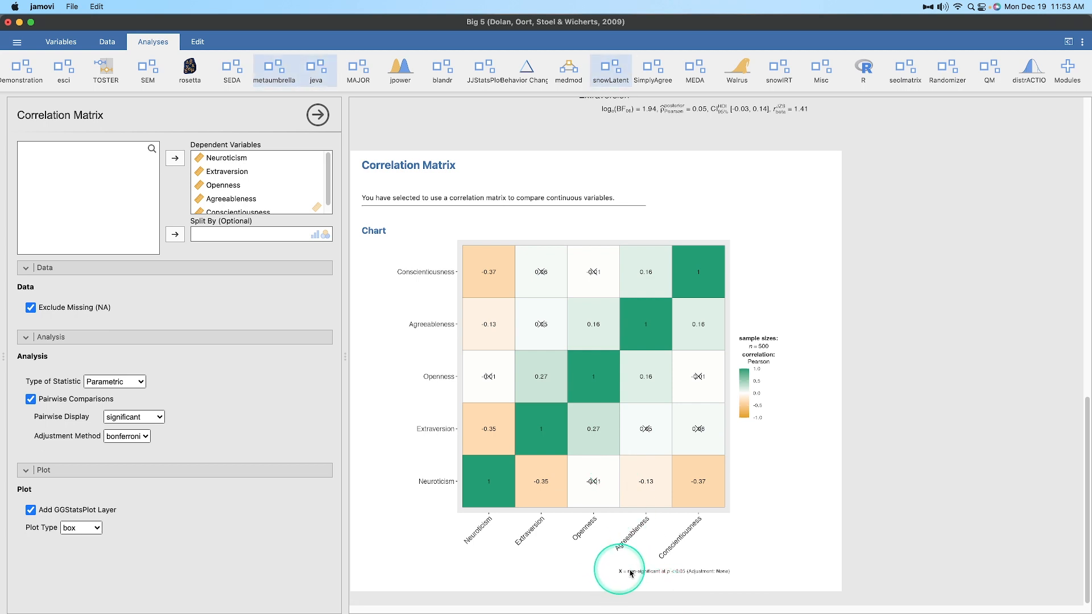
{"action": "mouse_move", "coordinate": [680, 575]}
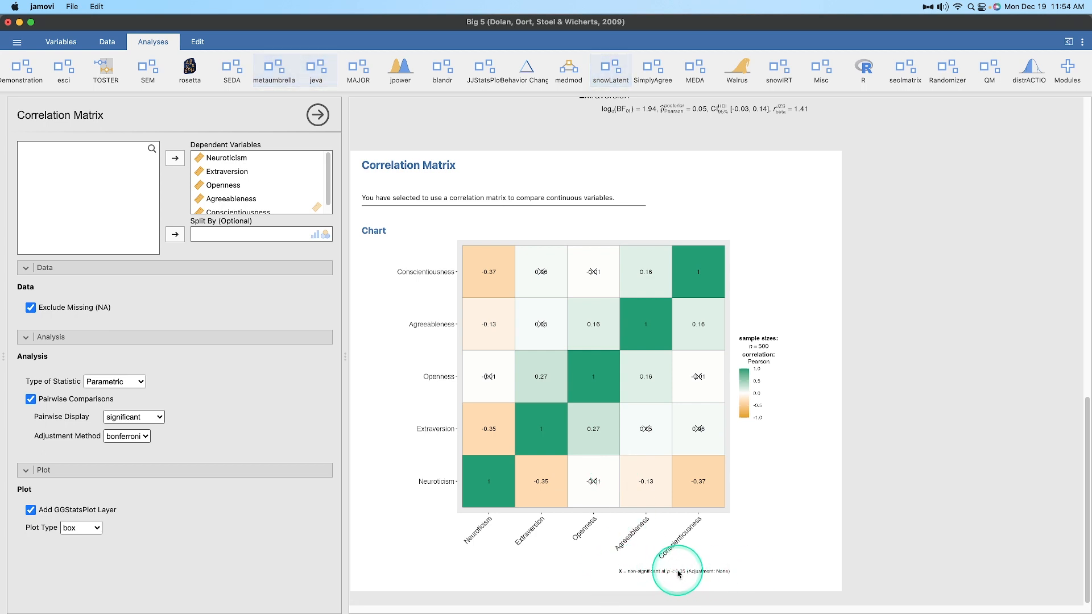
Set the adjustment method to BH and return the plot type to boxviolin
{"action": "left_click", "coordinate": [127, 437]}
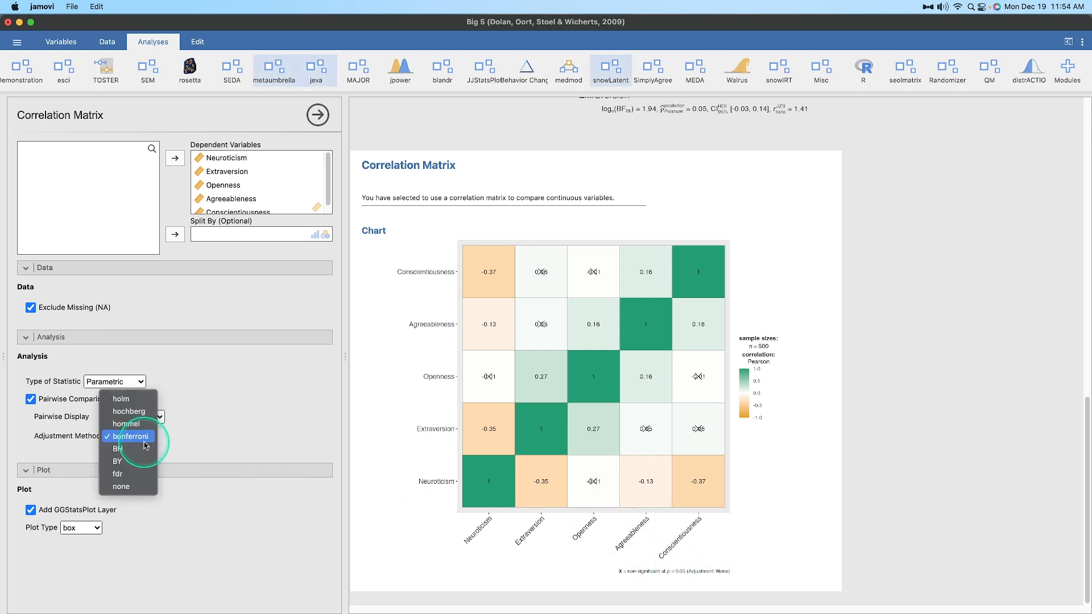
{"action": "left_click", "coordinate": [117, 461]}
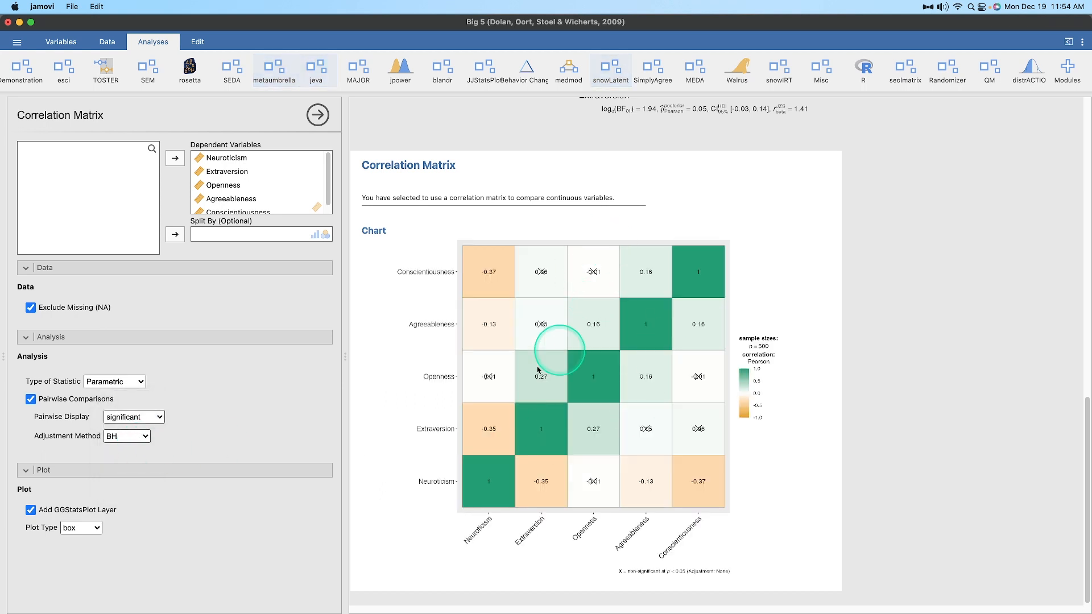
{"action": "mouse_move", "coordinate": [701, 297]}
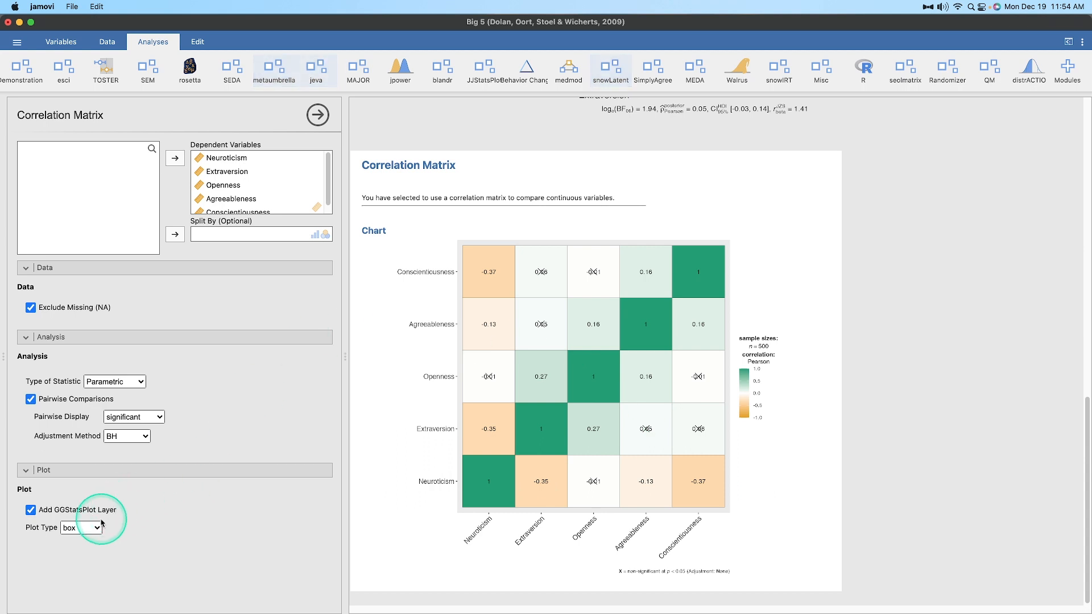
{"action": "left_click", "coordinate": [81, 528]}
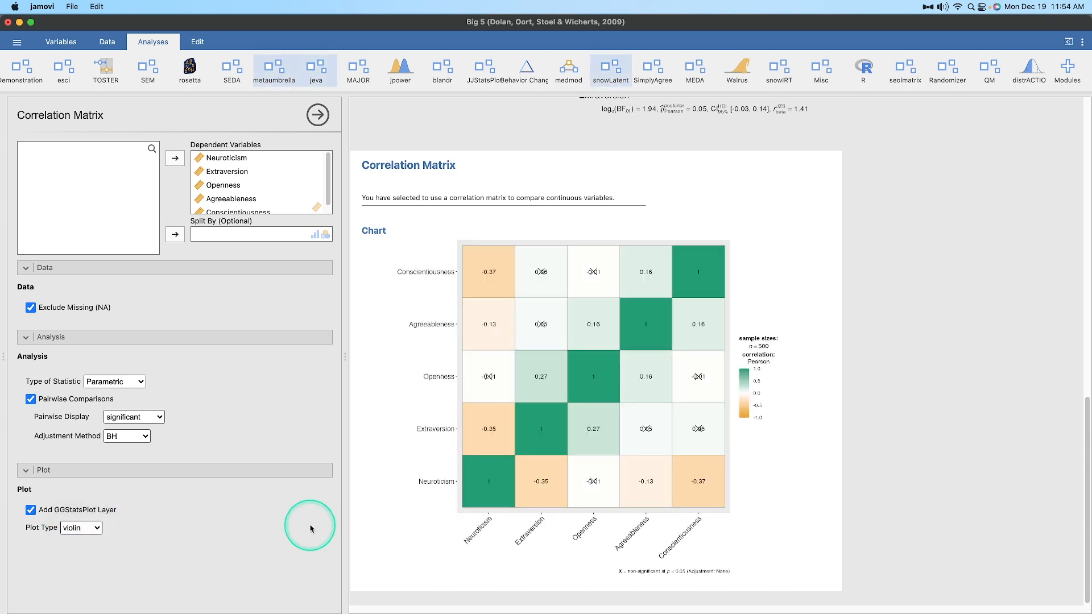
{"action": "left_click", "coordinate": [81, 527]}
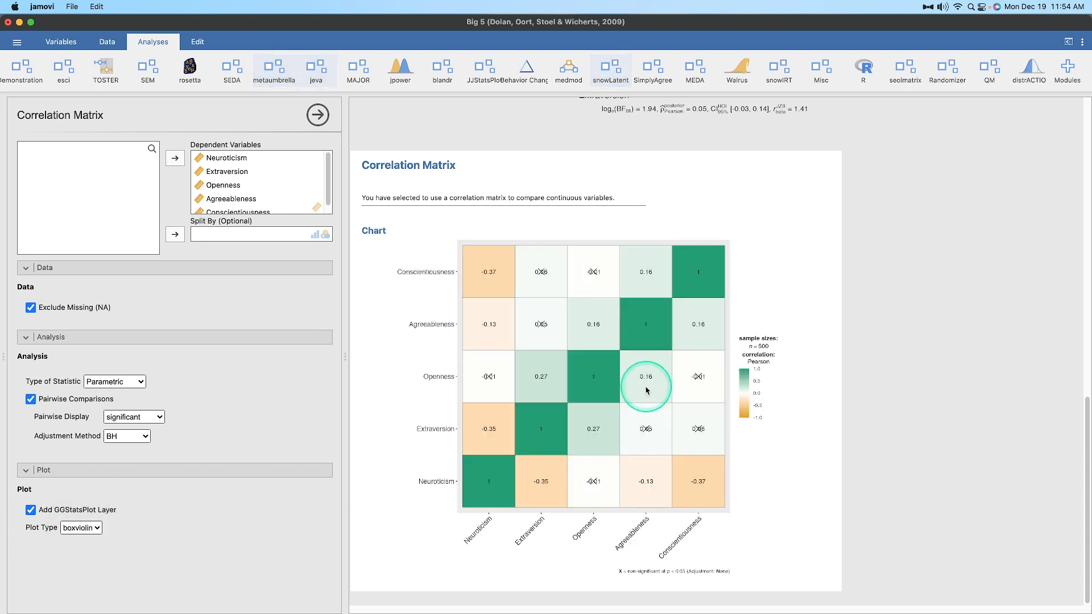
{"action": "mouse_move", "coordinate": [581, 359]}
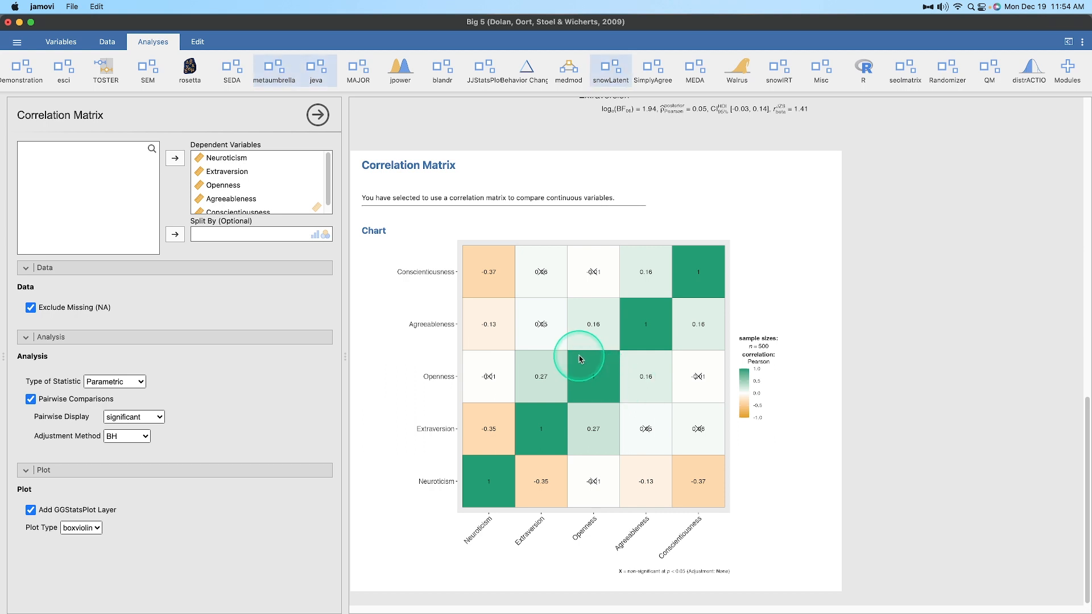
Add a Box-Violin Plots to Compare Between Groups analysis with the GGStatsPlot layer on
{"action": "left_click", "coordinate": [485, 70]}
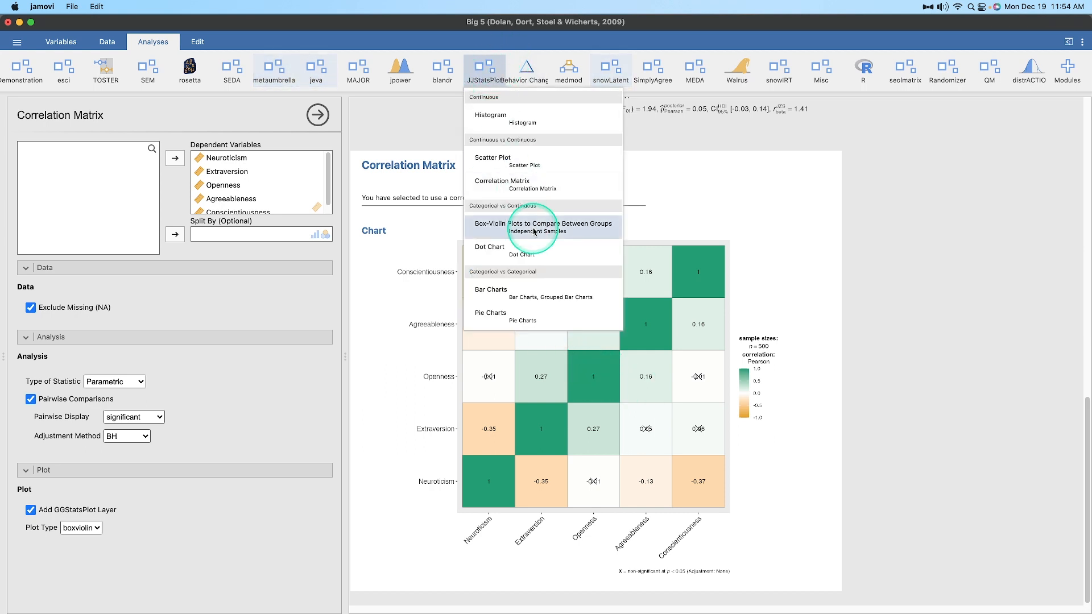
{"action": "left_click", "coordinate": [543, 223]}
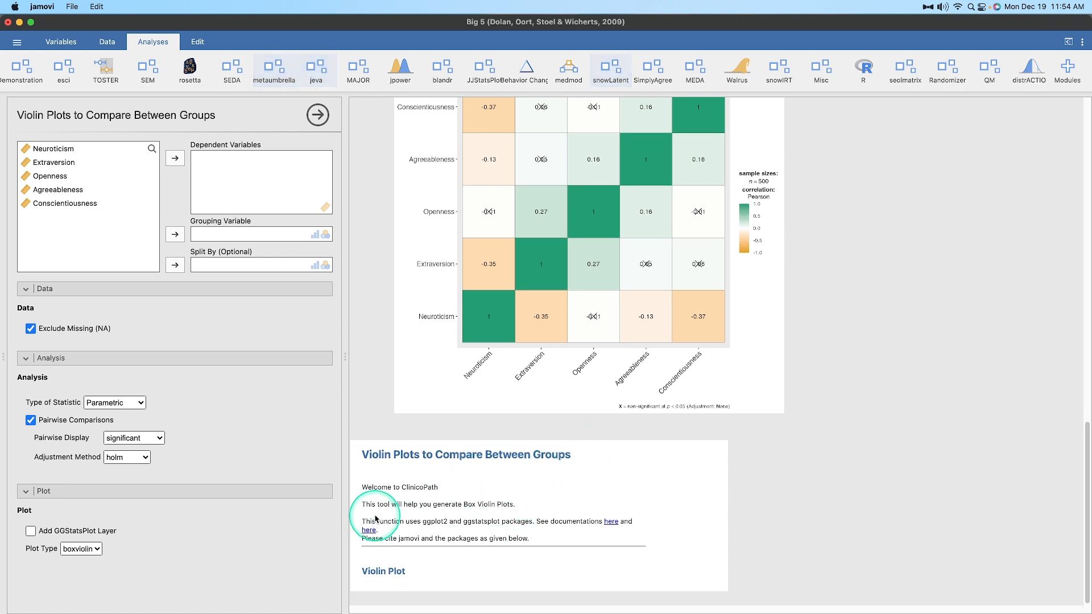
{"action": "mouse_move", "coordinate": [452, 526]}
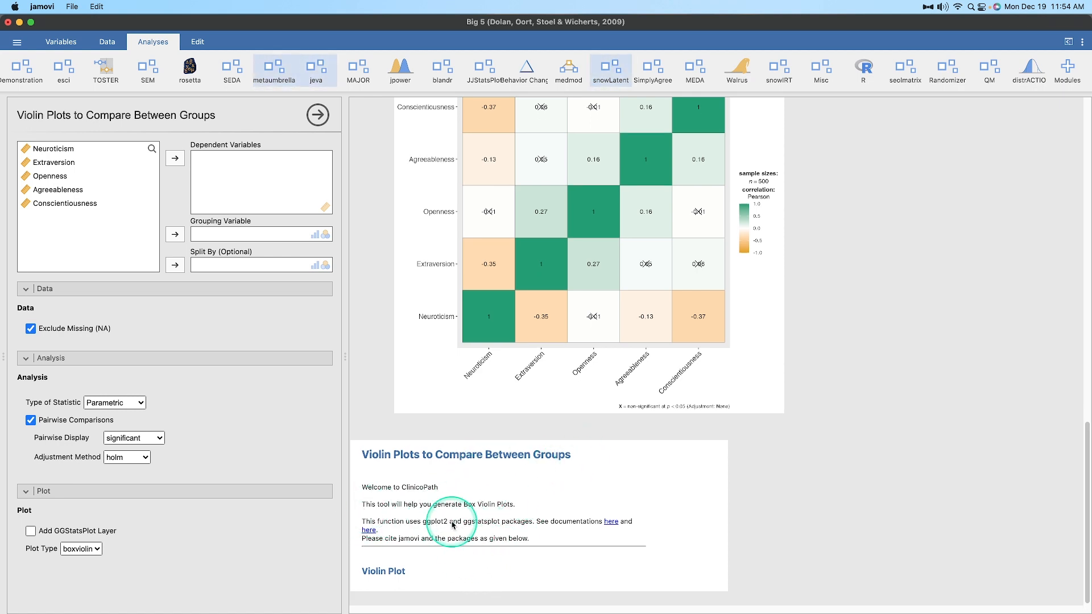
{"action": "mouse_move", "coordinate": [478, 542]}
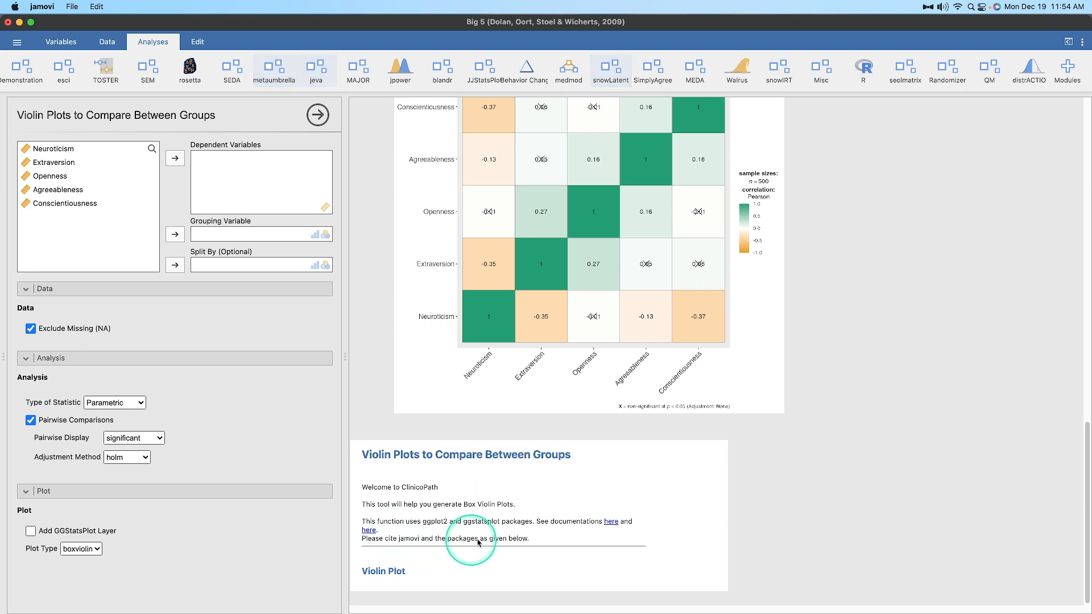
{"action": "mouse_move", "coordinate": [611, 523]}
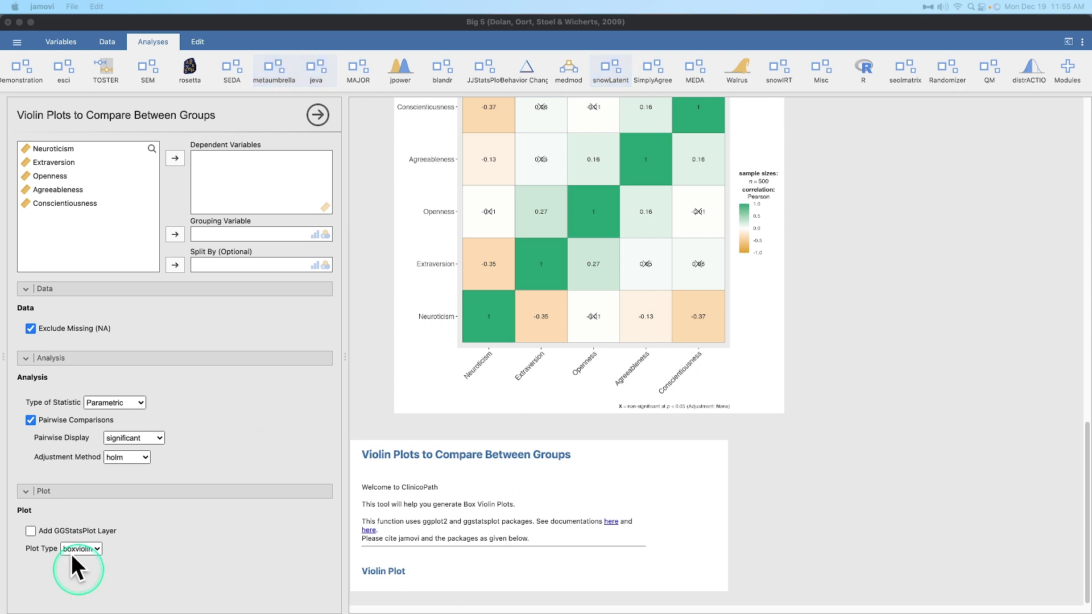
{"action": "left_click", "coordinate": [31, 531]}
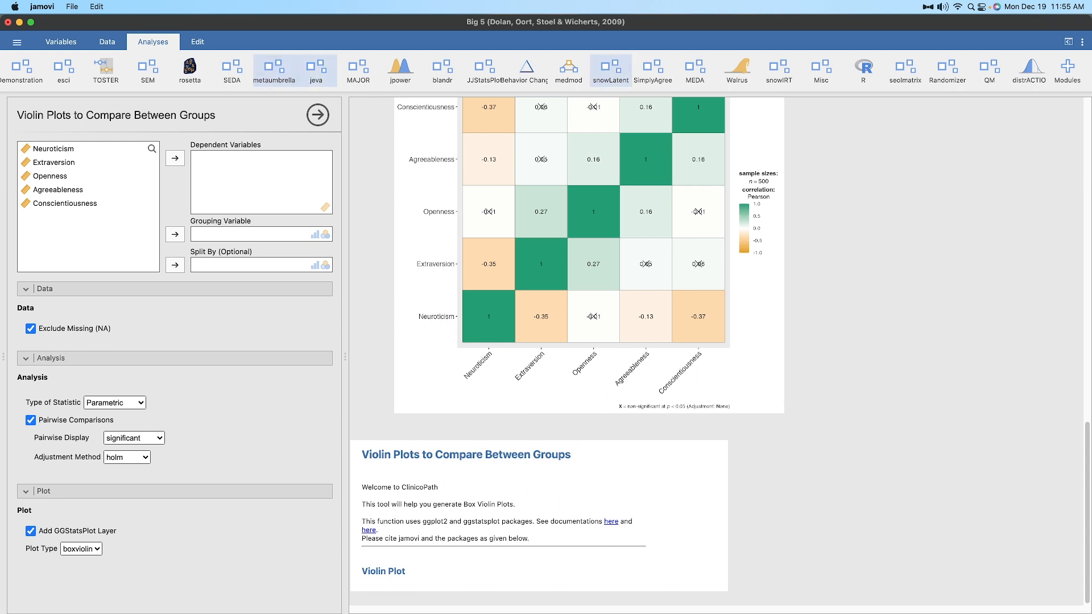
{"action": "mouse_move", "coordinate": [530, 517]}
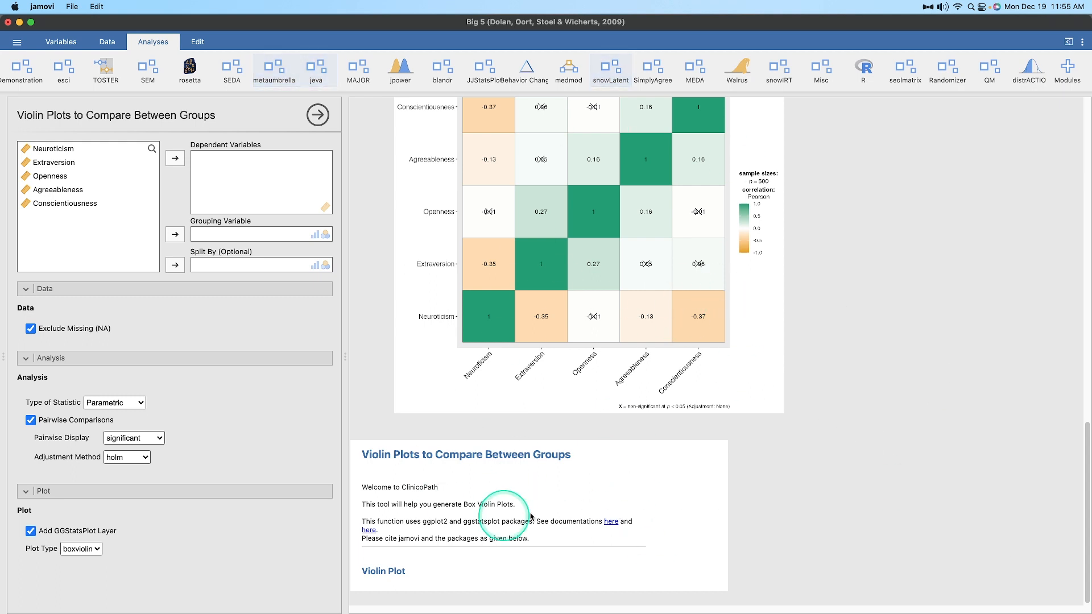
Open the JJStatsPlot analysis menu and dismiss it without adding an analysis
{"action": "left_click", "coordinate": [484, 70]}
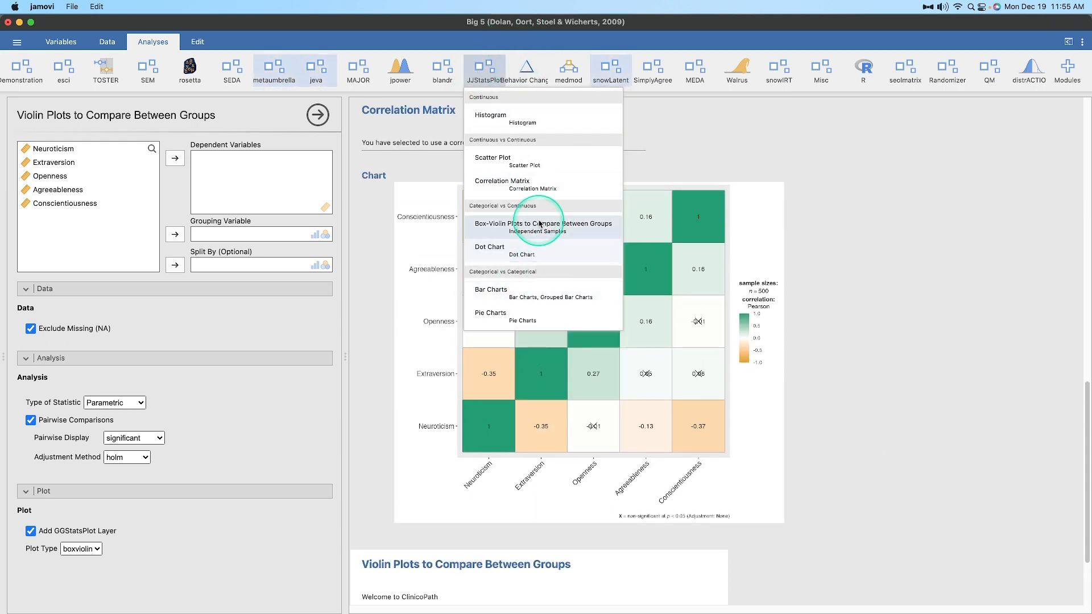
{"action": "mouse_move", "coordinate": [925, 297]}
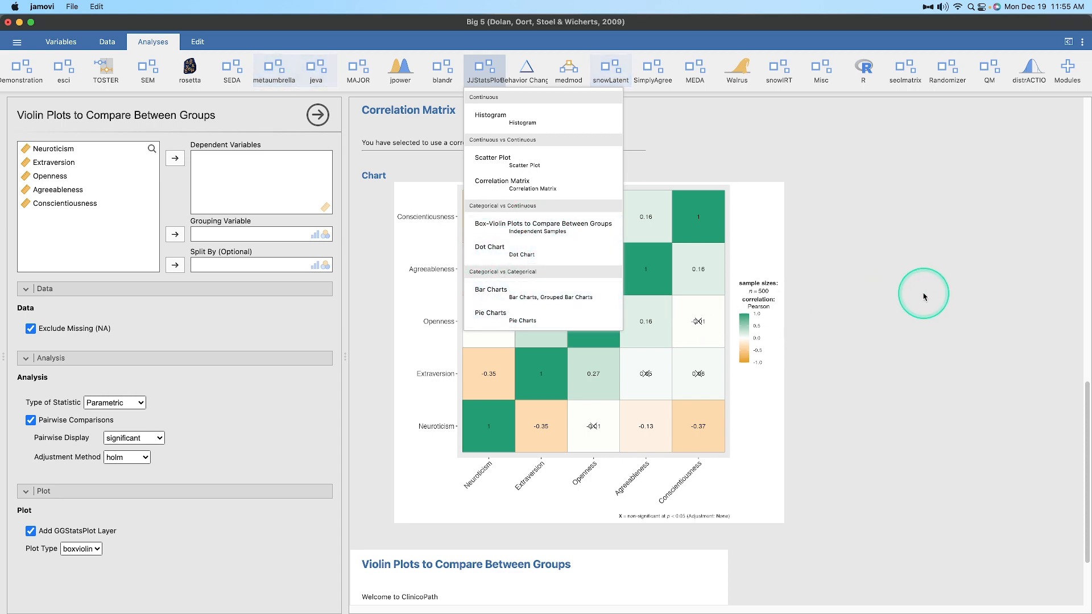
{"action": "left_click", "coordinate": [490, 115]}
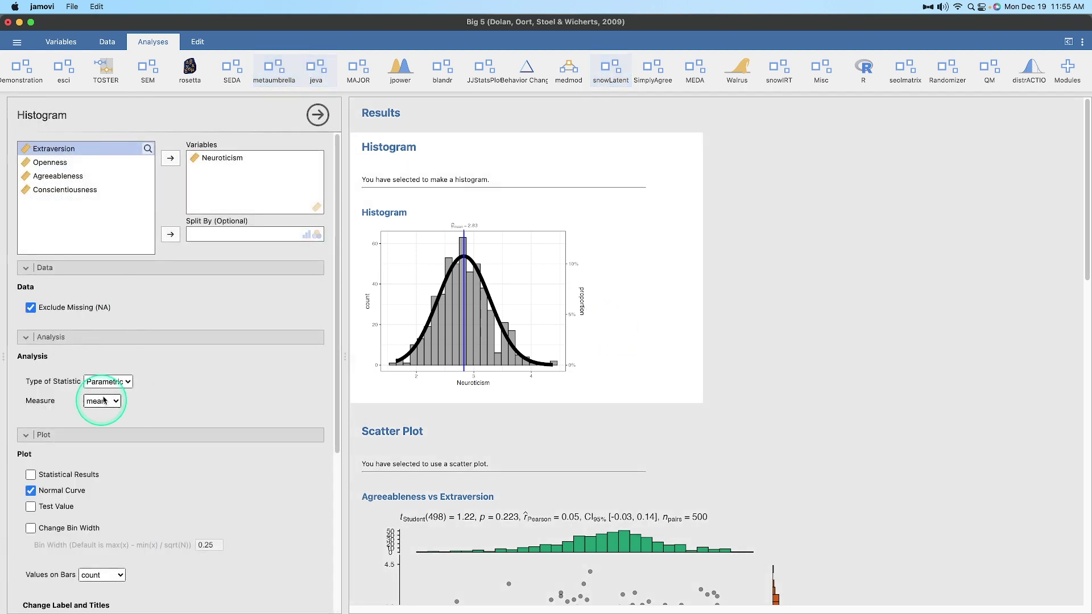
Switch the Neuroticism histogram's centrality measure from mean to none
{"action": "left_click", "coordinate": [102, 400]}
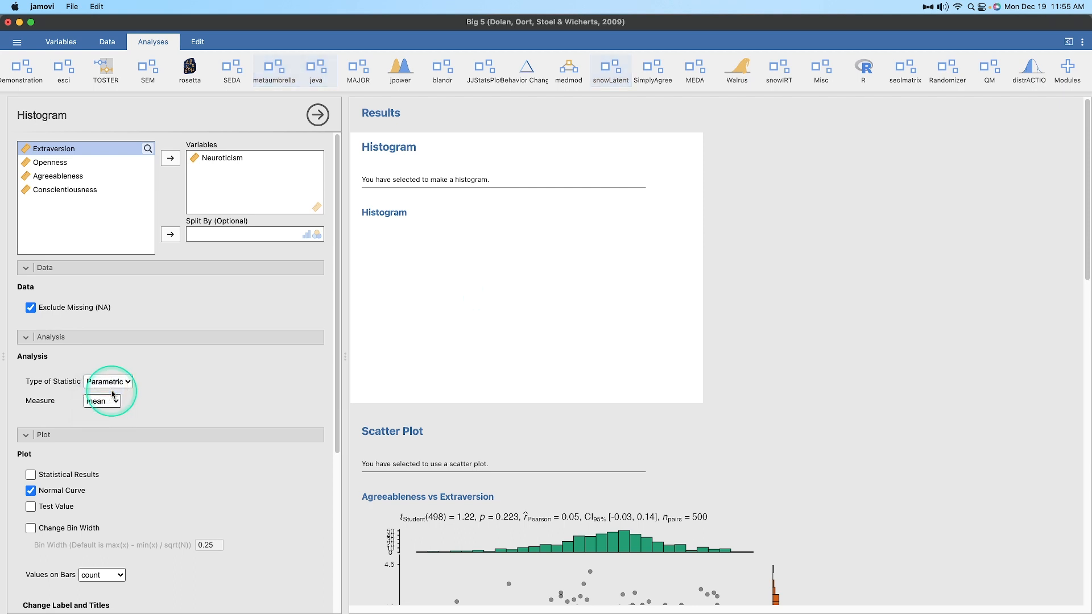
{"action": "left_click", "coordinate": [102, 400]}
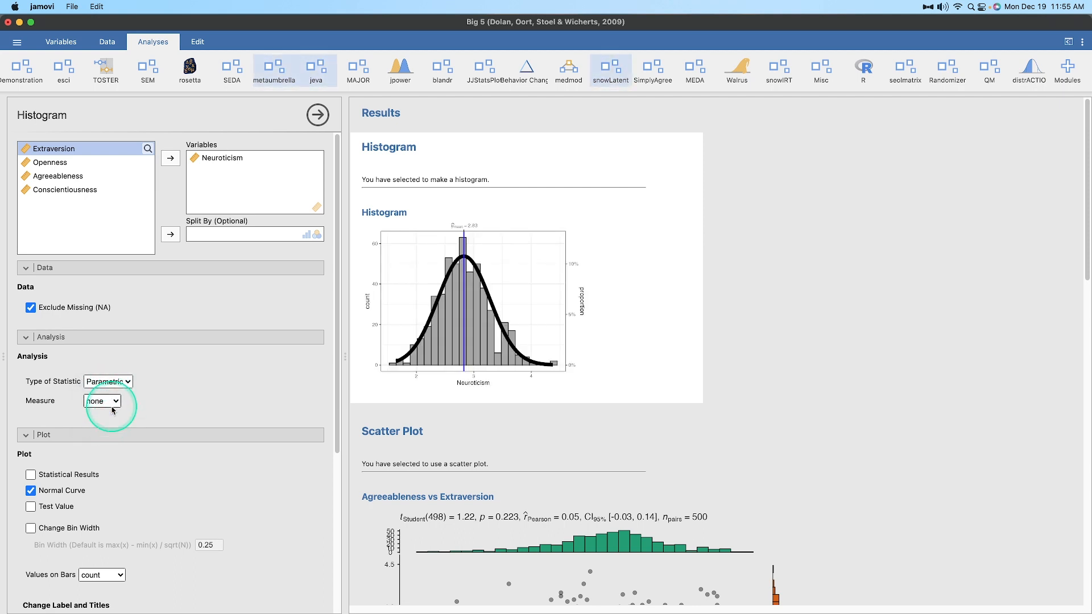
{"action": "mouse_move", "coordinate": [453, 268]}
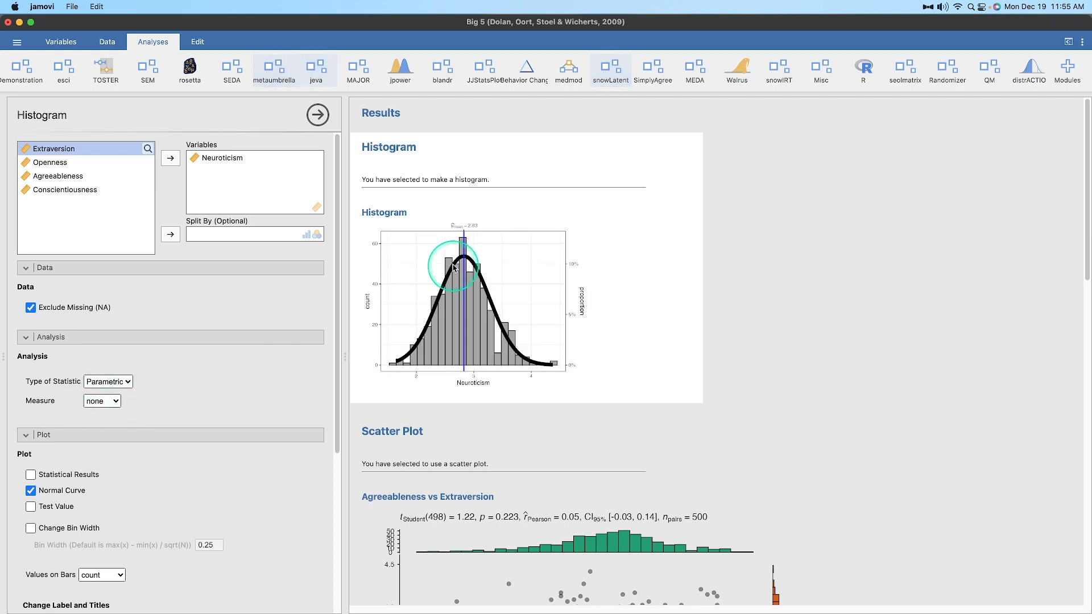
{"action": "mouse_move", "coordinate": [466, 428]}
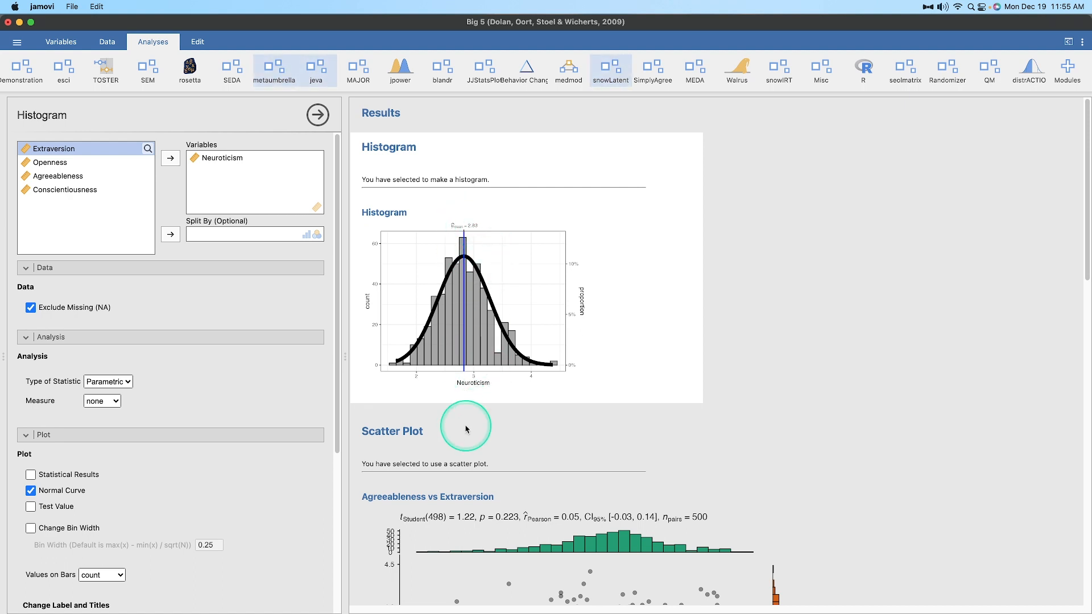
{"action": "mouse_move", "coordinate": [457, 422]}
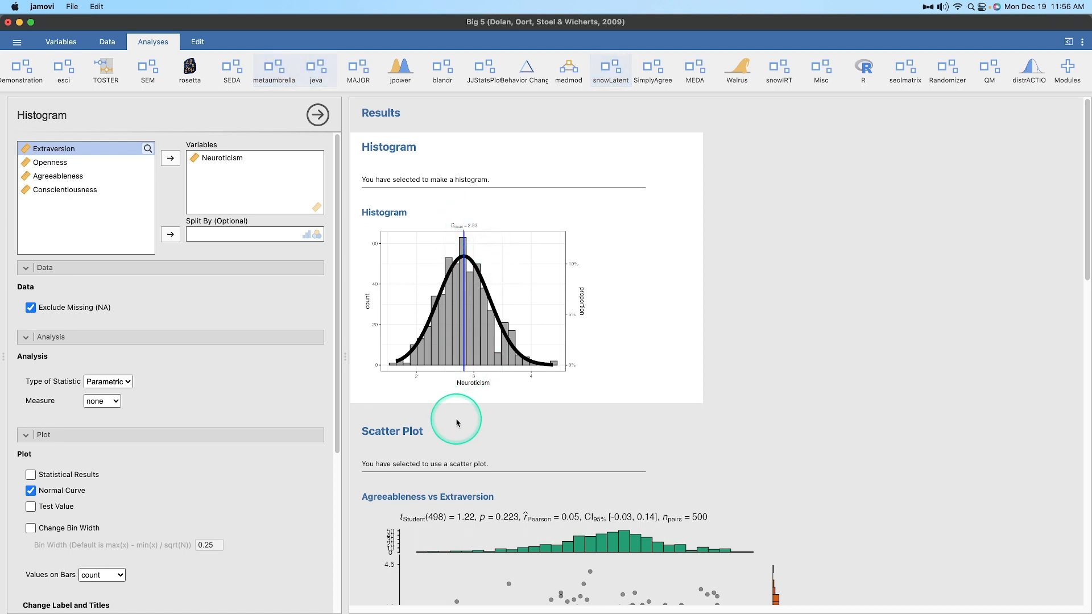
{"action": "mouse_move", "coordinate": [784, 330]}
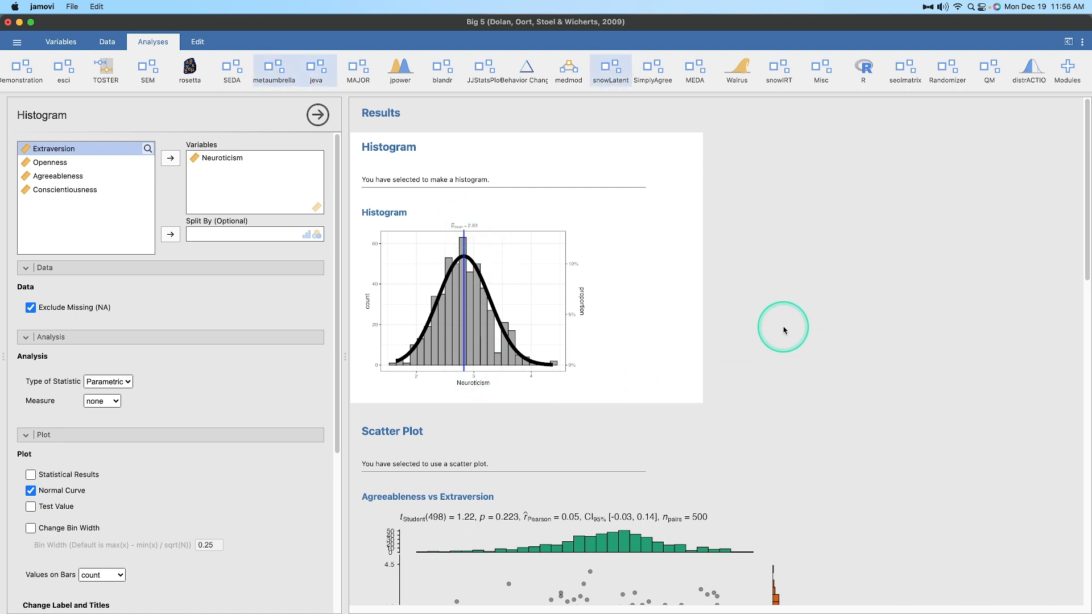